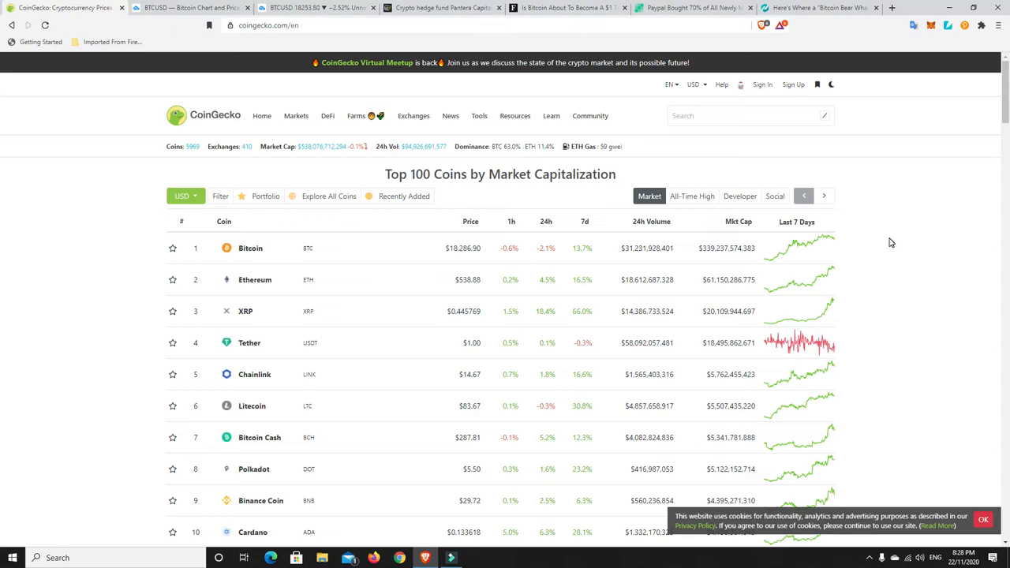
mouse_move(316, 161)
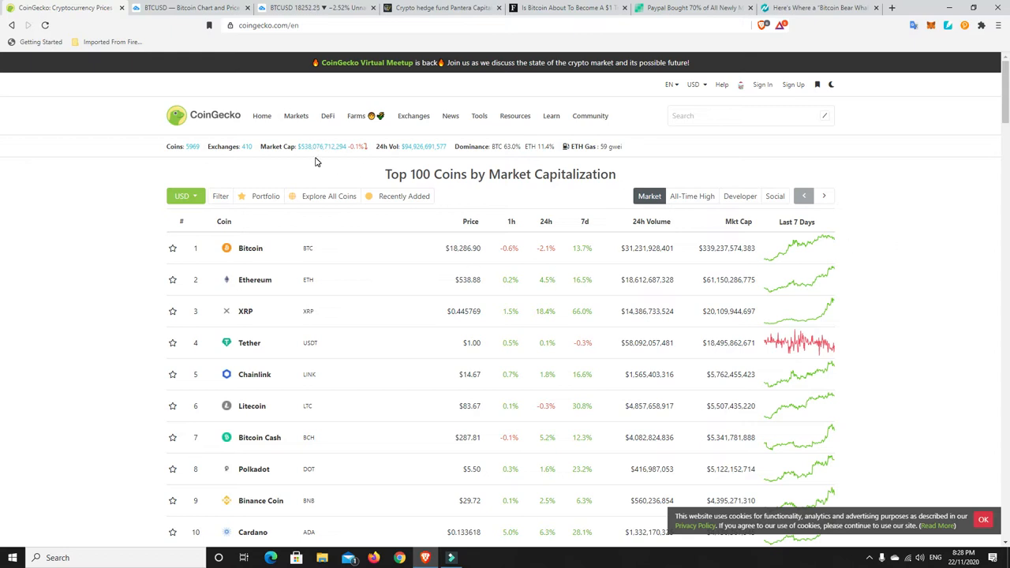
mouse_move(355, 154)
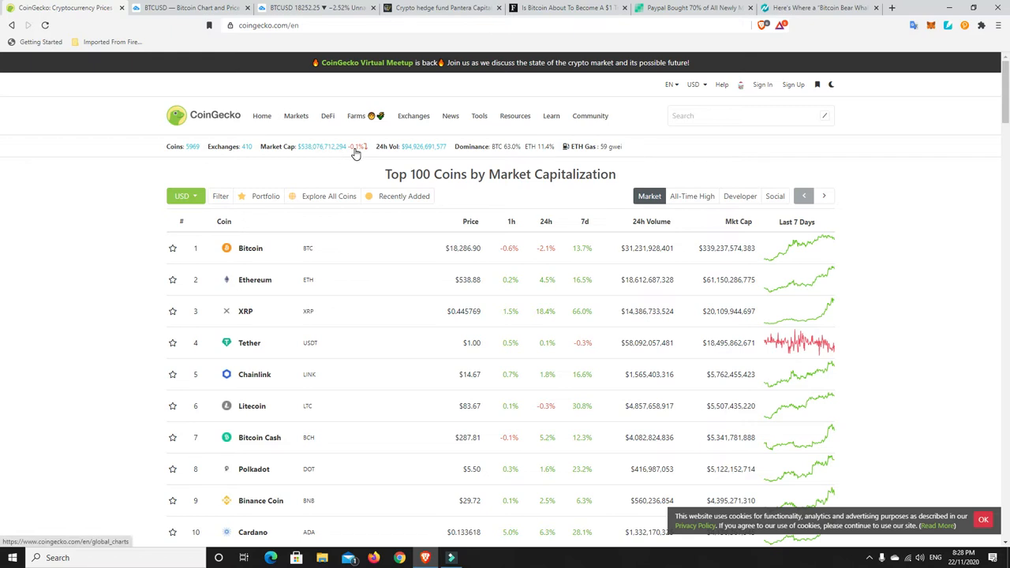
mouse_move(354, 159)
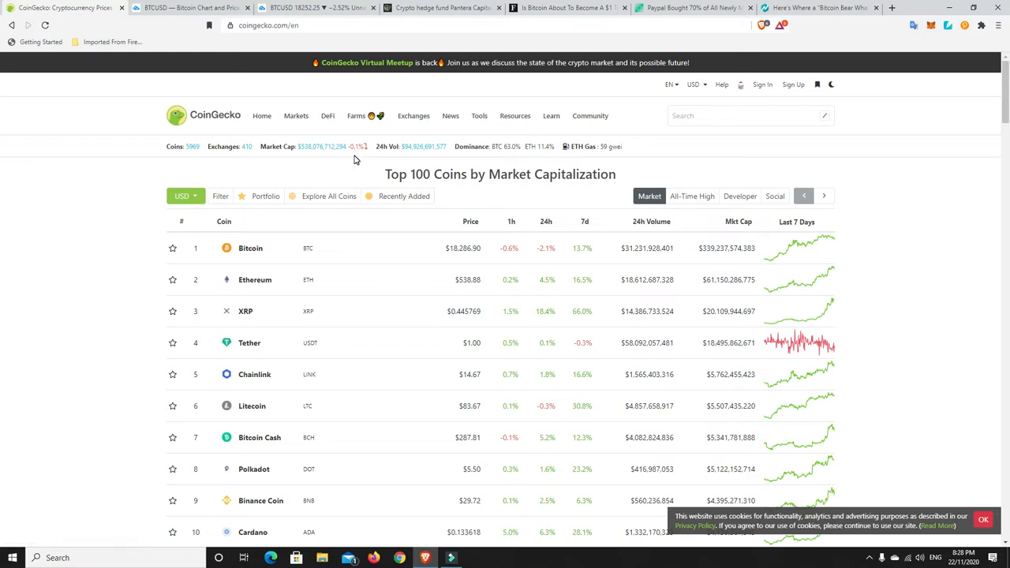
mouse_move(527, 248)
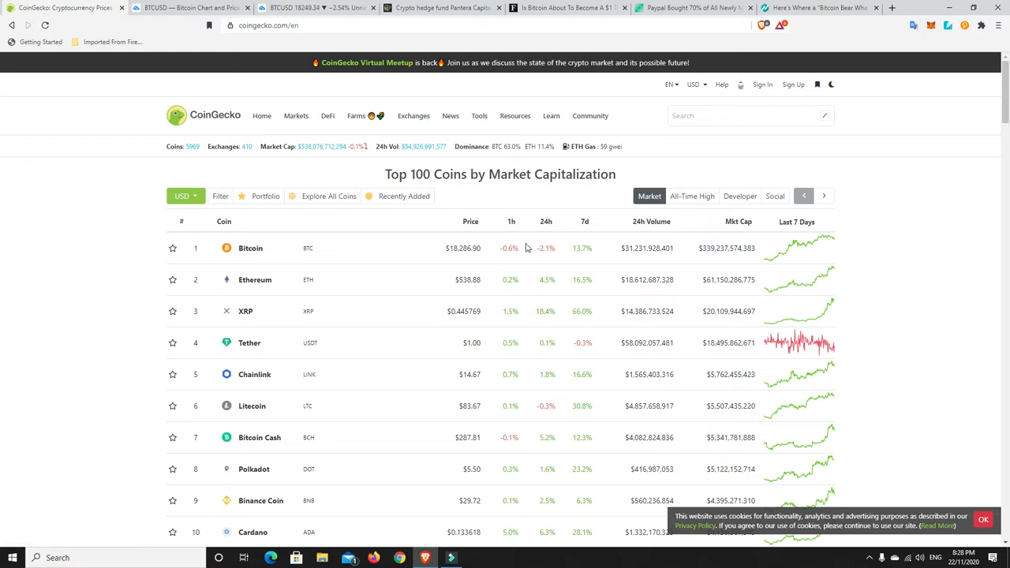
mouse_move(546, 221)
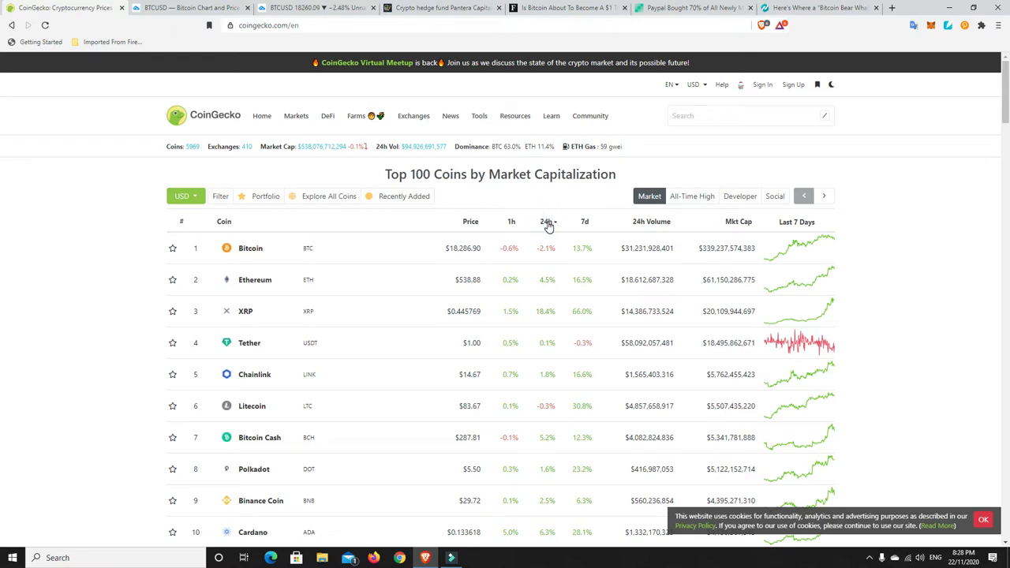
Sort the coin table by 24h change and scan down past Bitcoin's -2.1%, back to yearn.finance.
click(548, 221)
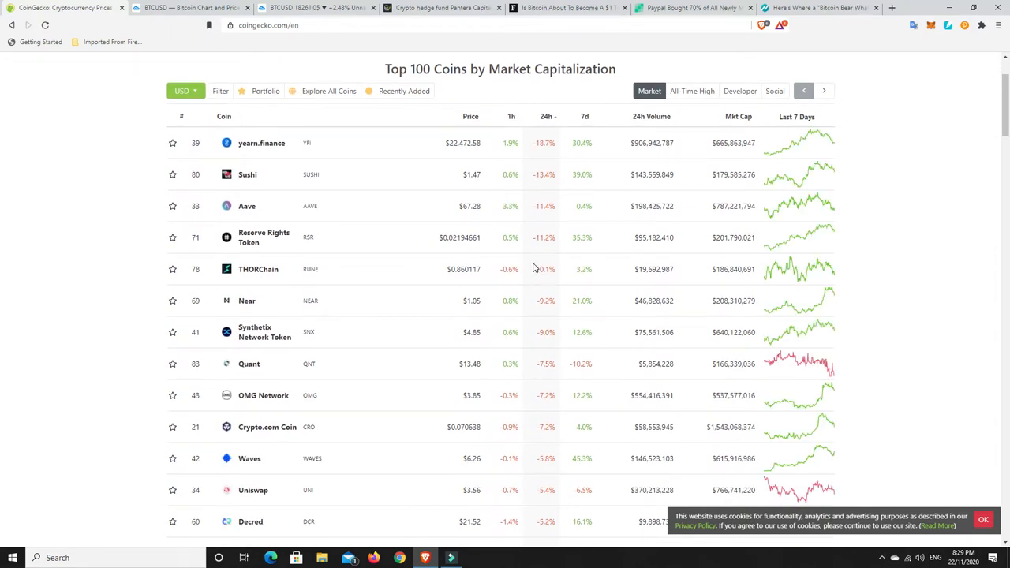
mouse_move(539, 282)
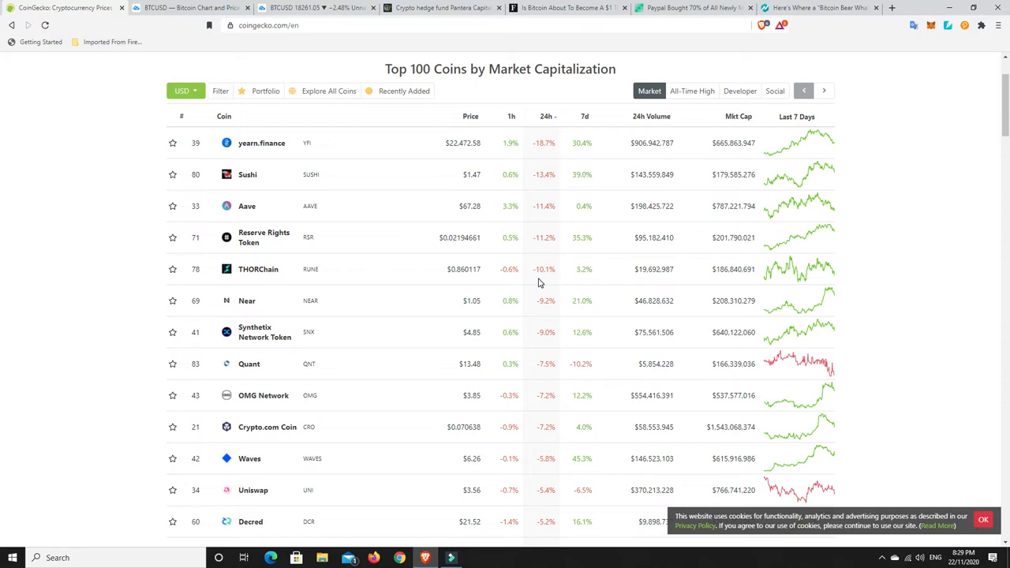
mouse_move(543, 259)
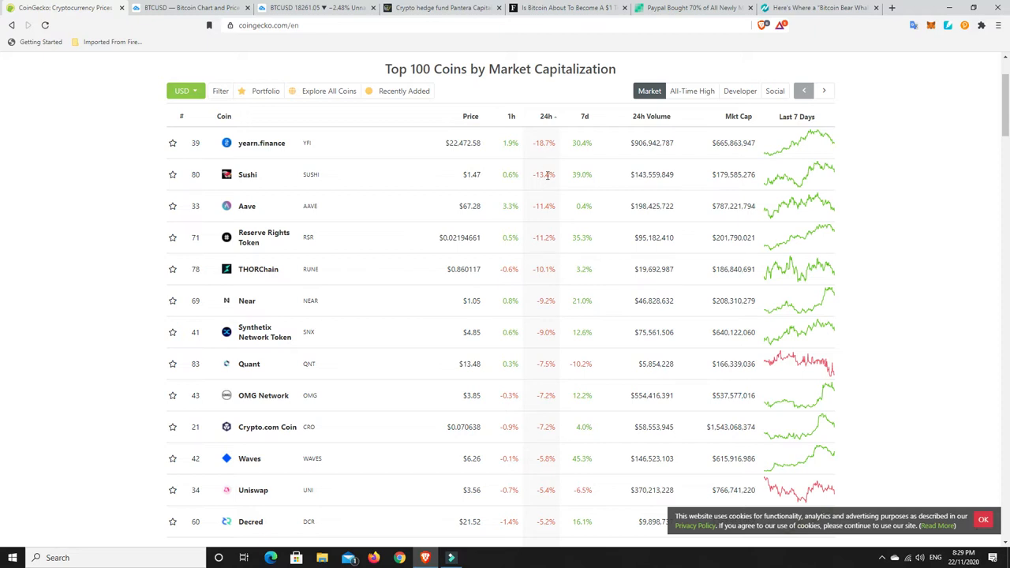
scroll(down, 3)
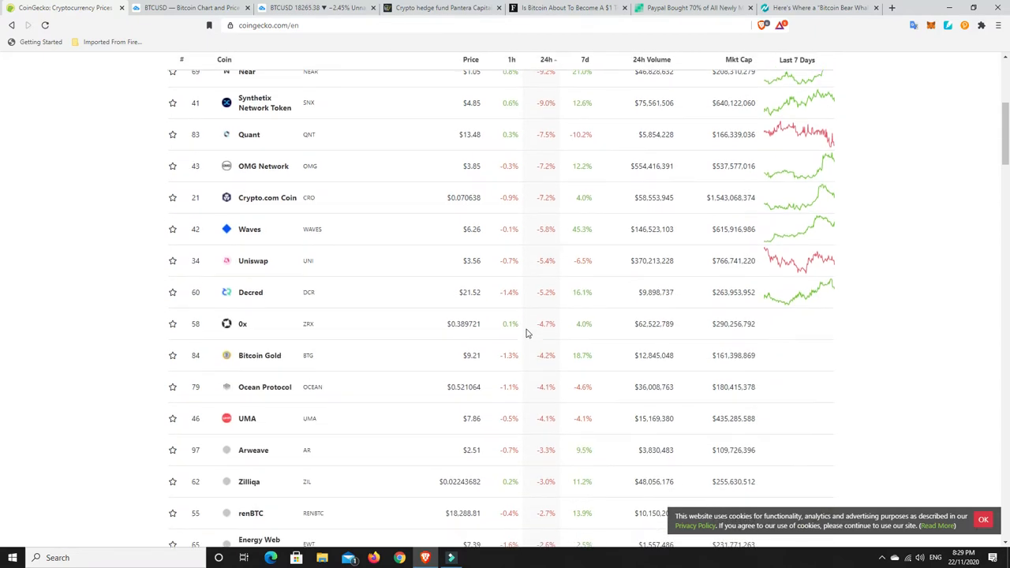
scroll(down, 3)
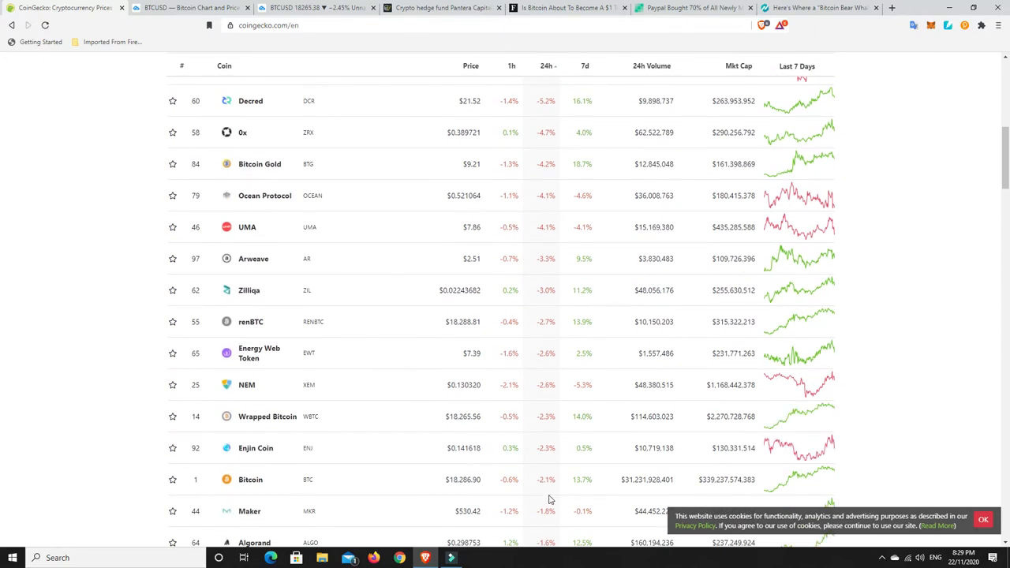
mouse_move(543, 464)
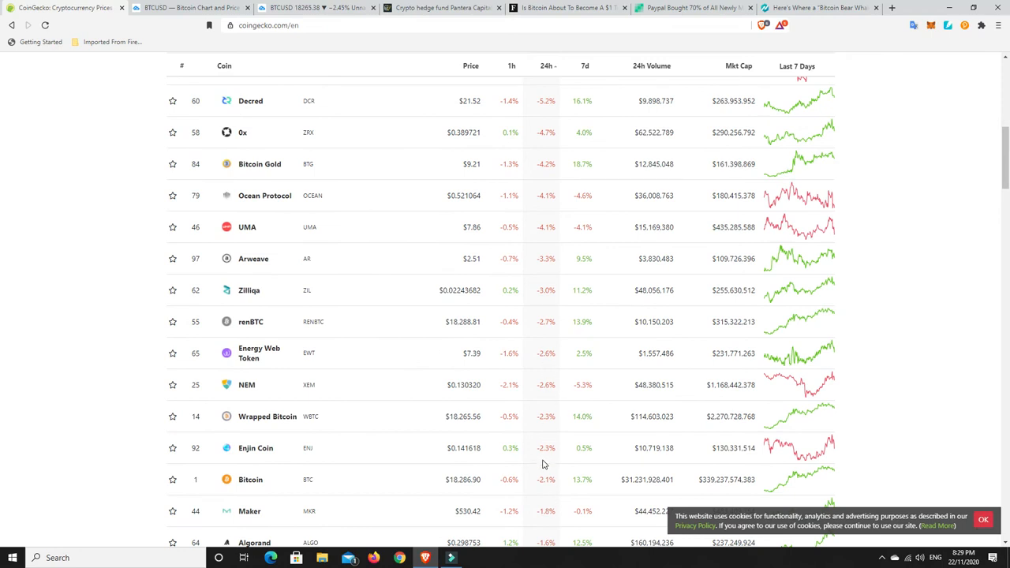
mouse_move(543, 464)
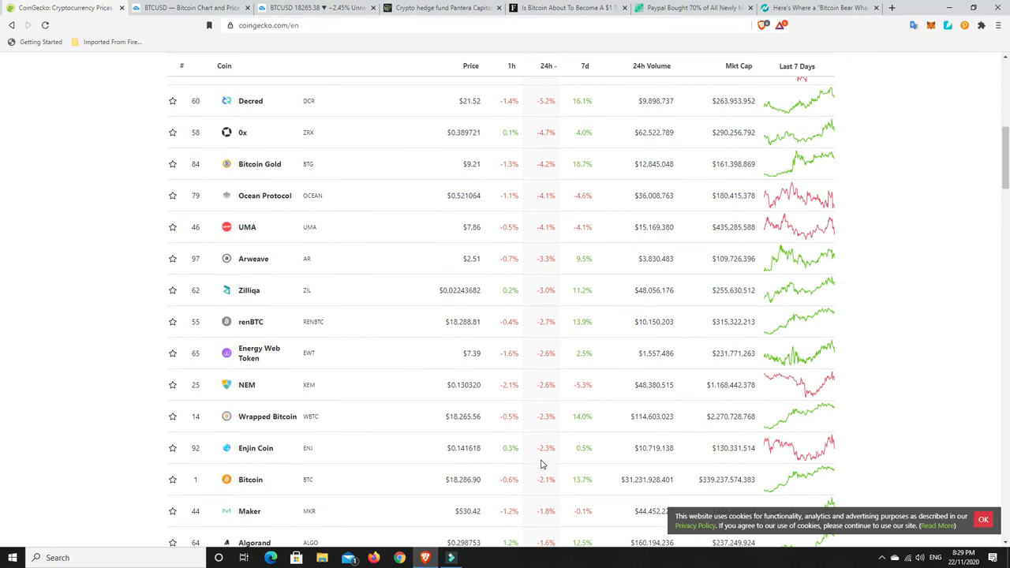
scroll(up, 3)
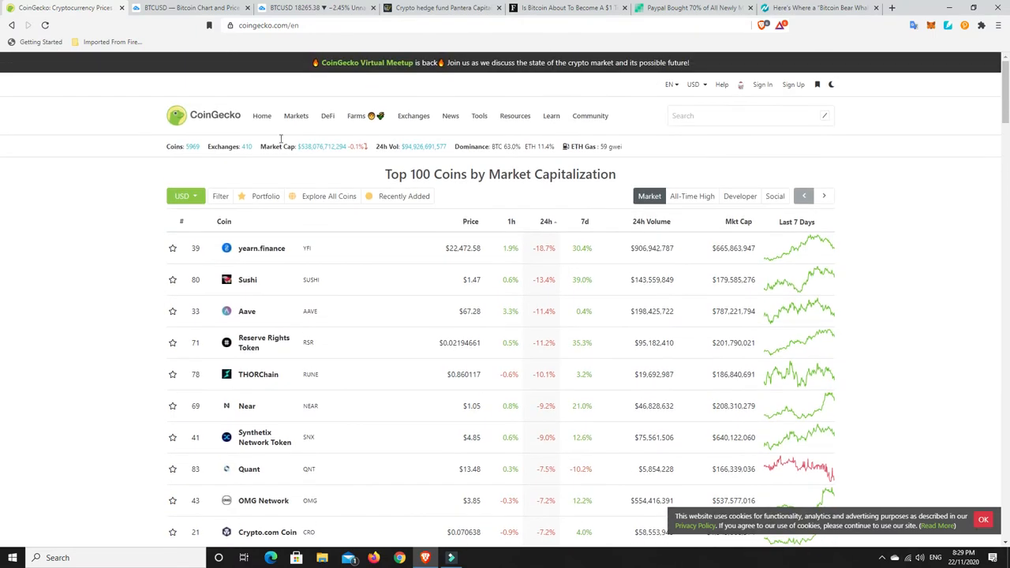
mouse_move(338, 161)
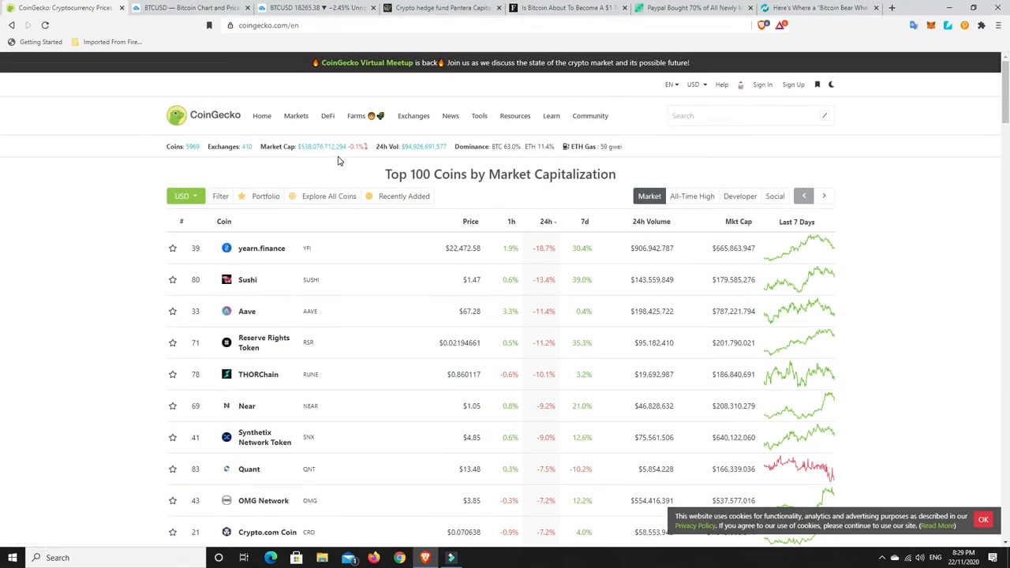
mouse_move(330, 163)
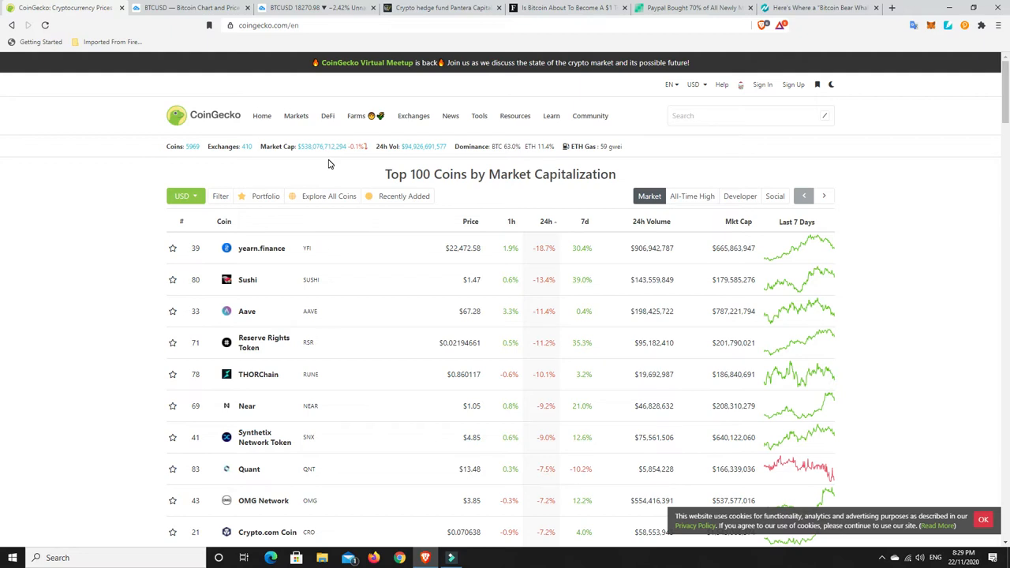
mouse_move(606, 158)
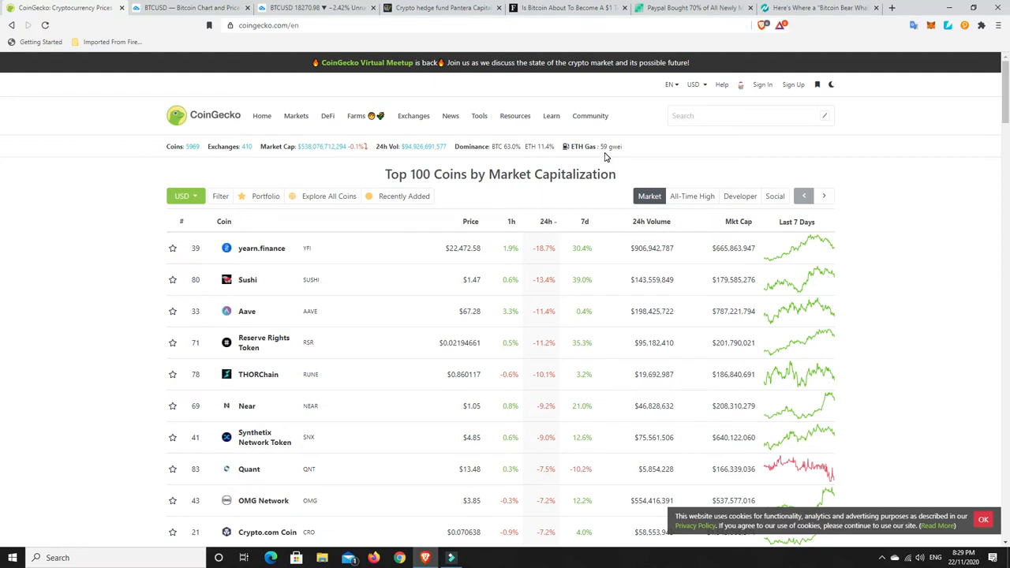
mouse_move(505, 156)
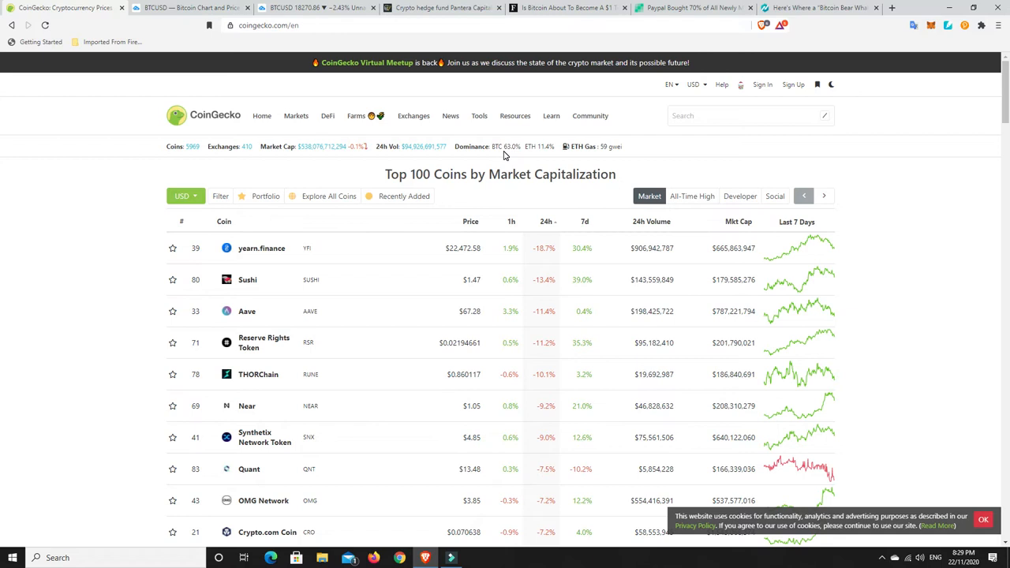
mouse_move(497, 161)
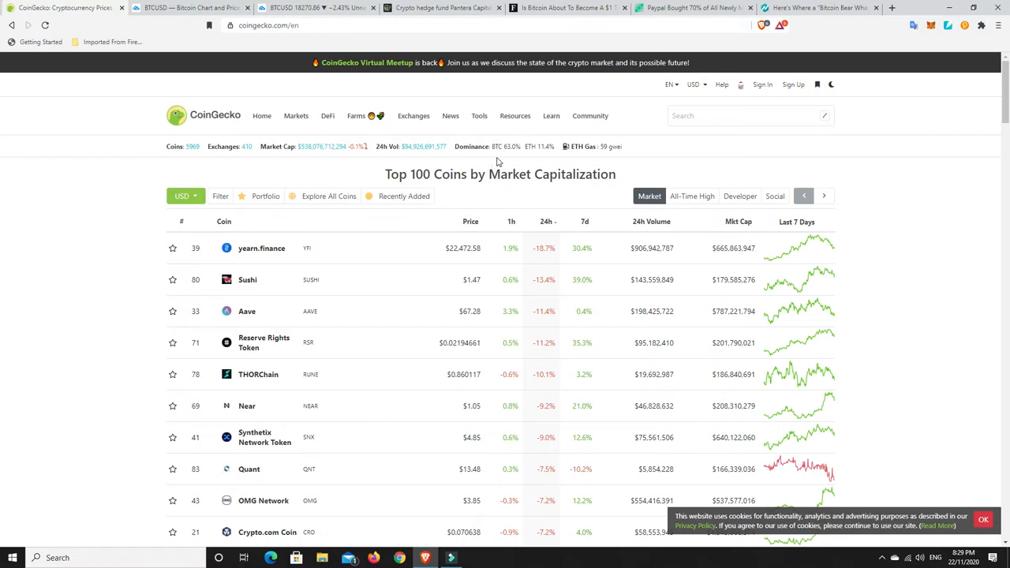
click(546, 221)
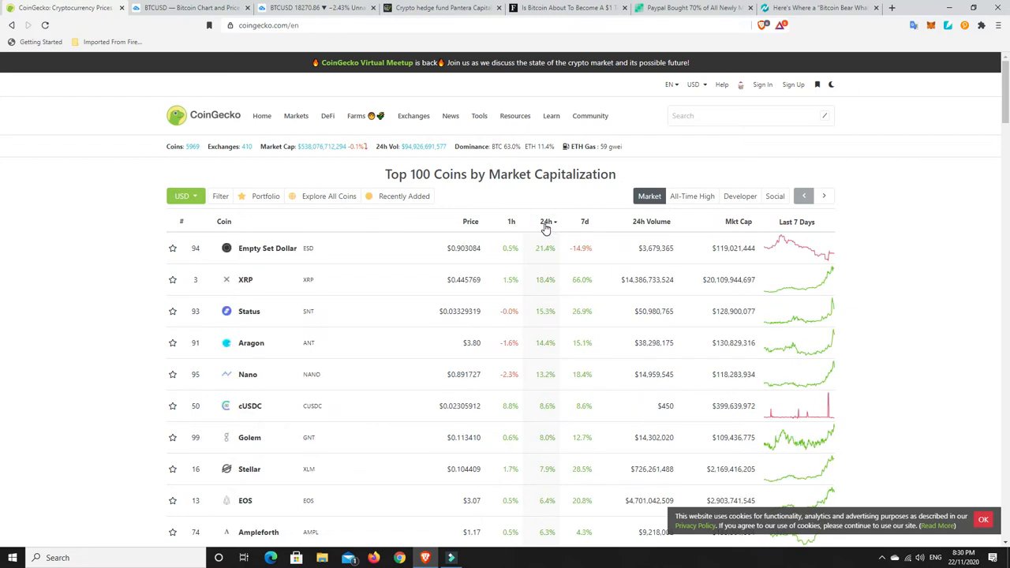
scroll(down, 3)
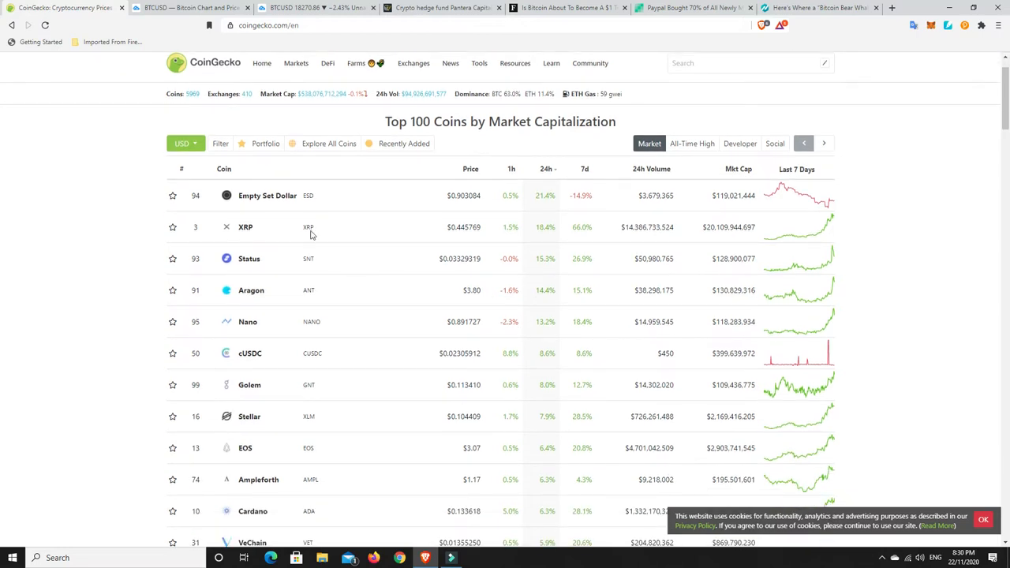
mouse_move(470, 238)
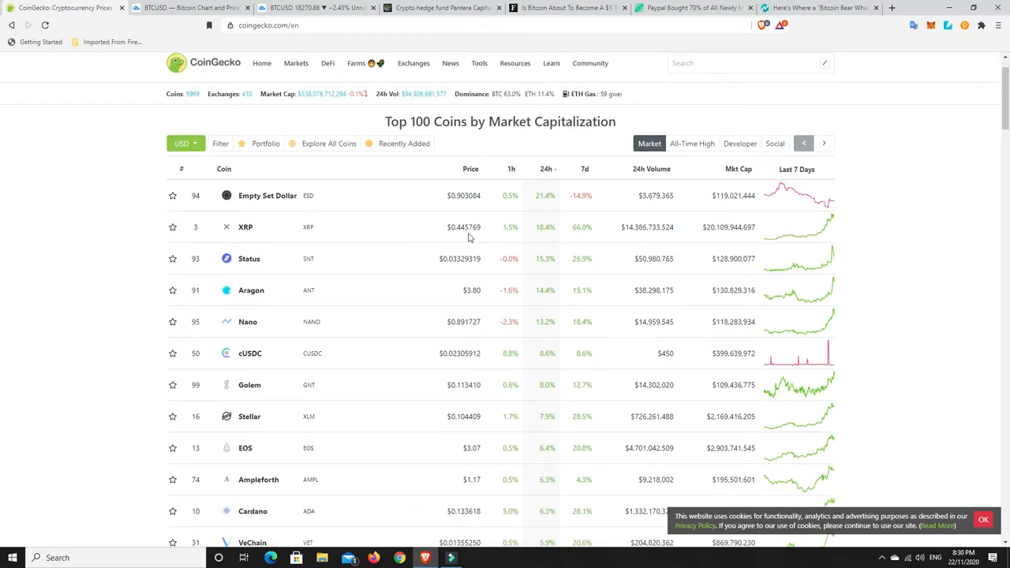
mouse_move(466, 233)
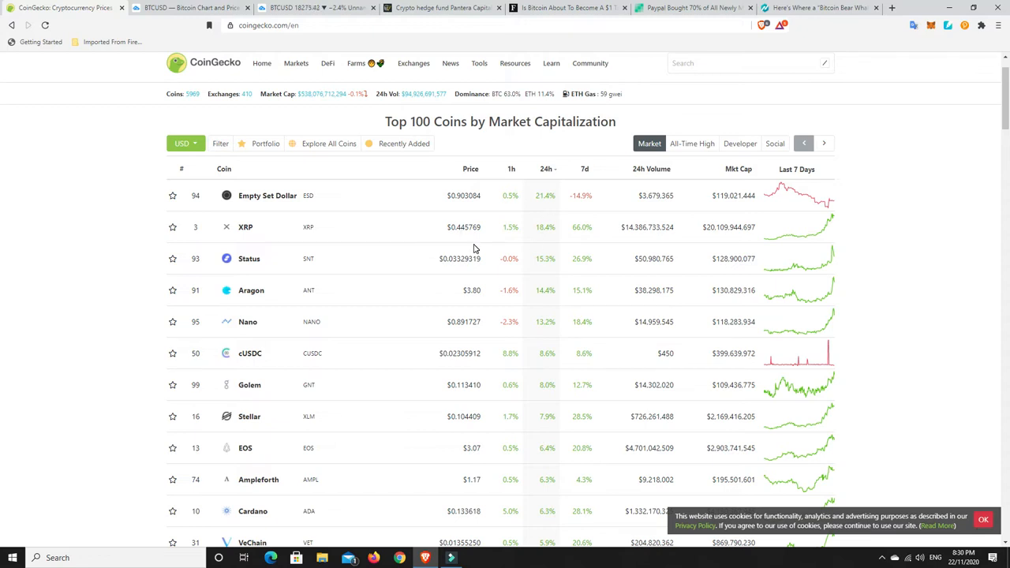
mouse_move(521, 258)
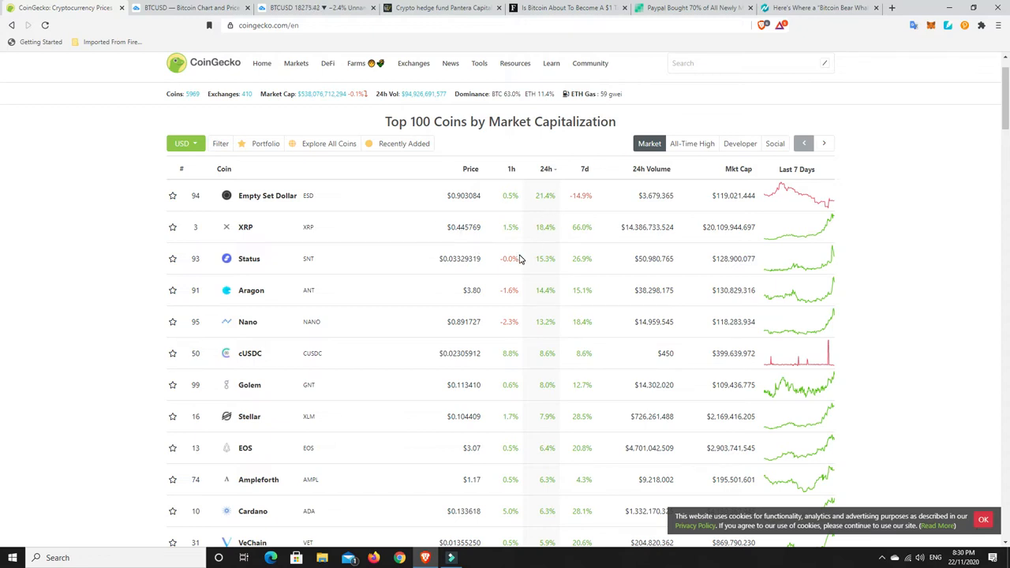
mouse_move(527, 304)
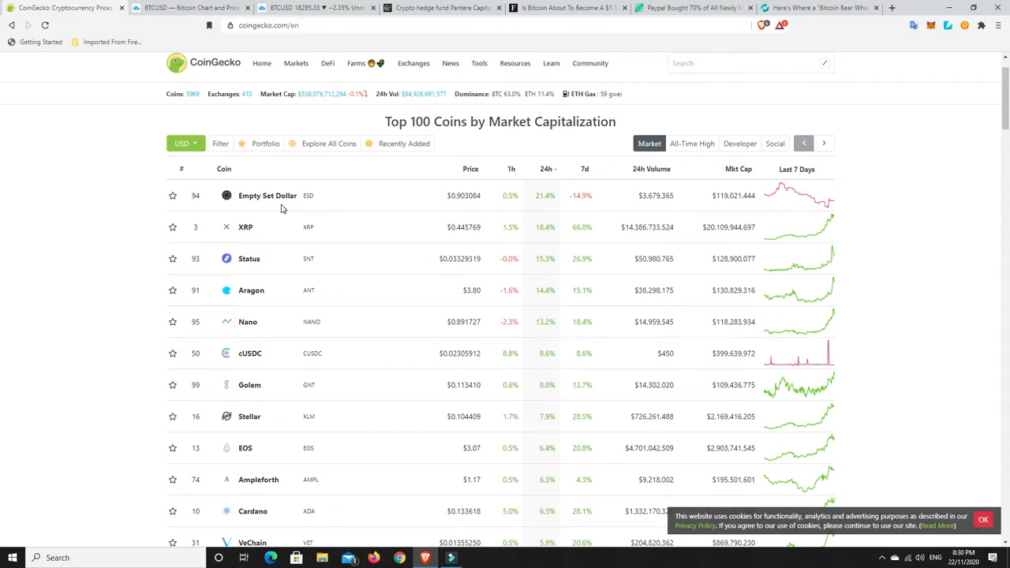
mouse_move(551, 205)
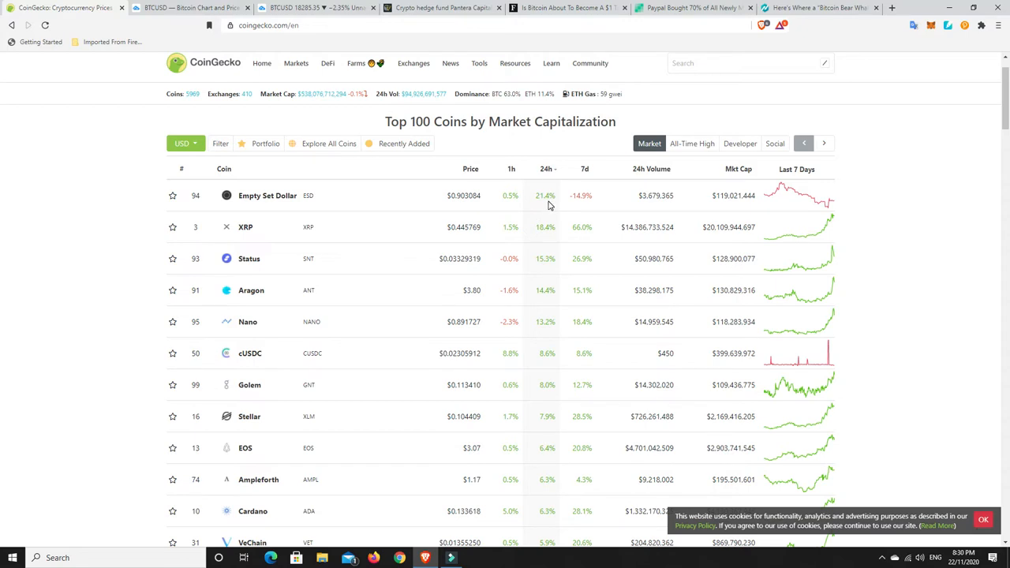
mouse_move(583, 197)
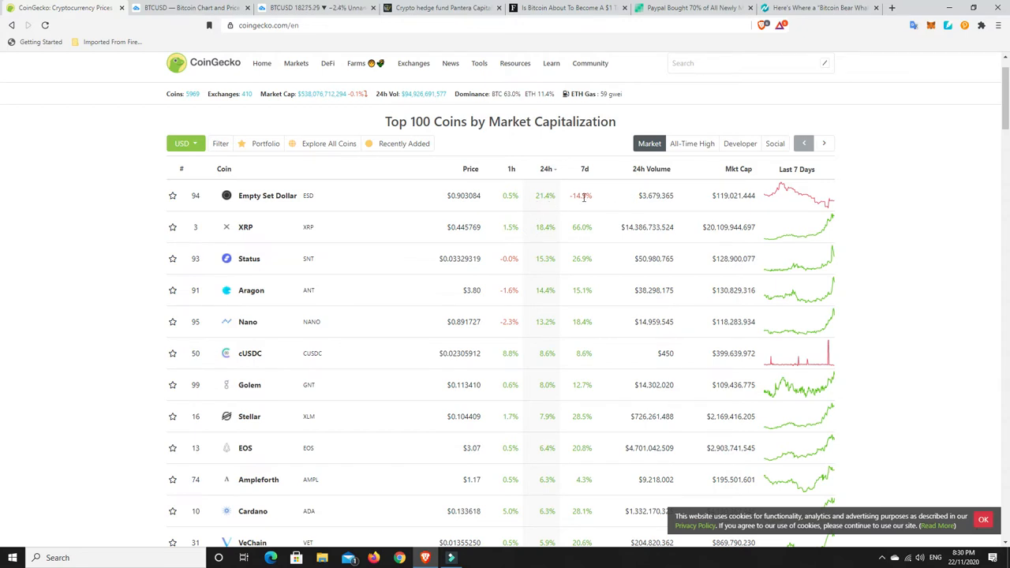
mouse_move(550, 196)
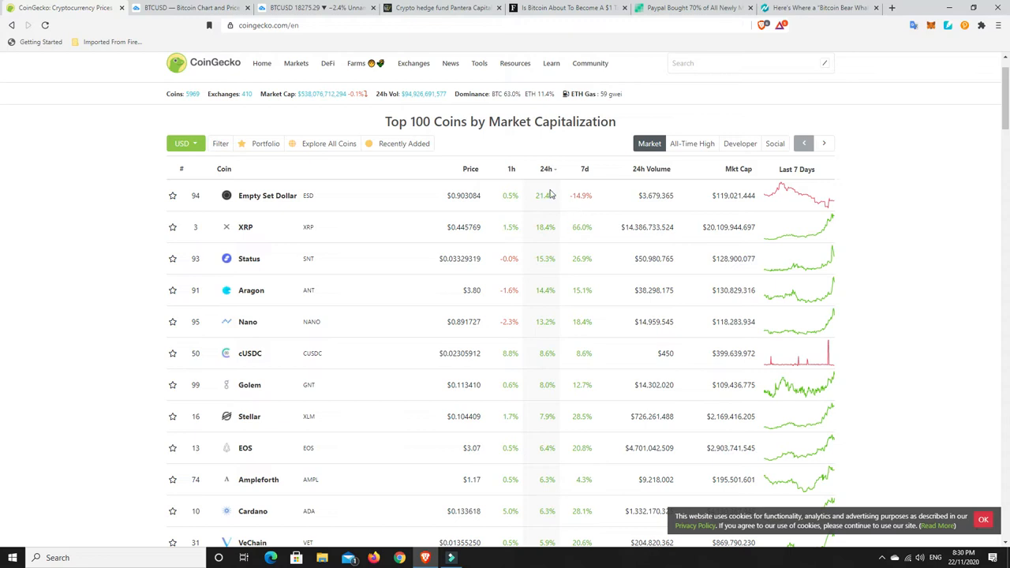
mouse_move(551, 195)
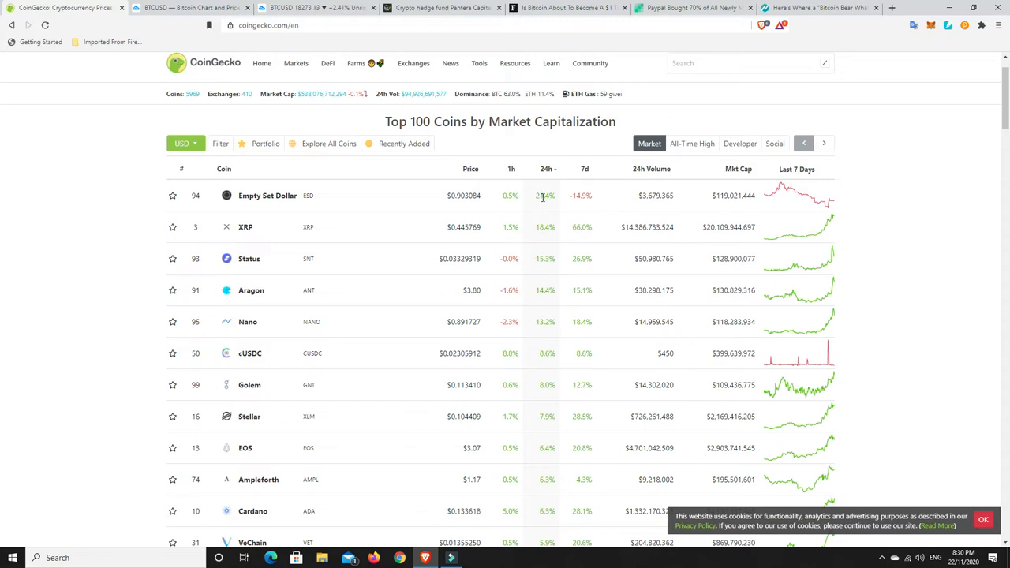
scroll(down, 3)
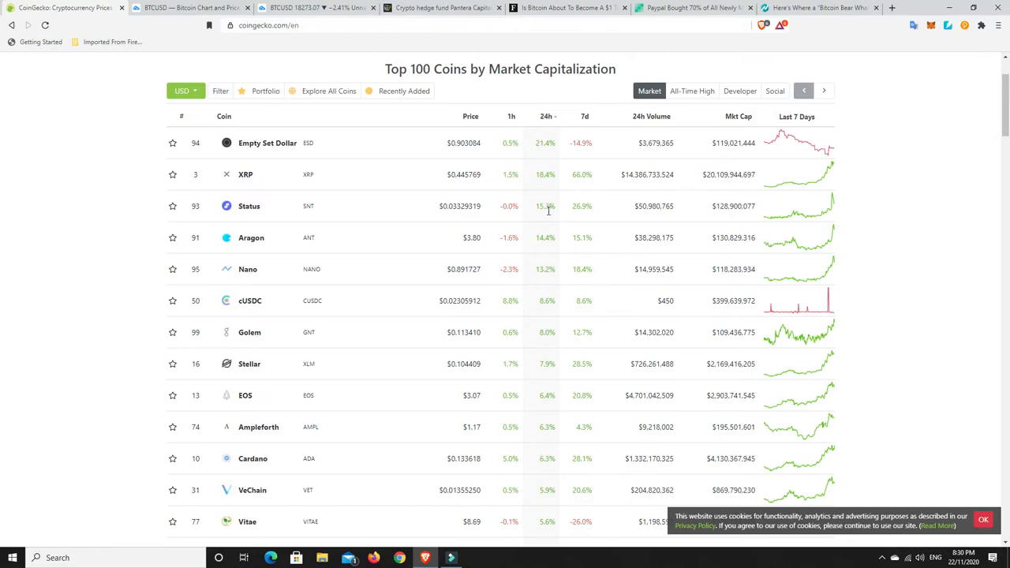
mouse_move(558, 377)
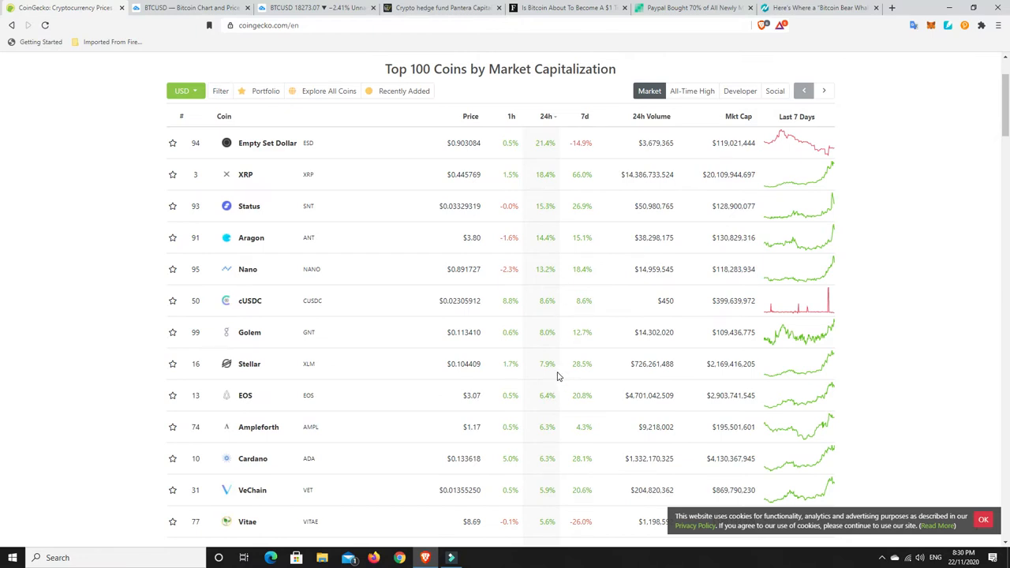
mouse_move(553, 202)
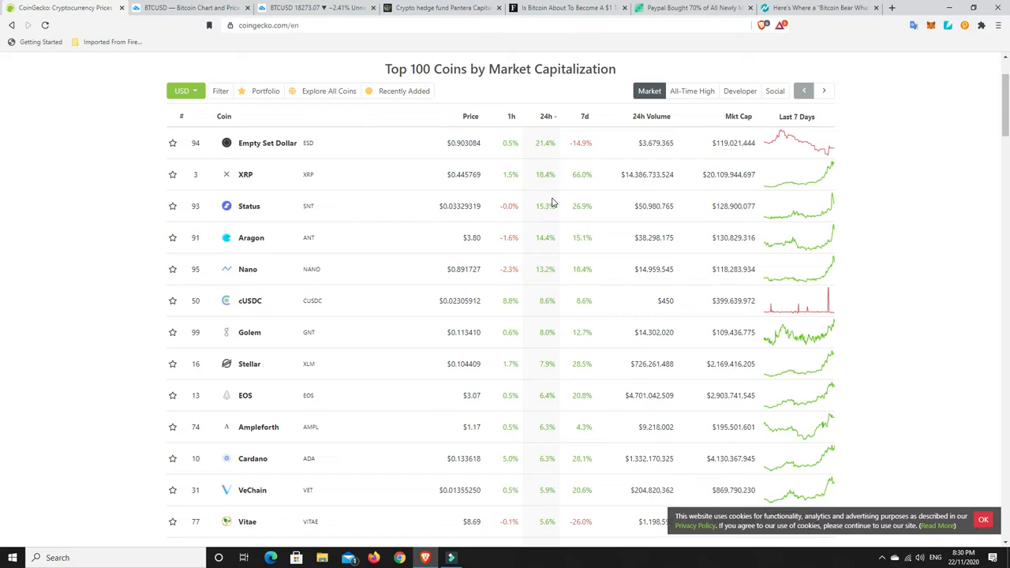
mouse_move(603, 170)
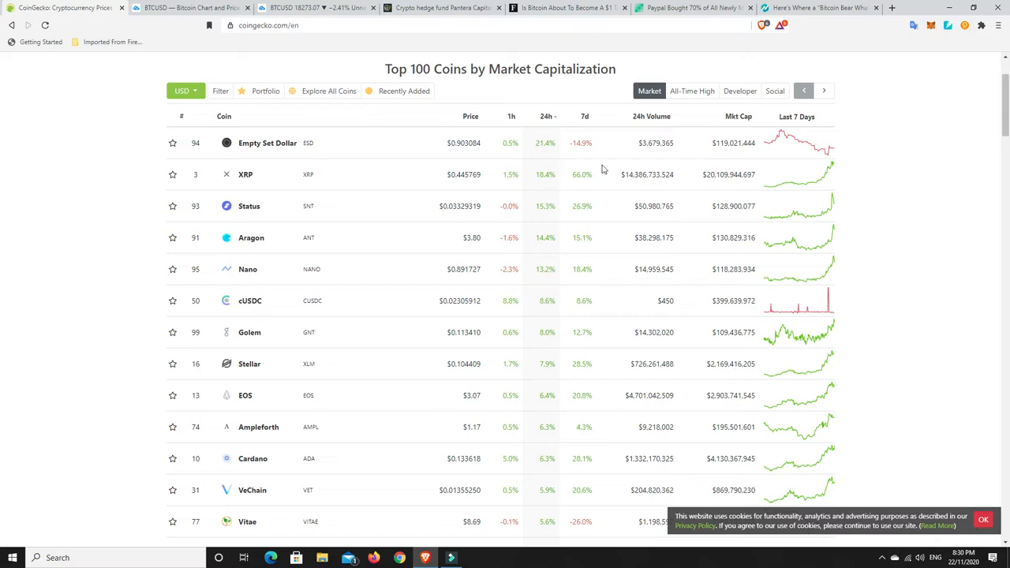
mouse_move(545, 191)
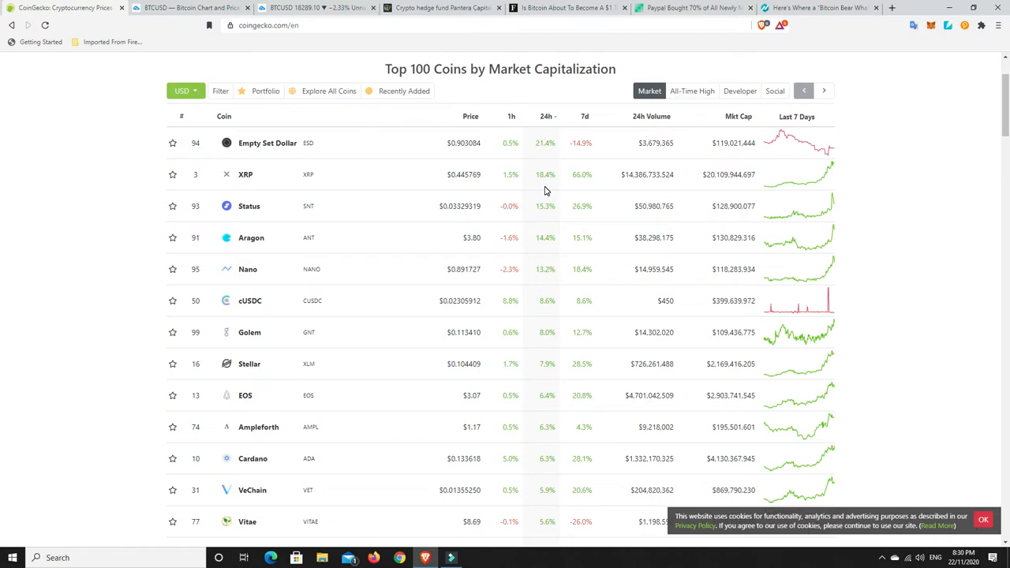
mouse_move(587, 173)
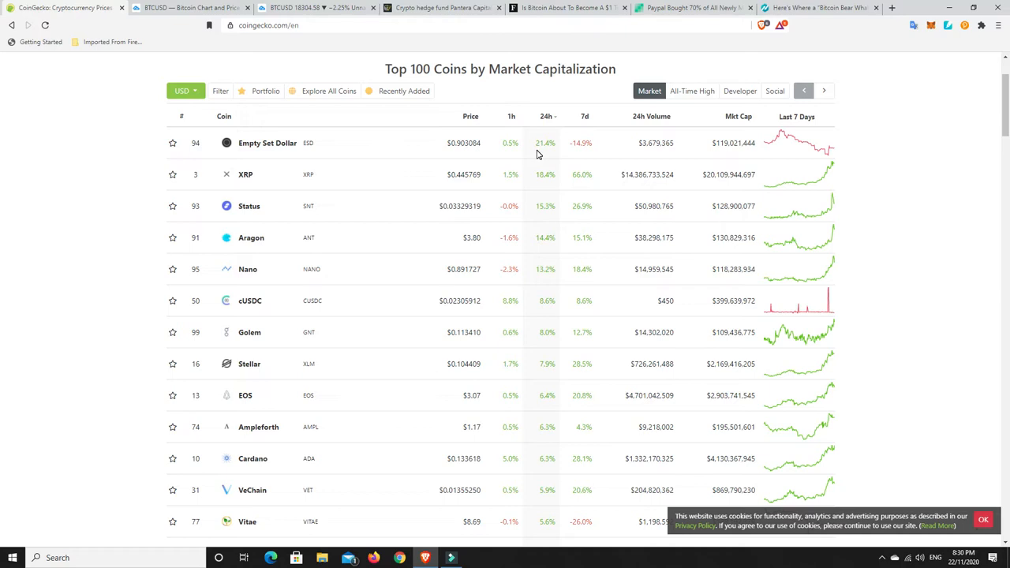
mouse_move(582, 187)
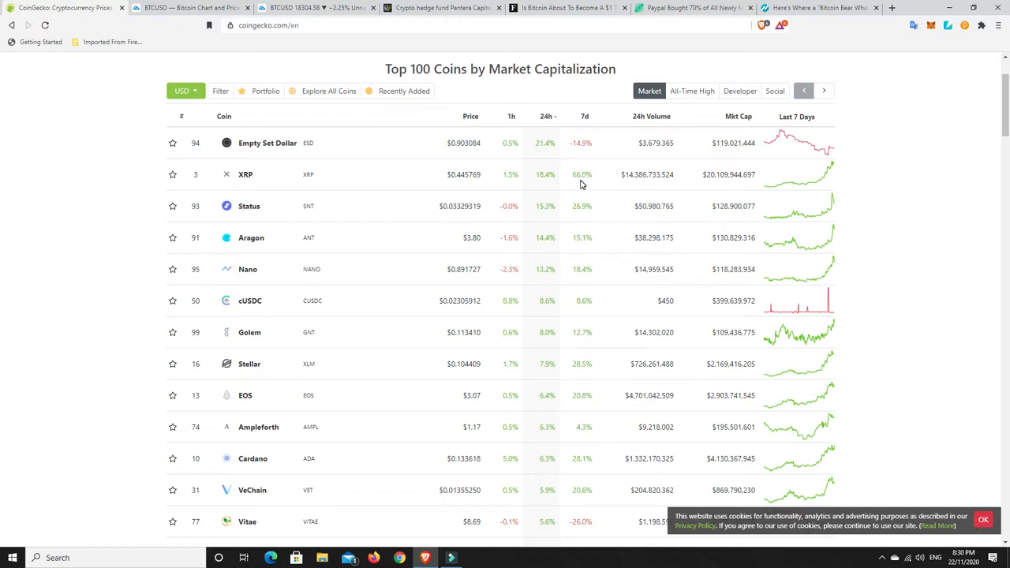
mouse_move(552, 353)
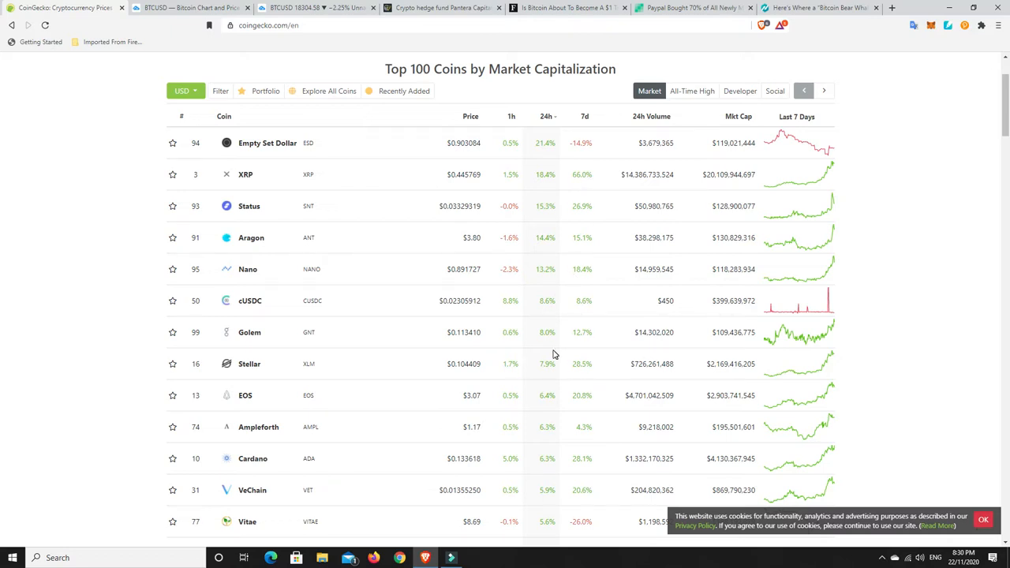
Re-sort by 24h change so yearn.finance at -18.7% leads Sushi and Aave.
click(546, 117)
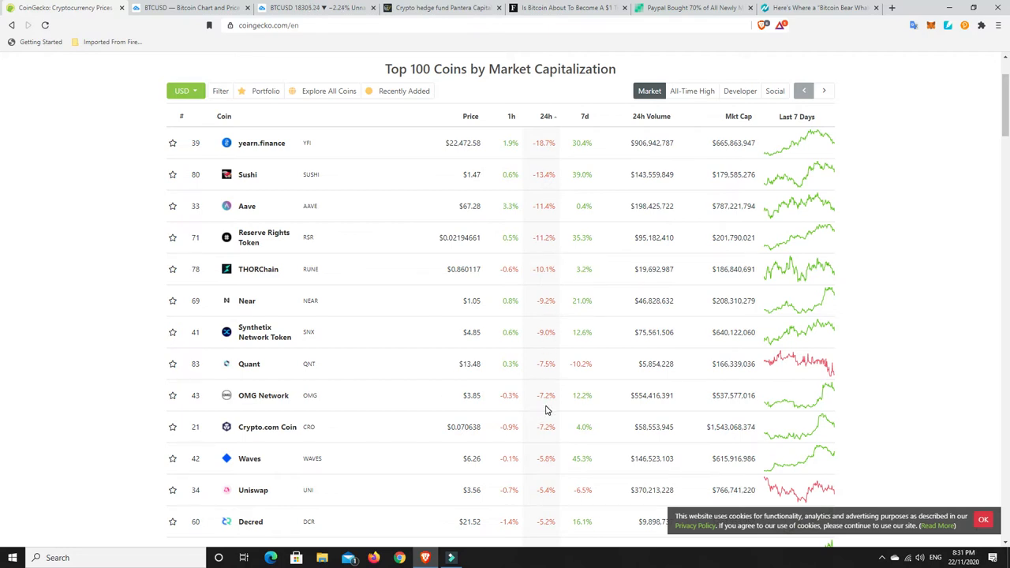
mouse_move(547, 330)
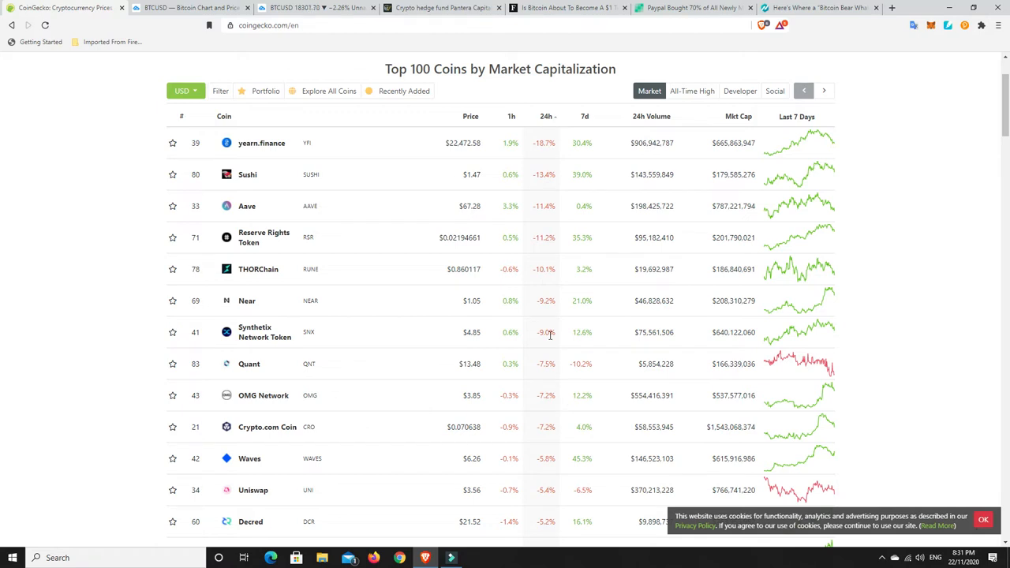
mouse_move(584, 334)
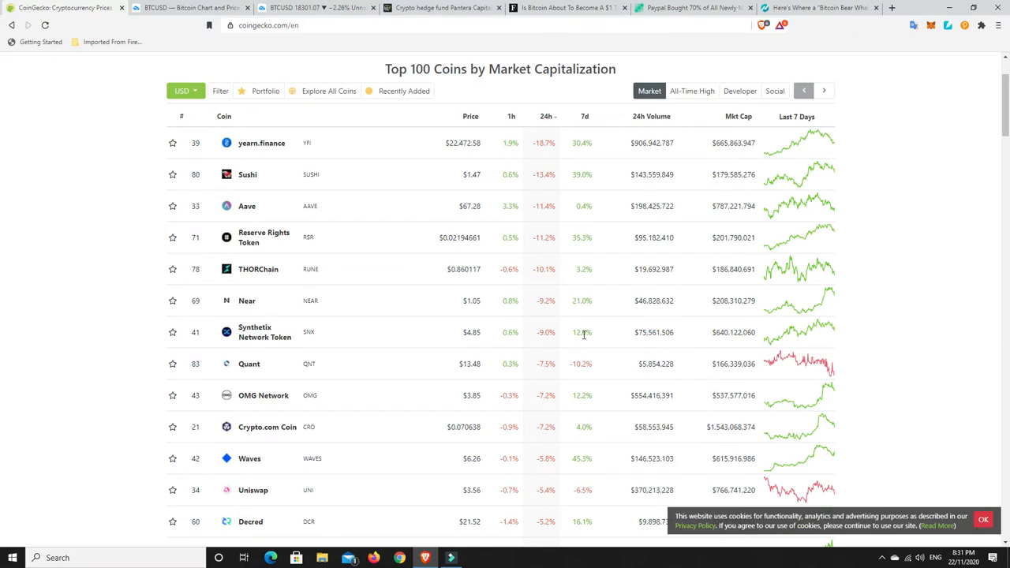
scroll(up, 3)
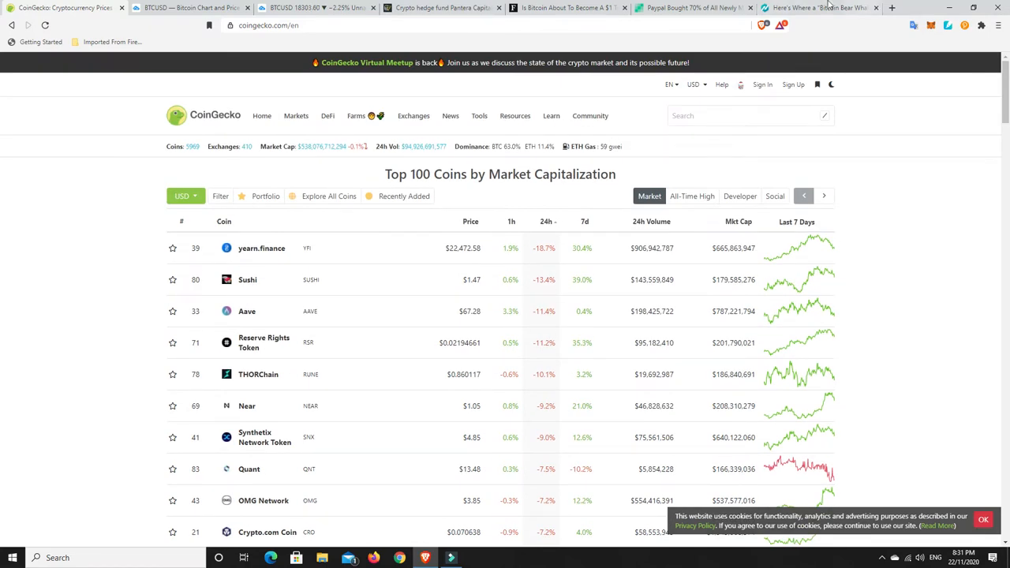
Read the NewsBTC 'Bitcoin Bear Whale Has Put Up a Massive Sell Wall' article and return to its headline.
click(821, 7)
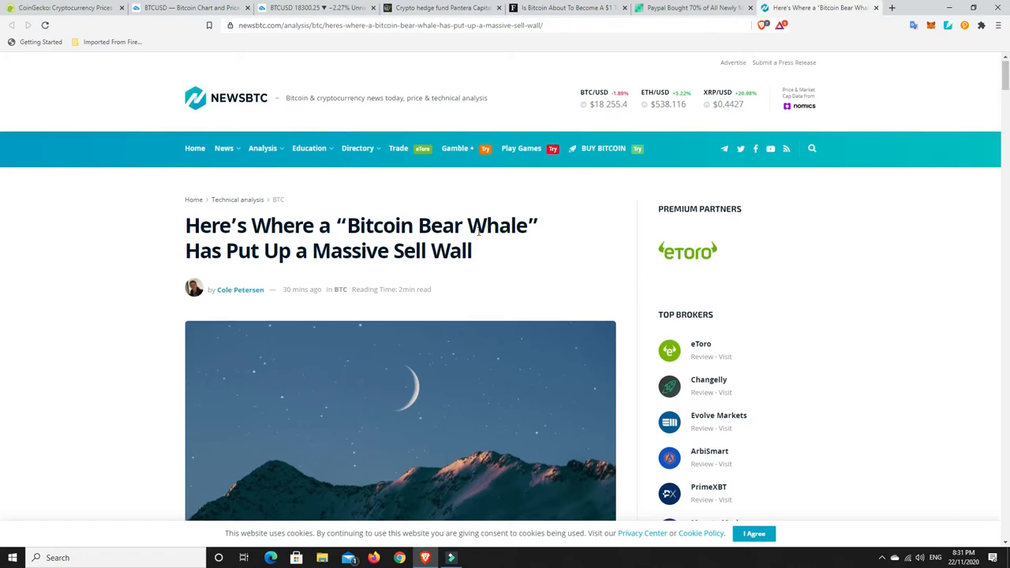
scroll(down, 3)
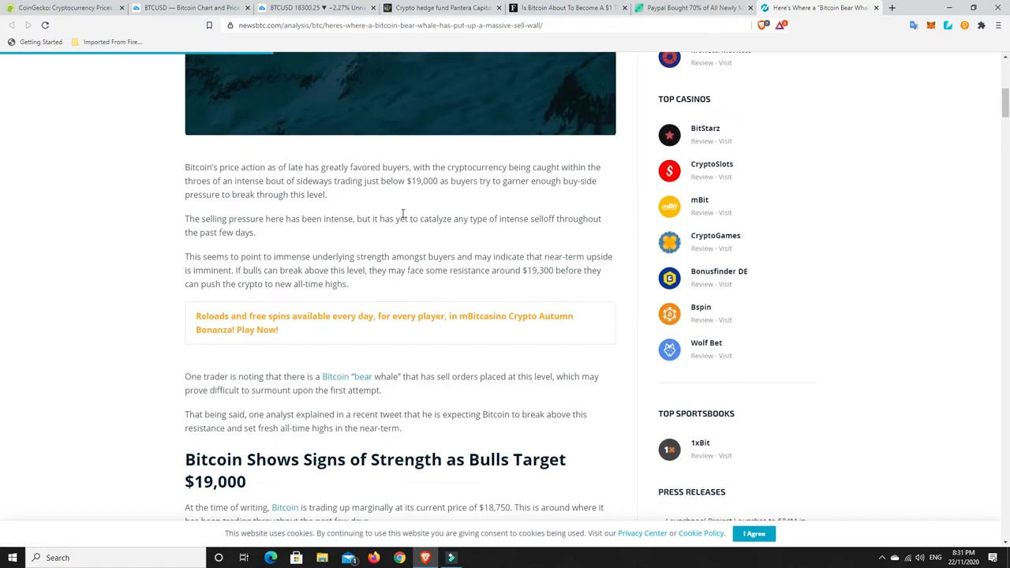
mouse_move(418, 197)
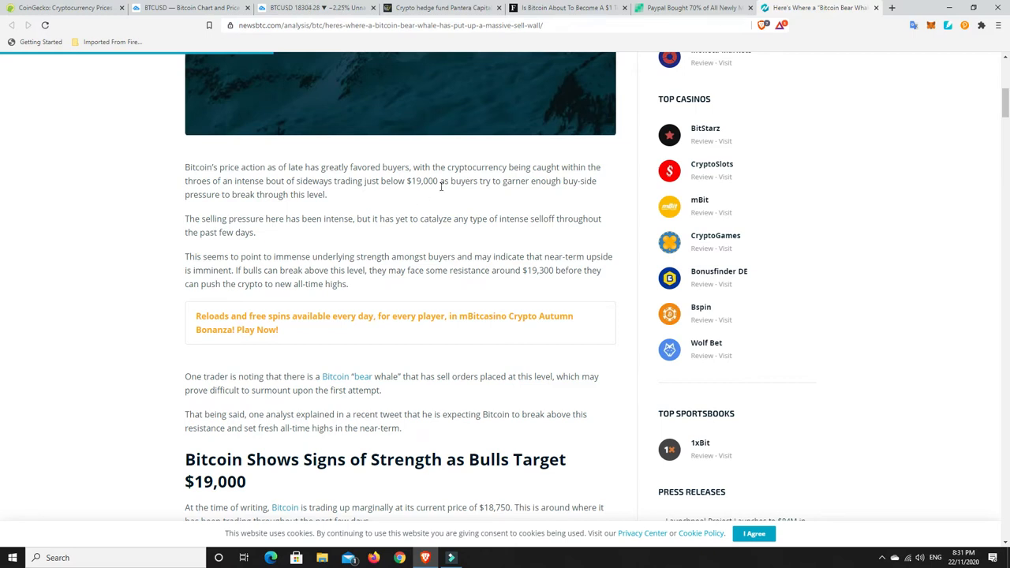
mouse_move(307, 8)
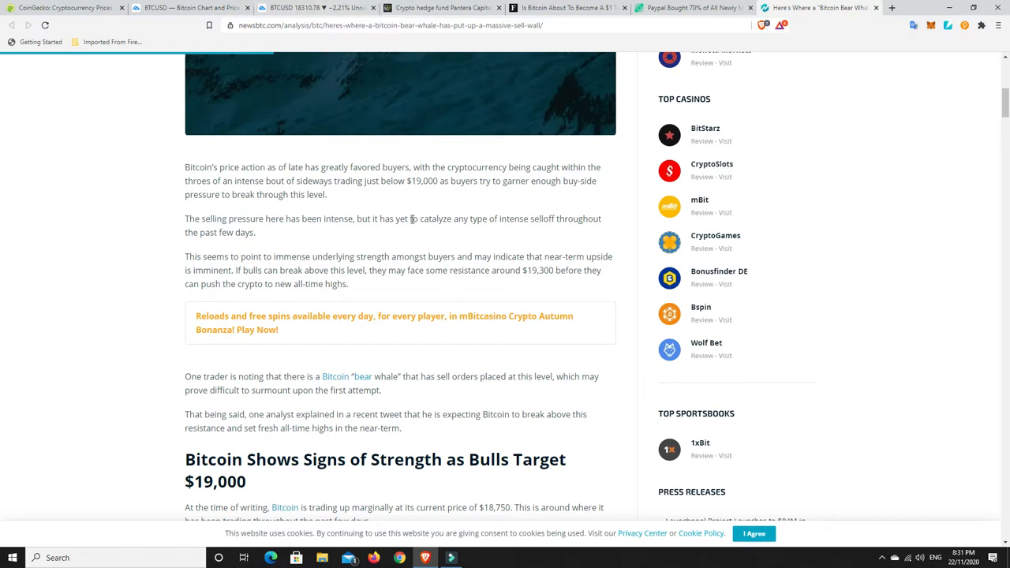
mouse_move(457, 205)
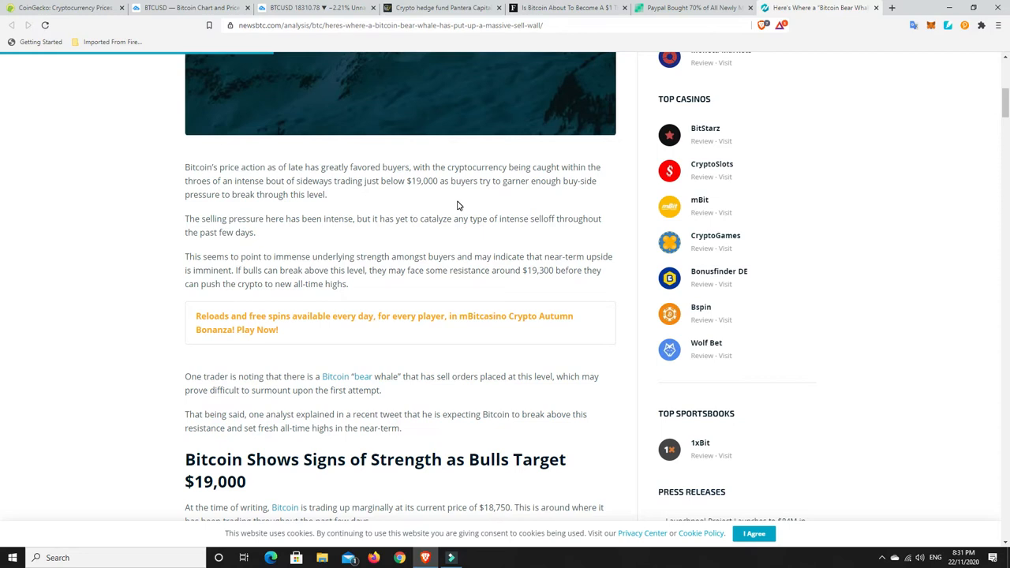
mouse_move(495, 235)
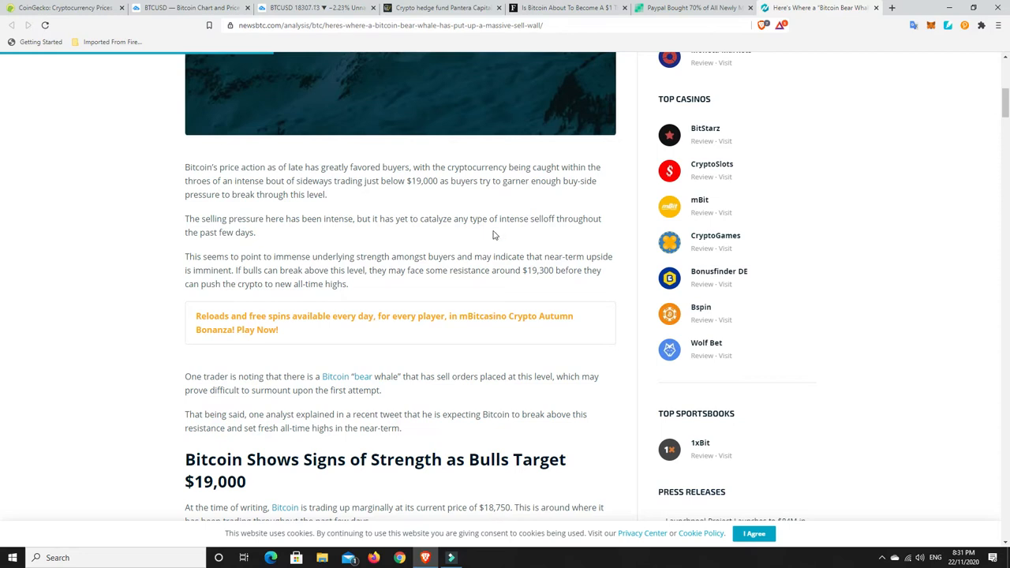
scroll(up, 3)
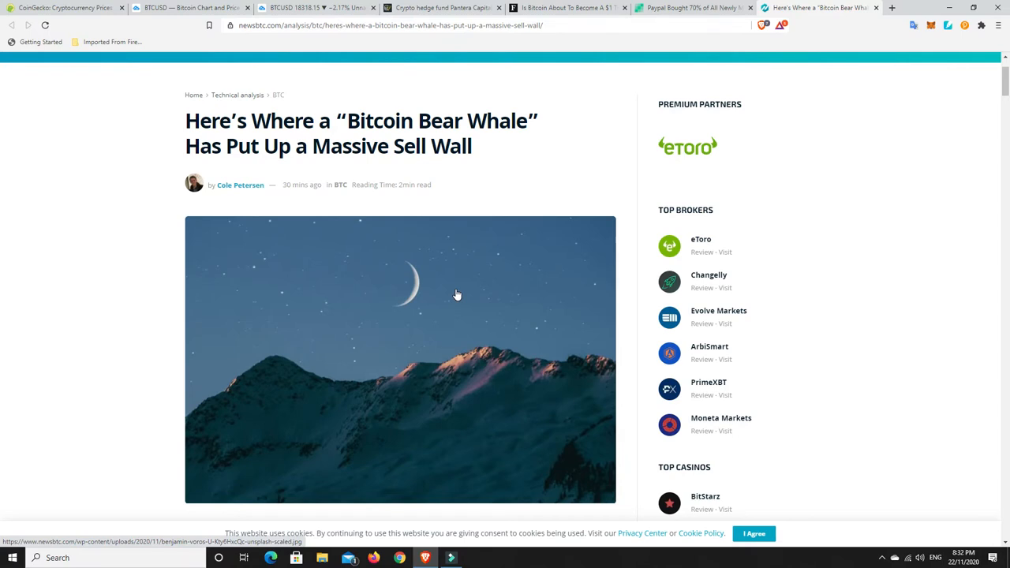
mouse_move(456, 306)
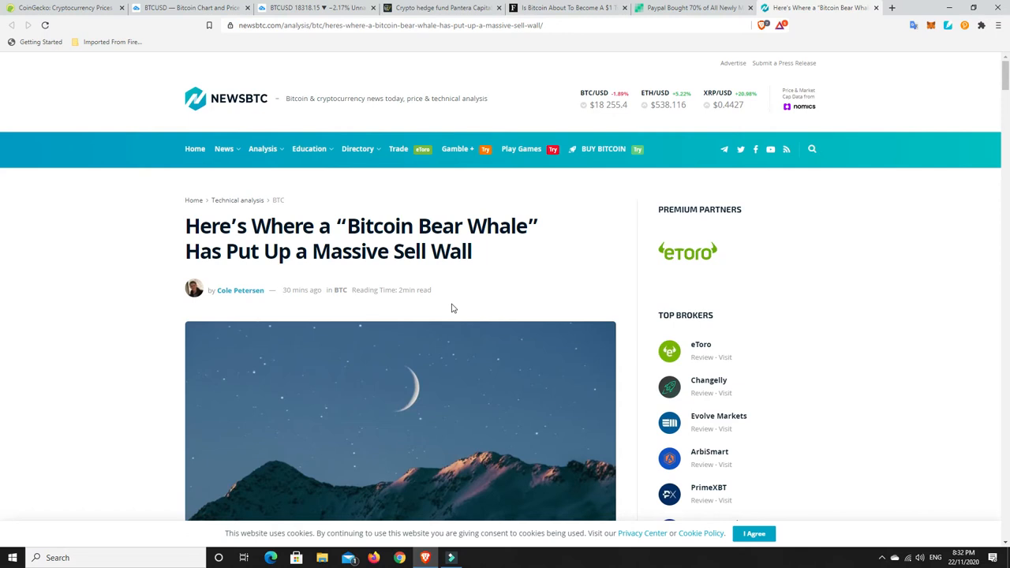
mouse_move(402, 407)
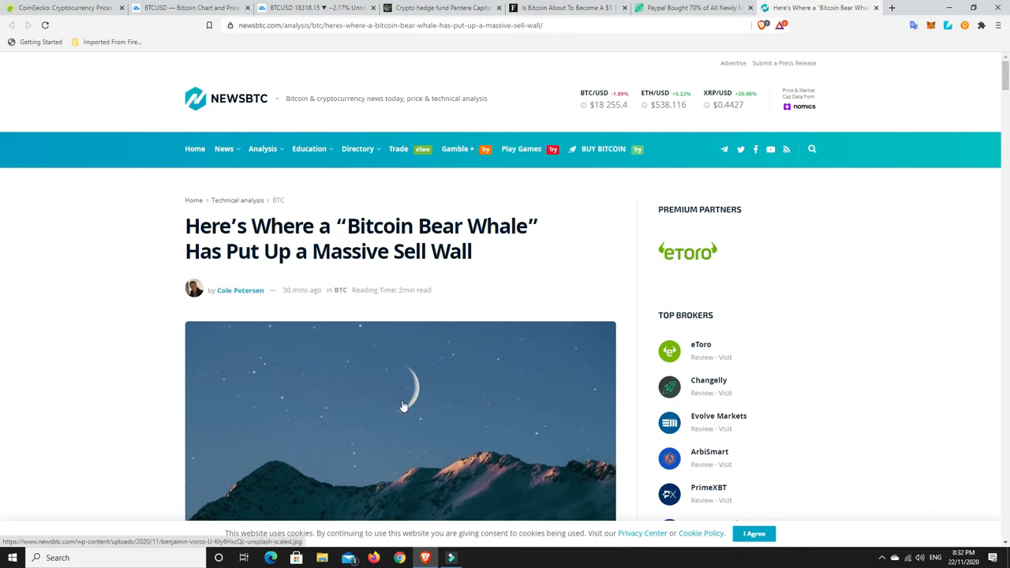
mouse_move(507, 355)
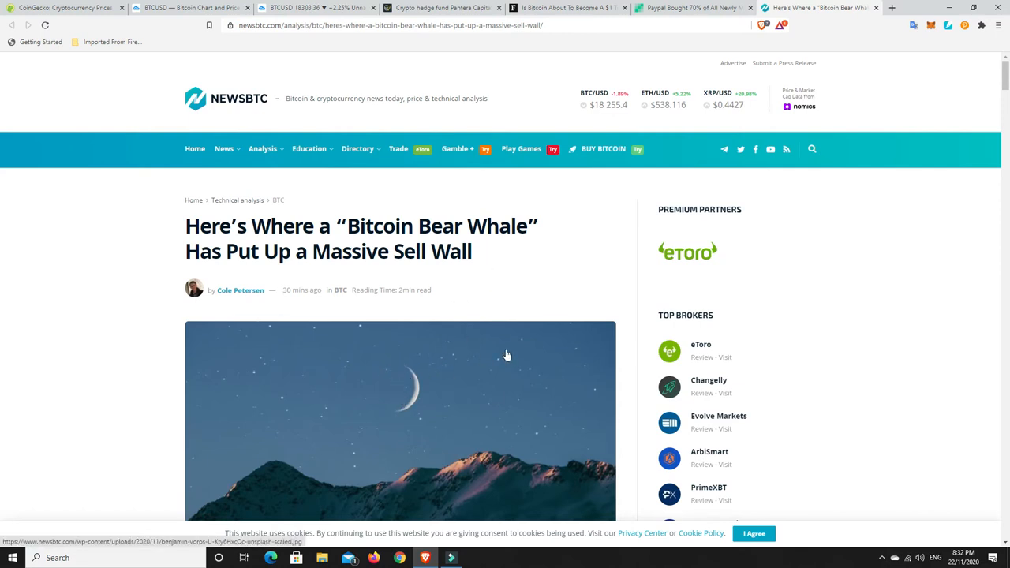
View the Bitcoin.com story on PayPal buying 70% of newly mined Bitcoin last month.
scroll(down, 3)
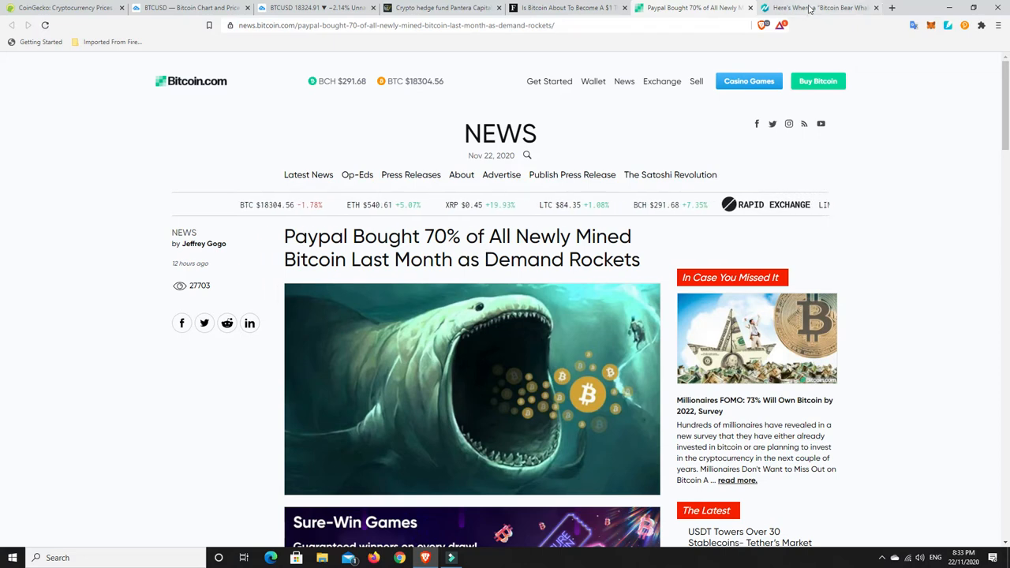
Return to the NewsBTC Bear Whale article at the $19,000 sell wall paragraphs.
click(821, 7)
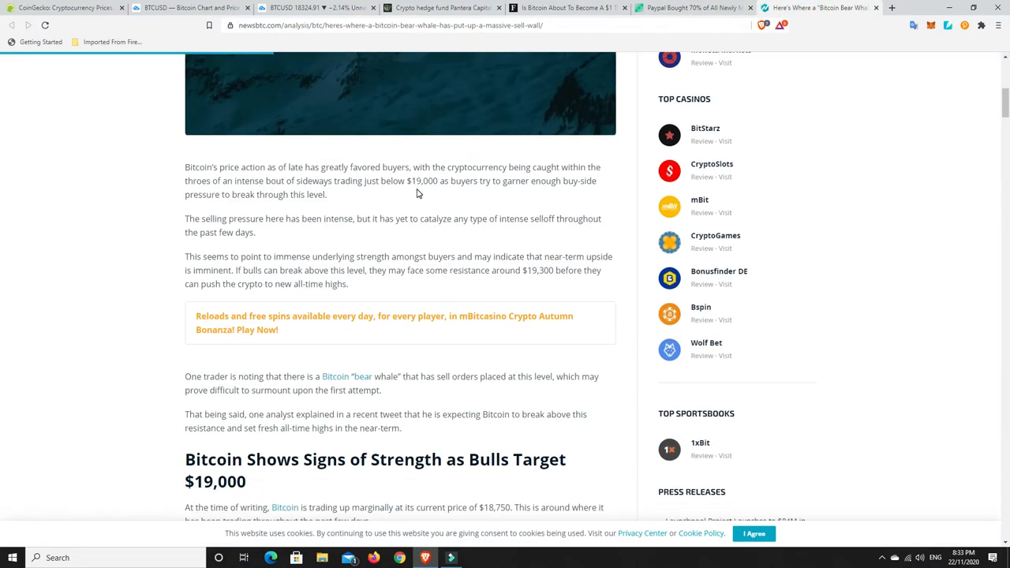
mouse_move(411, 215)
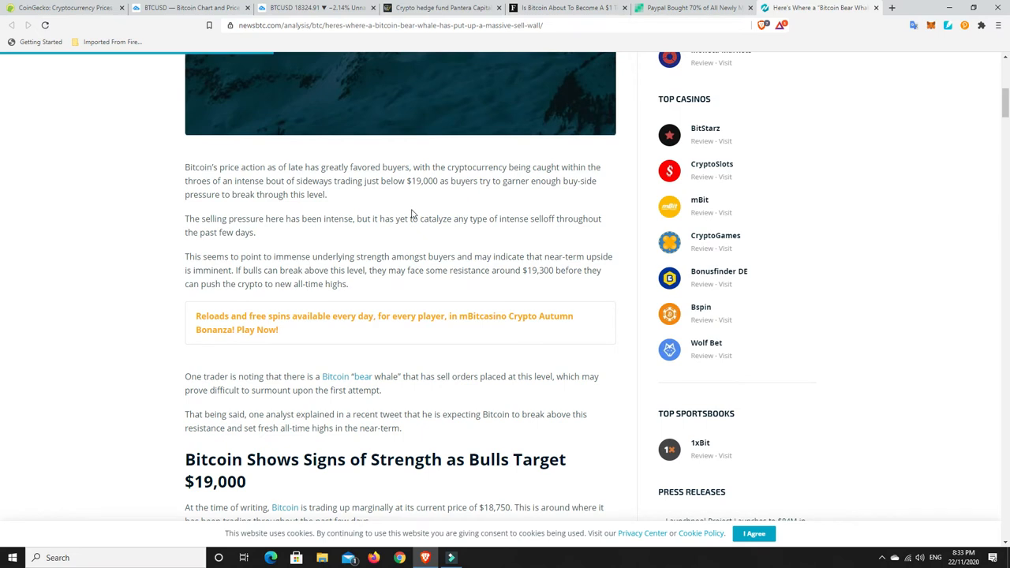
mouse_move(418, 214)
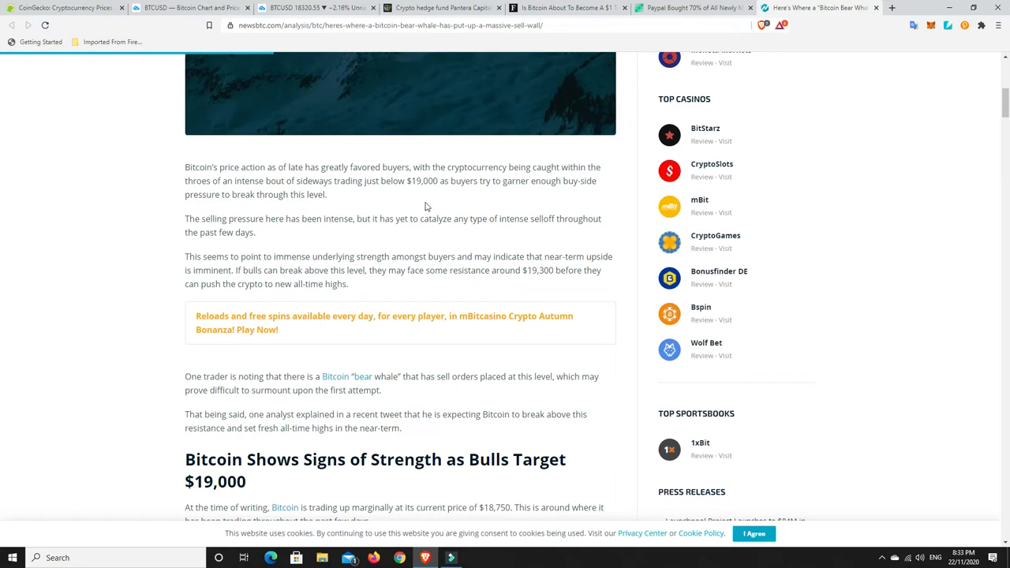
mouse_move(433, 240)
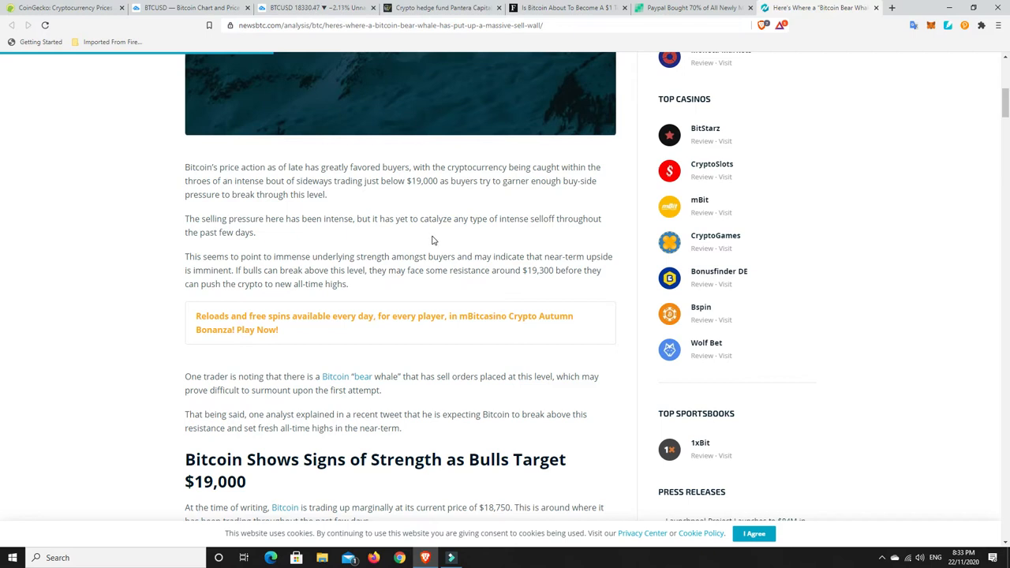
mouse_move(416, 245)
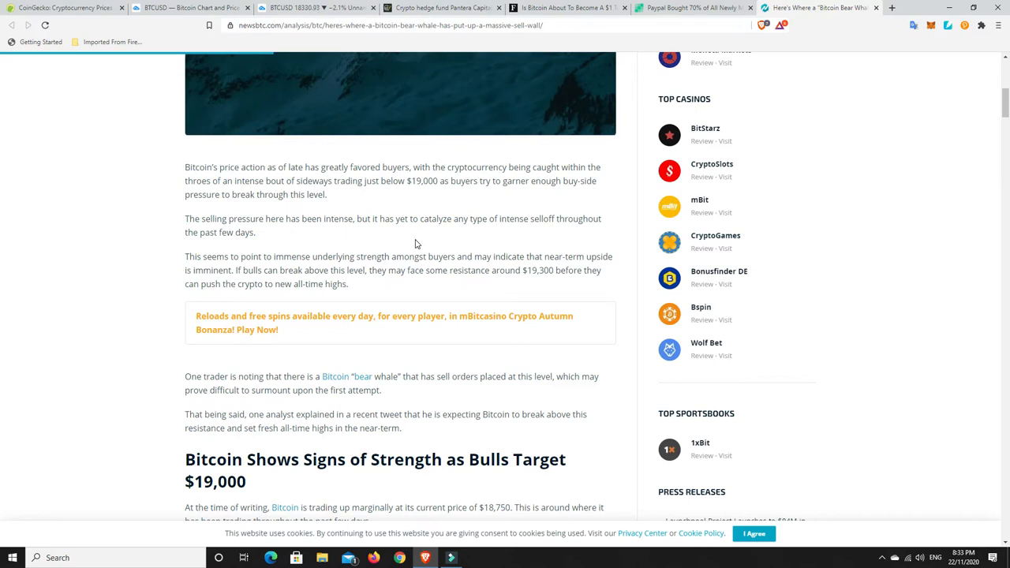
mouse_move(380, 249)
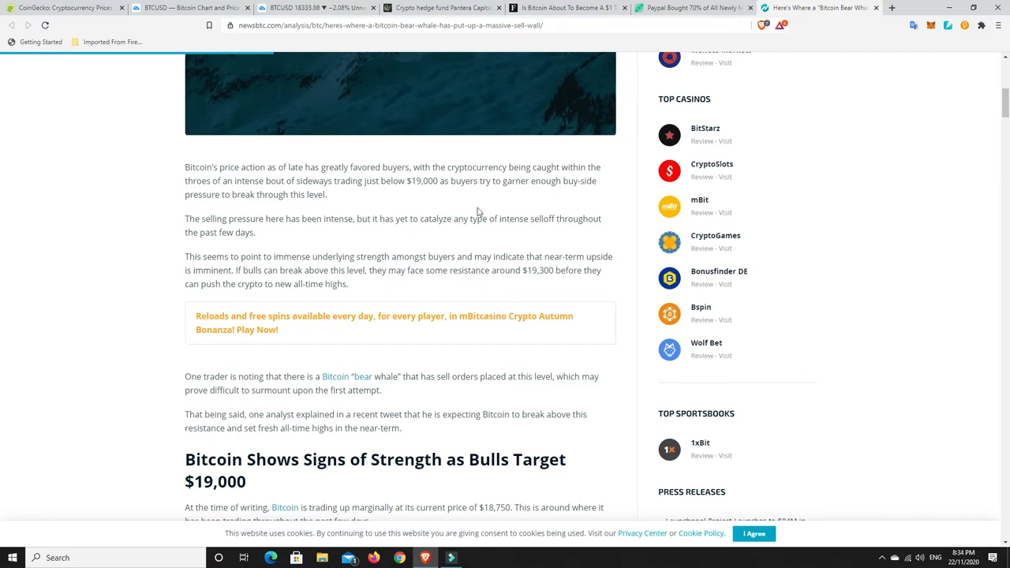
mouse_move(433, 249)
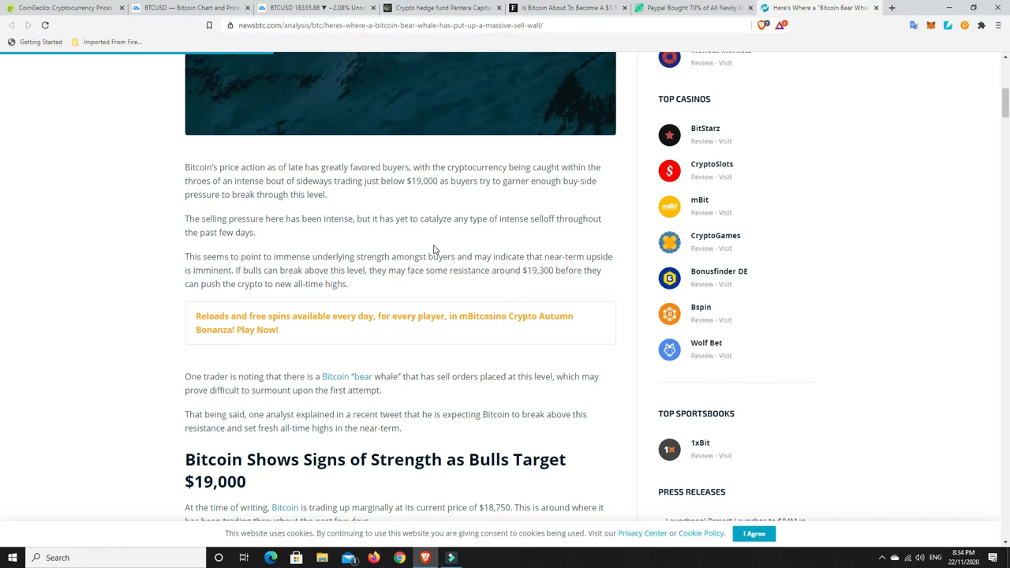
mouse_move(421, 239)
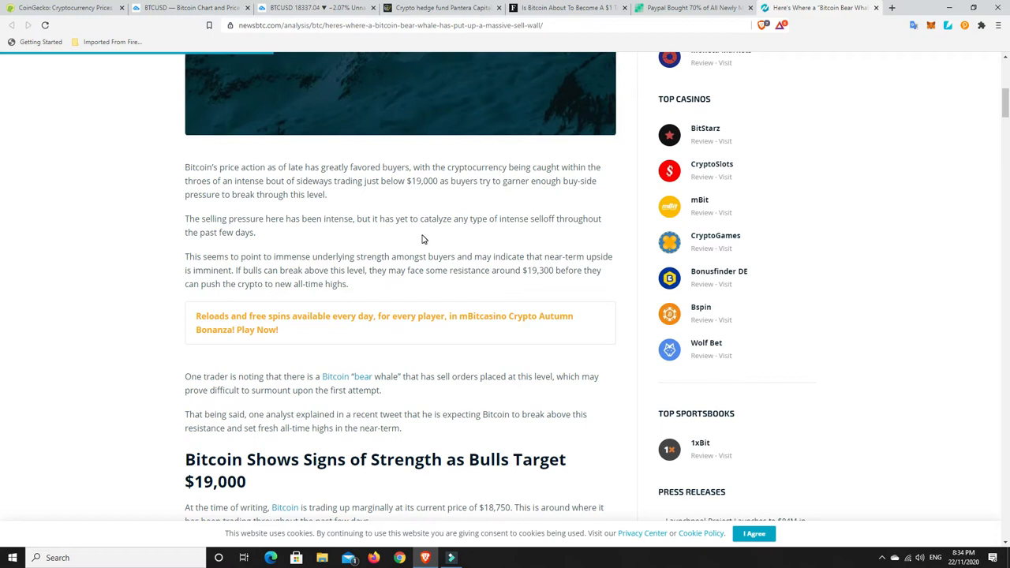
mouse_move(440, 237)
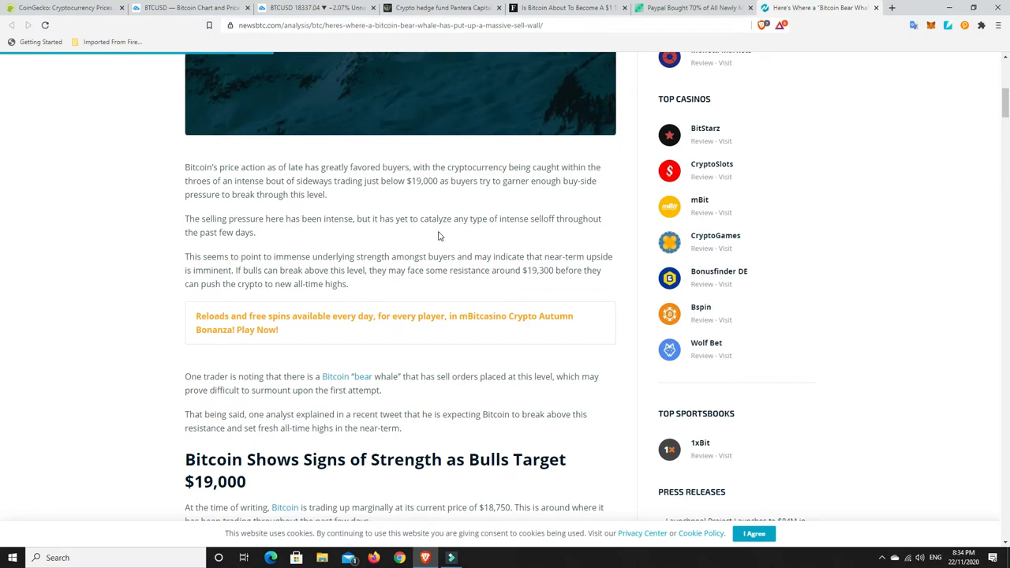
mouse_move(435, 239)
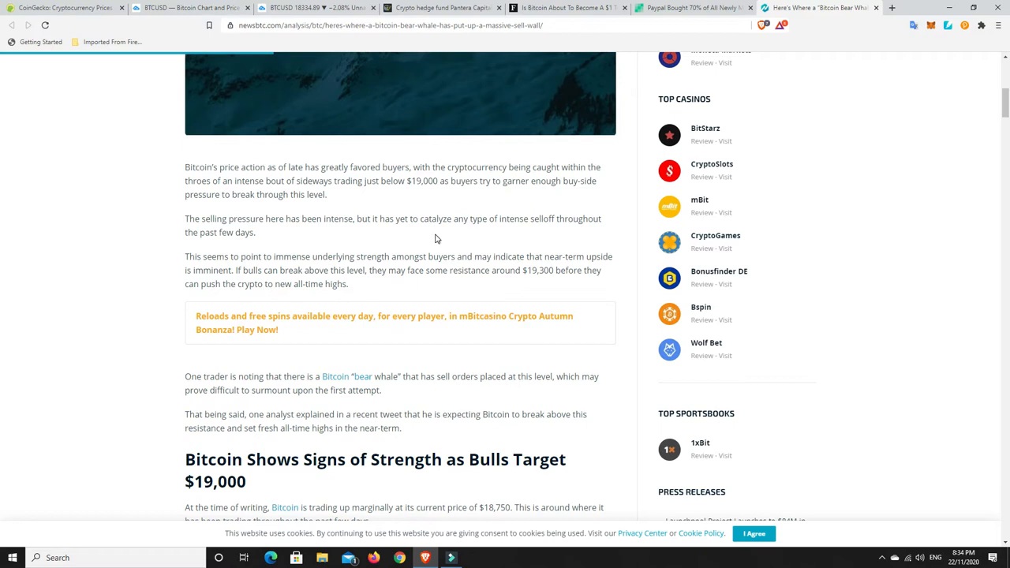
mouse_move(455, 243)
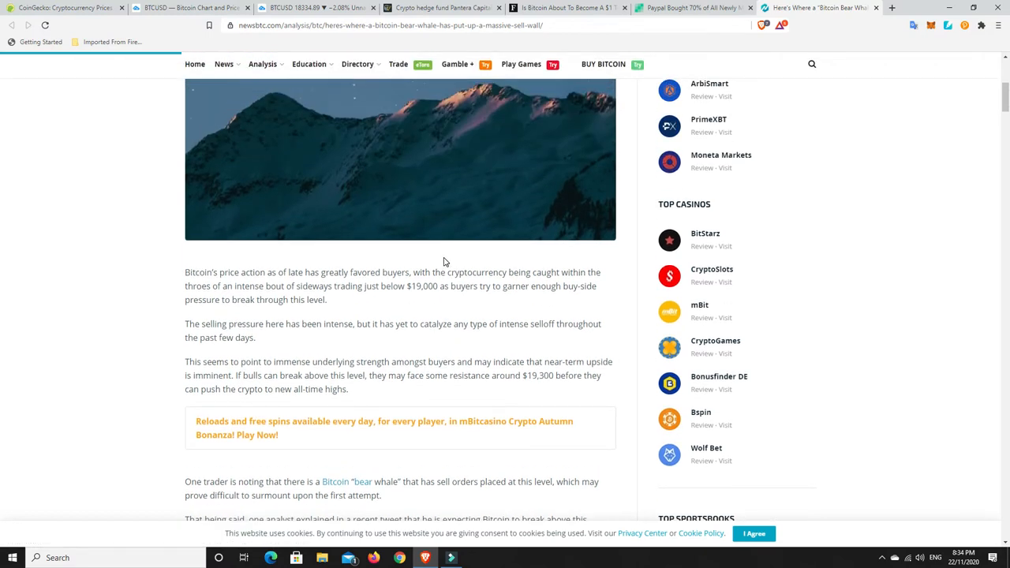
Scroll the Bear Whale article back up to its headline and byline.
scroll(down, 3)
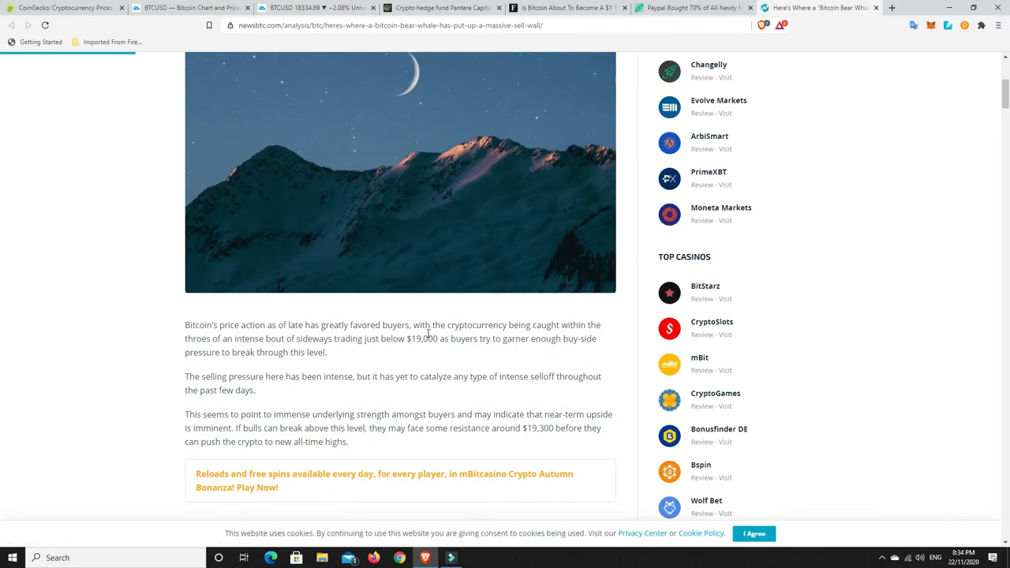
mouse_move(413, 344)
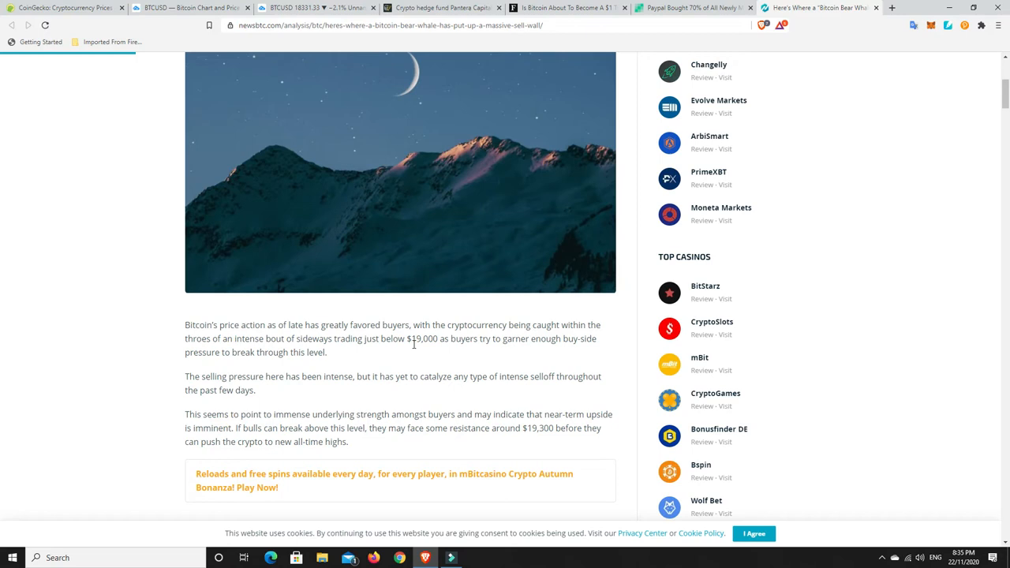
scroll(up, 3)
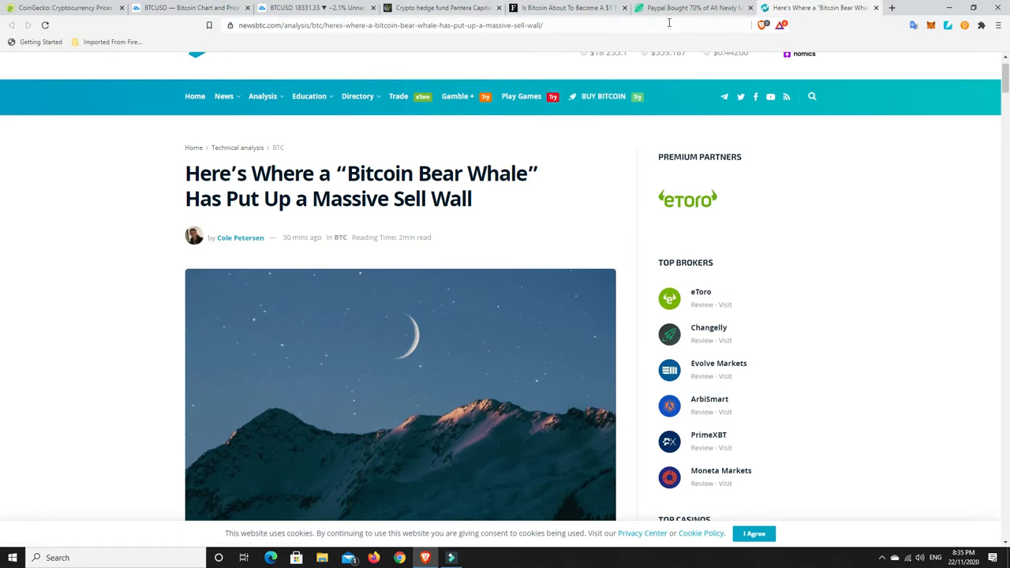
click(692, 8)
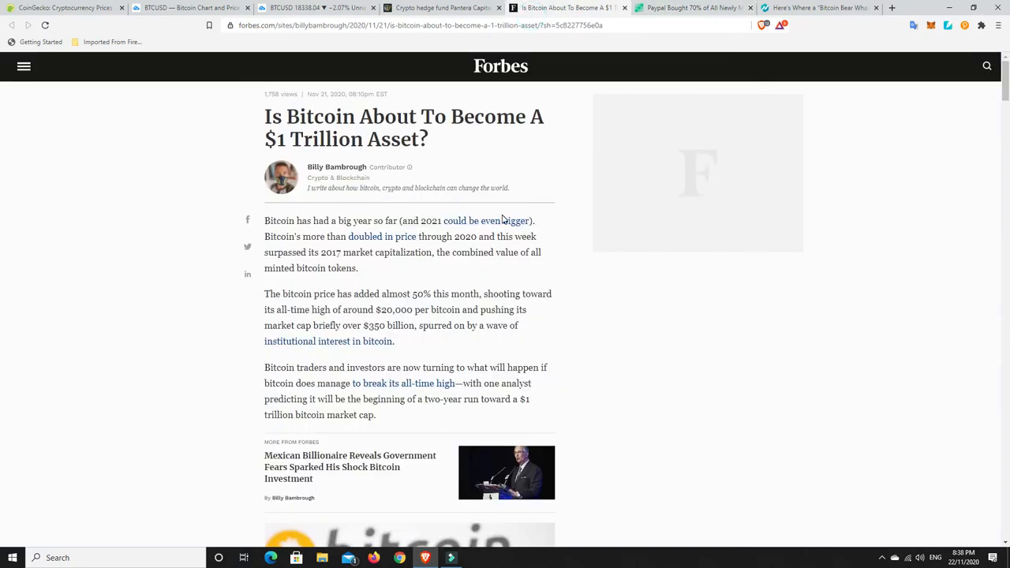
mouse_move(483, 164)
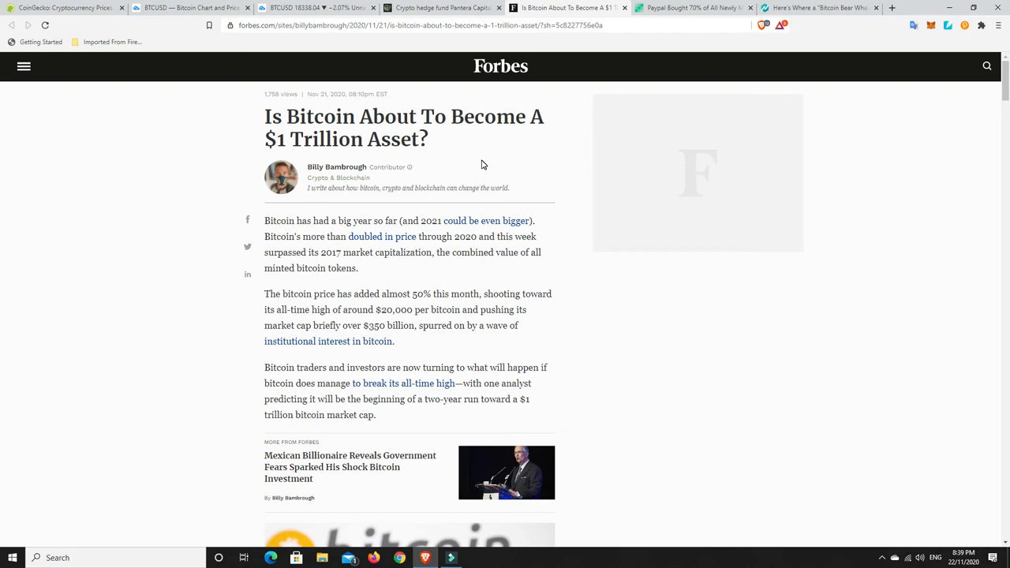
mouse_move(481, 172)
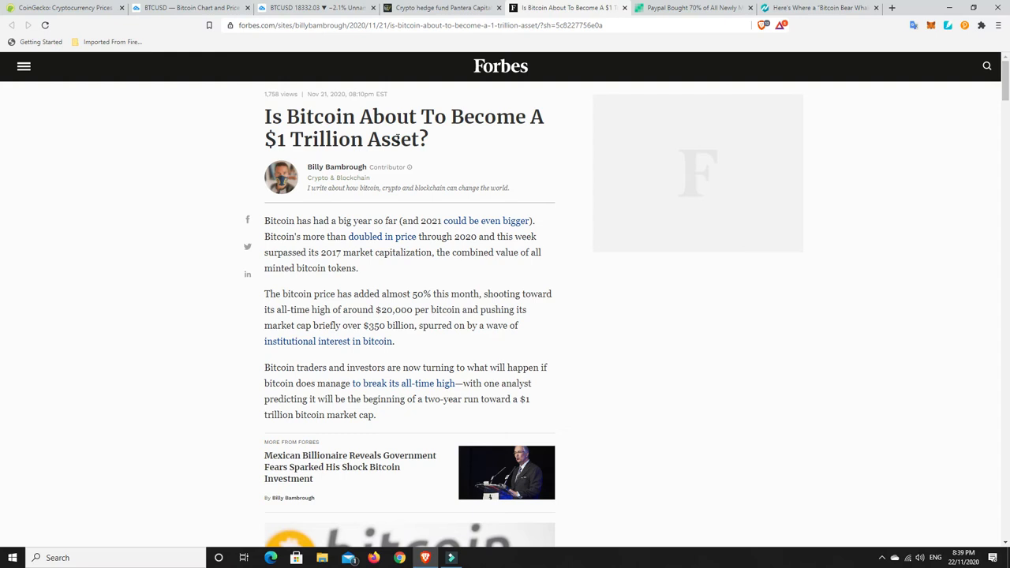
mouse_move(388, 178)
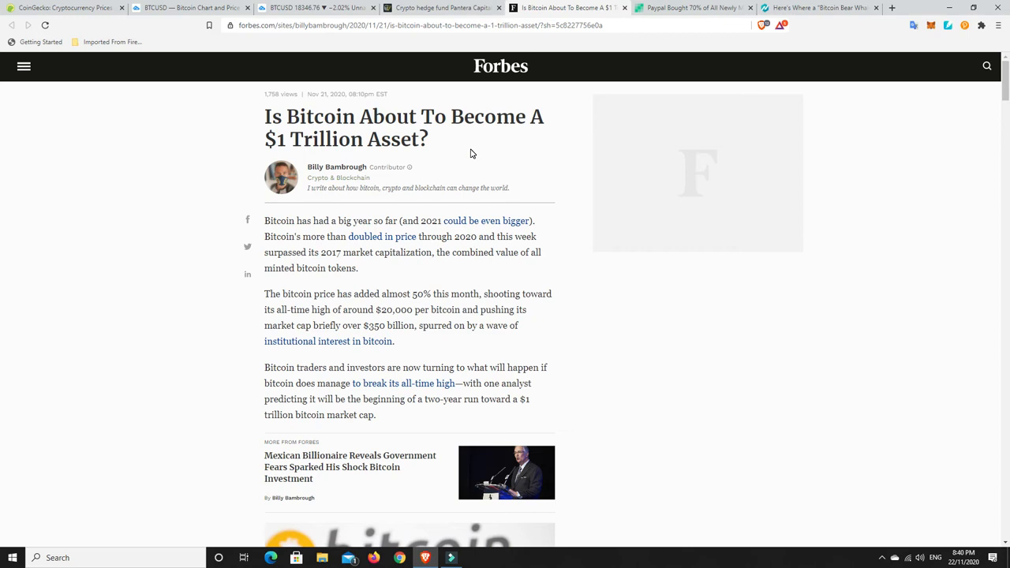
mouse_move(508, 279)
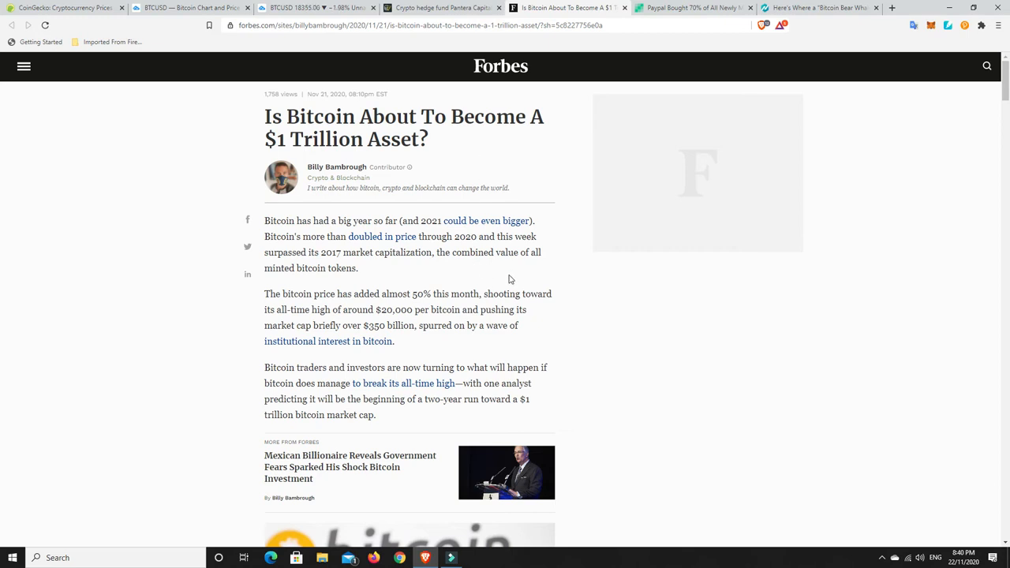
mouse_move(520, 266)
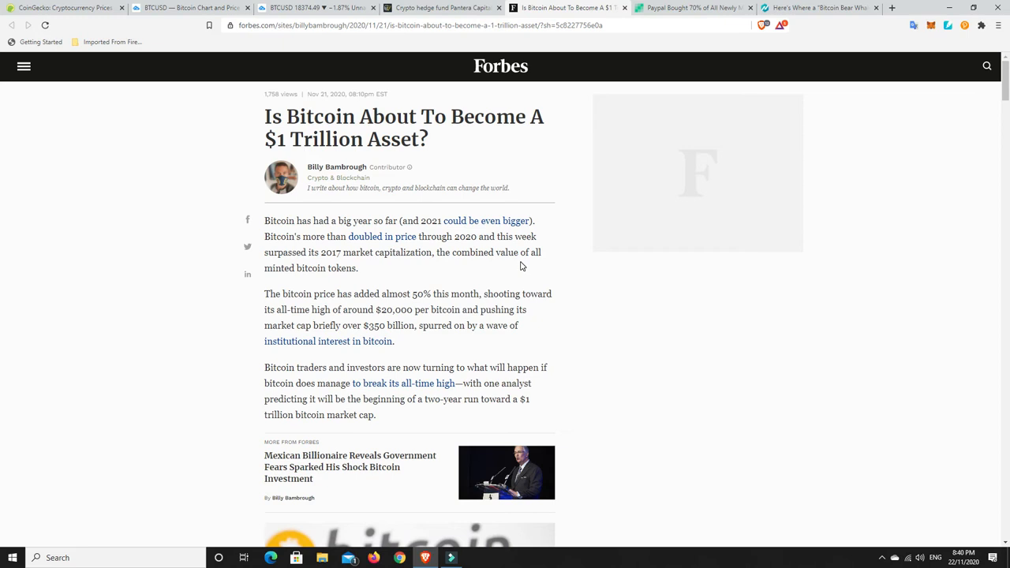
mouse_move(444, 339)
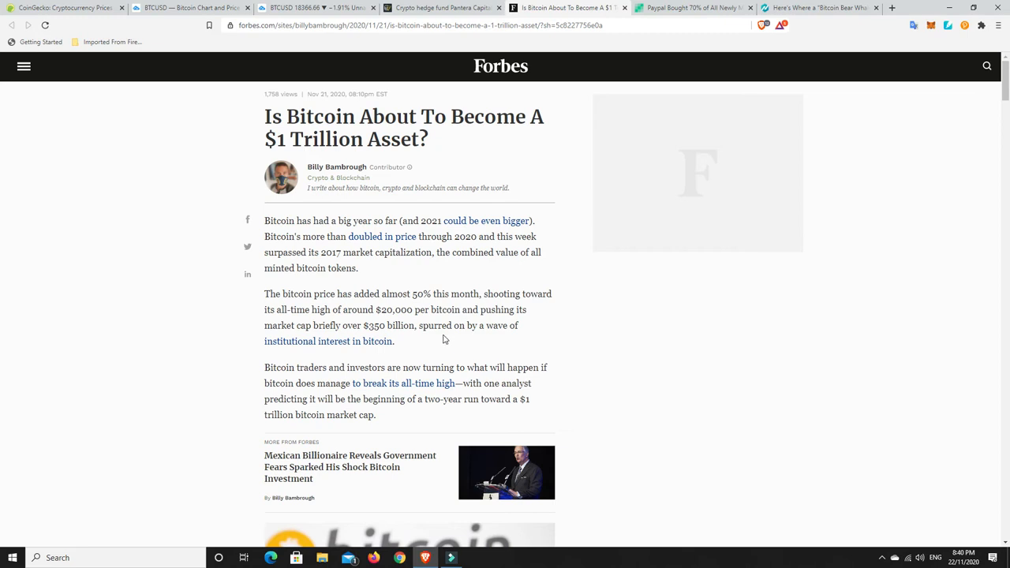
mouse_move(411, 350)
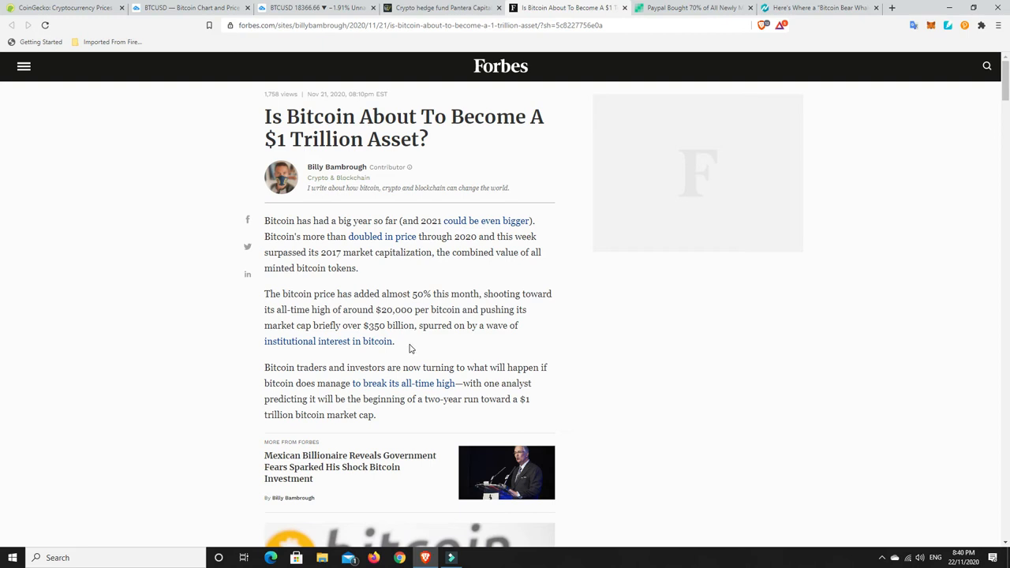
mouse_move(410, 348)
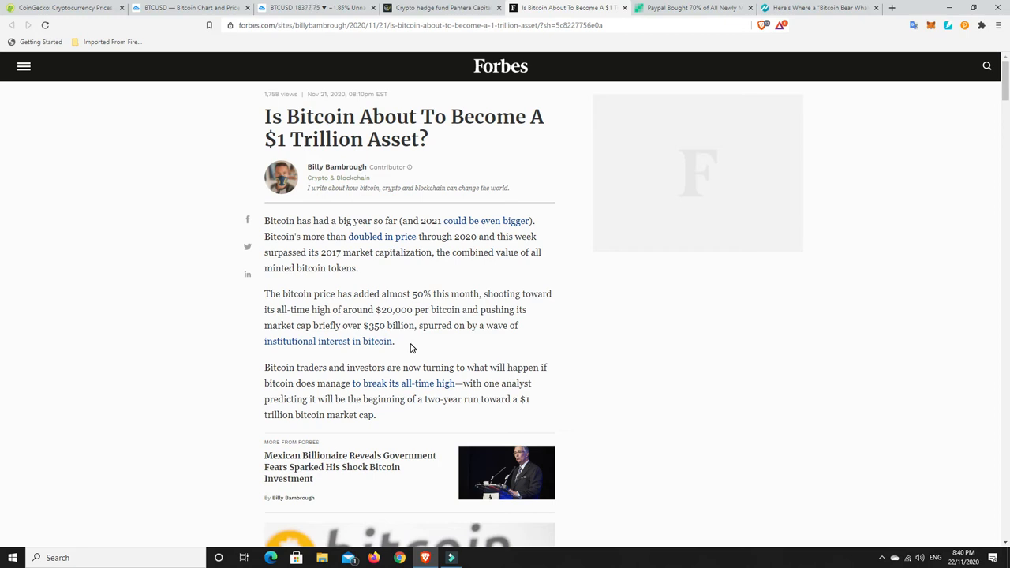
mouse_move(410, 355)
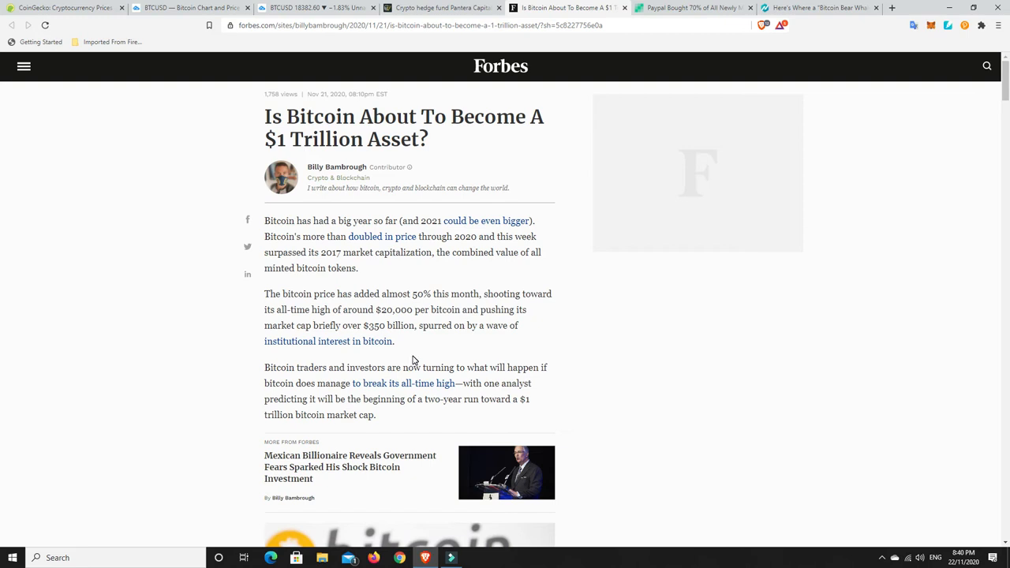
mouse_move(416, 359)
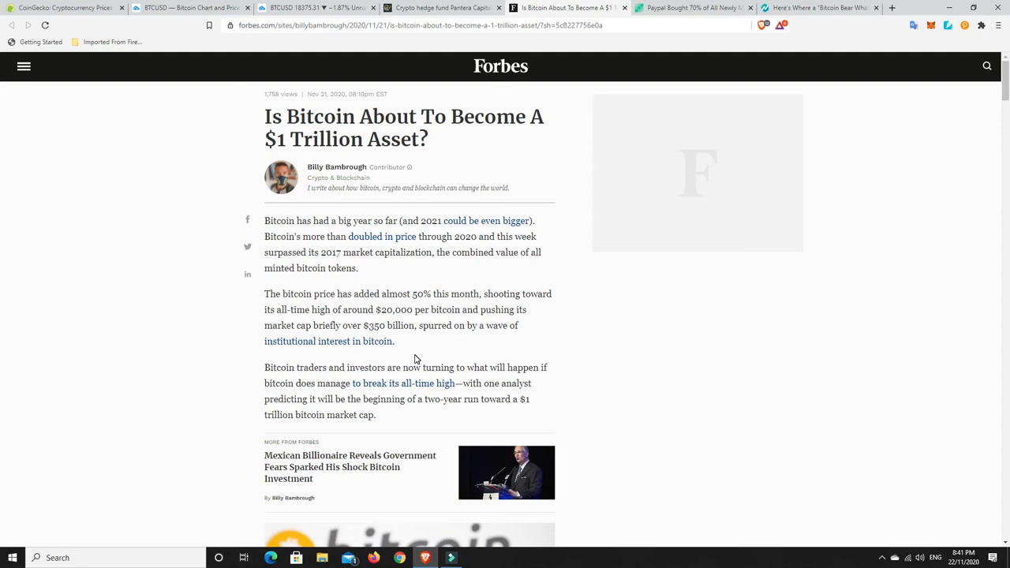
mouse_move(429, 353)
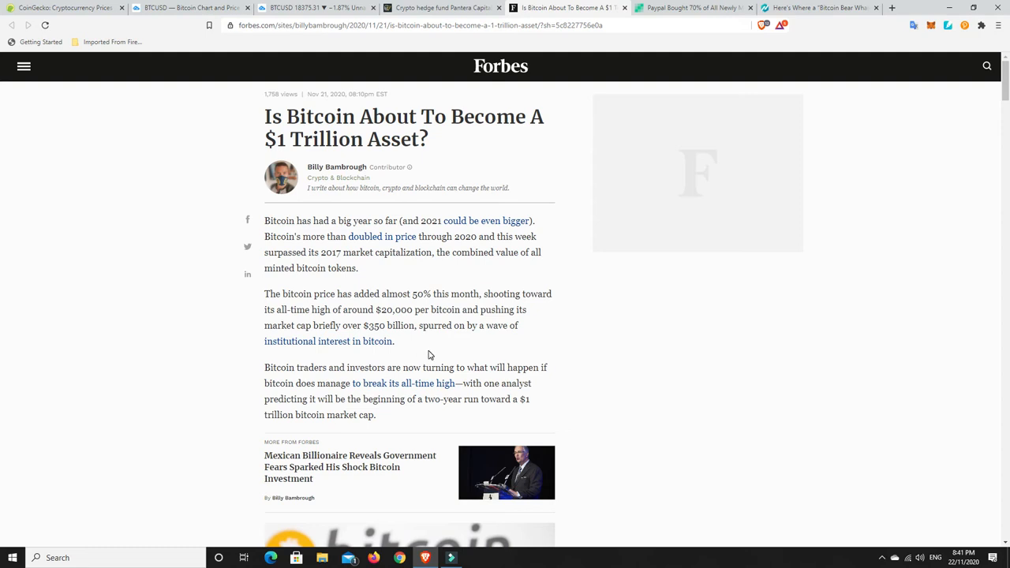
mouse_move(433, 354)
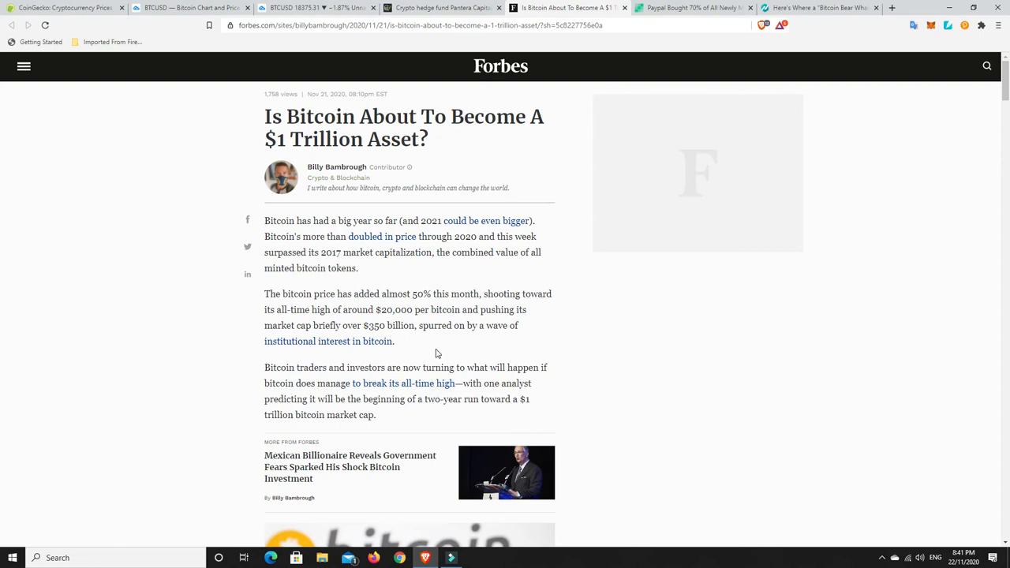
mouse_move(430, 353)
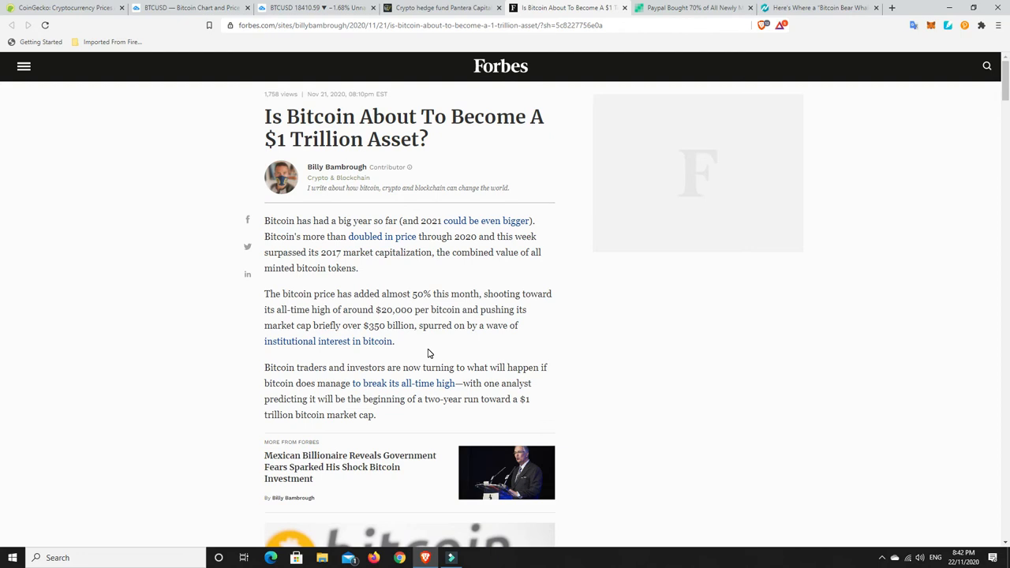
mouse_move(418, 354)
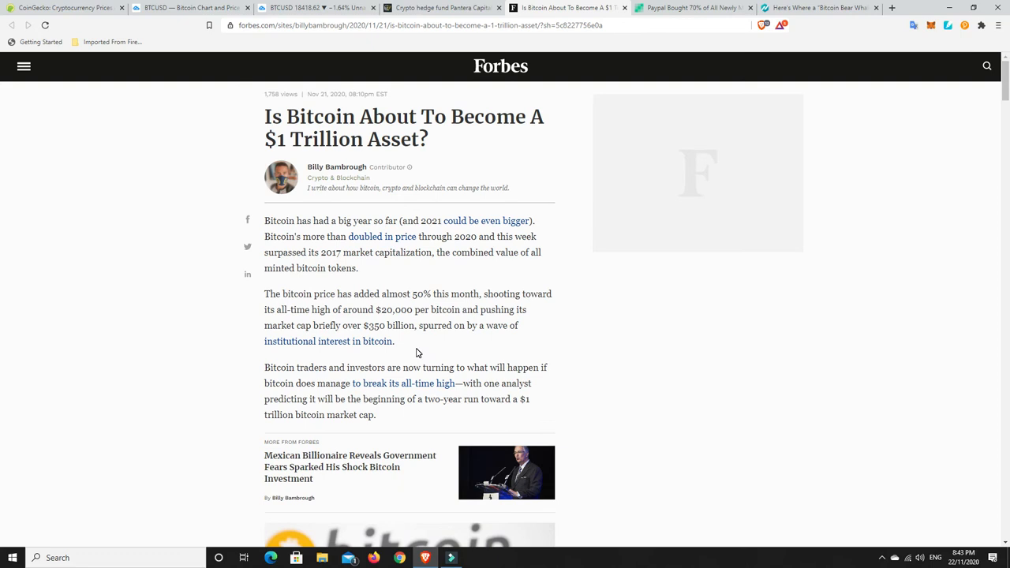
mouse_move(433, 354)
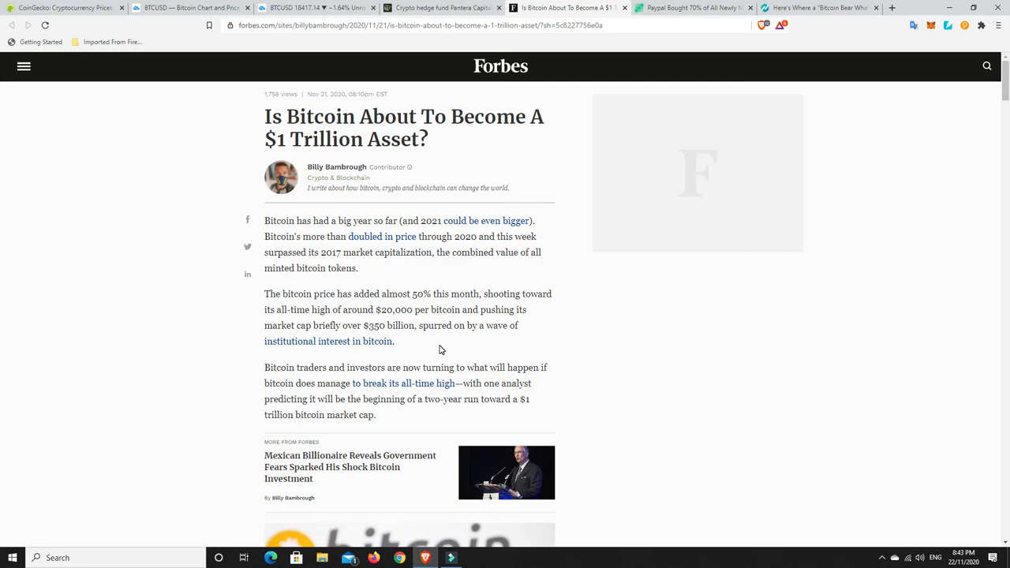
mouse_move(424, 348)
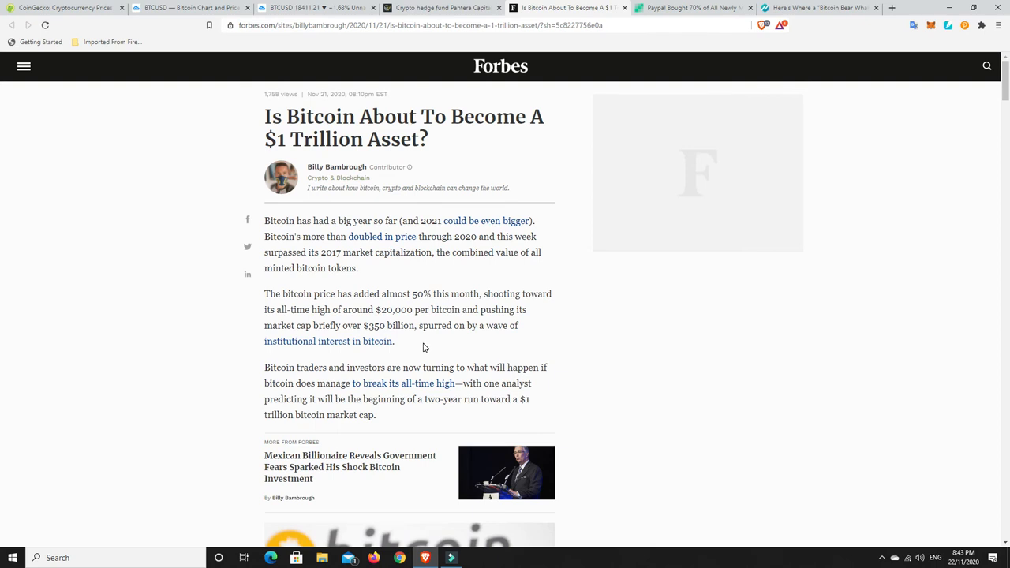
mouse_move(419, 349)
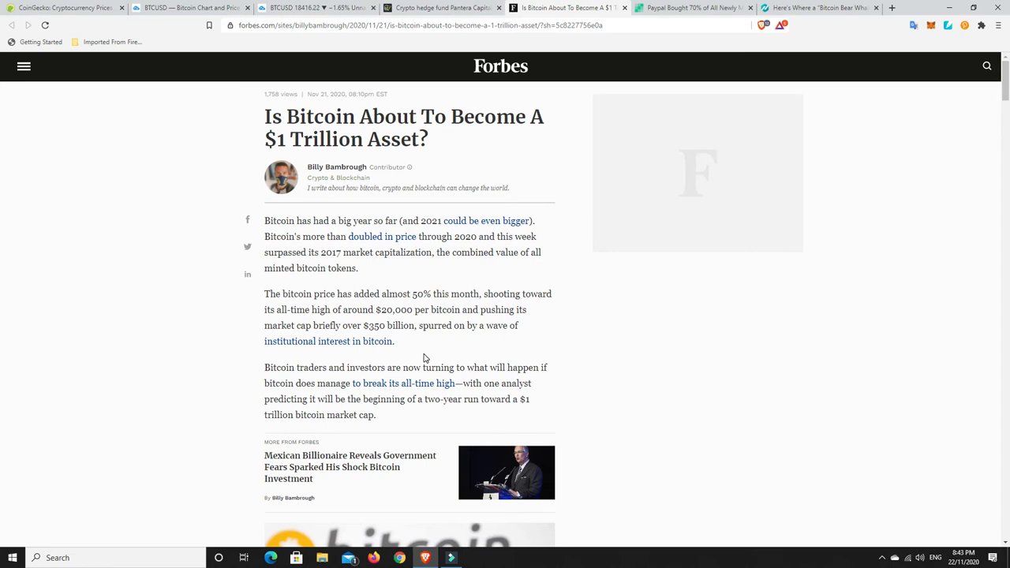
mouse_move(472, 345)
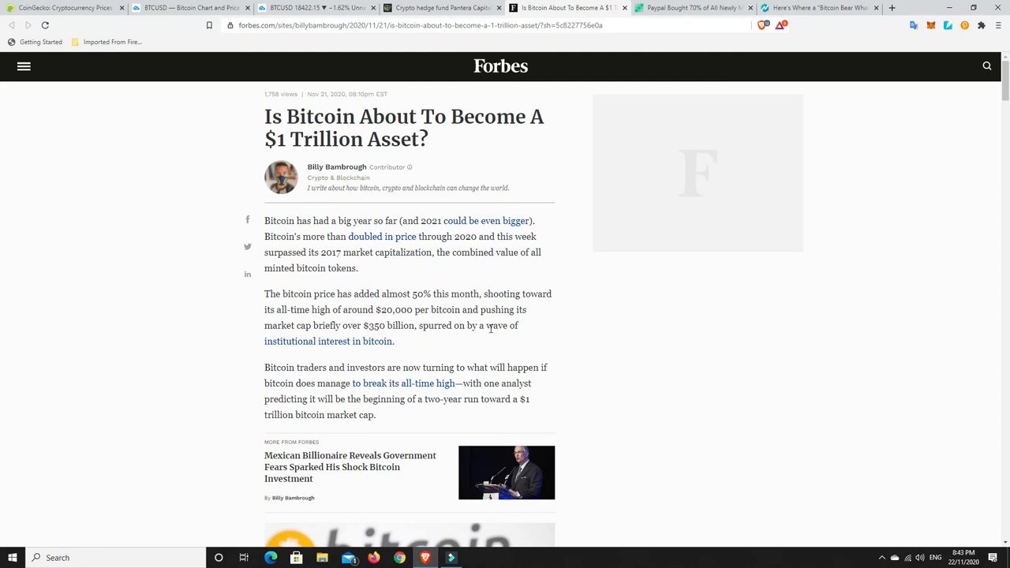
mouse_move(420, 355)
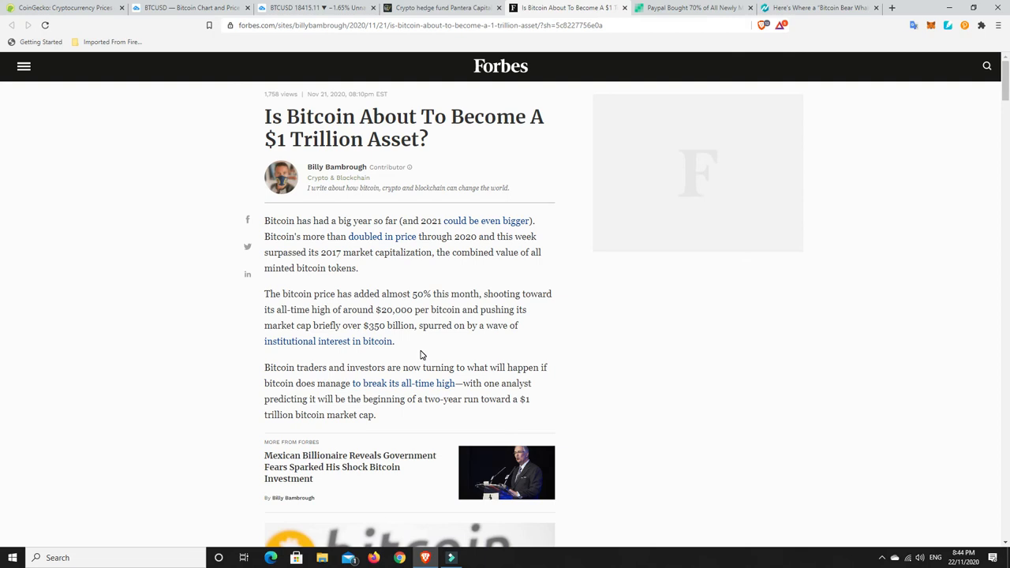
mouse_move(451, 336)
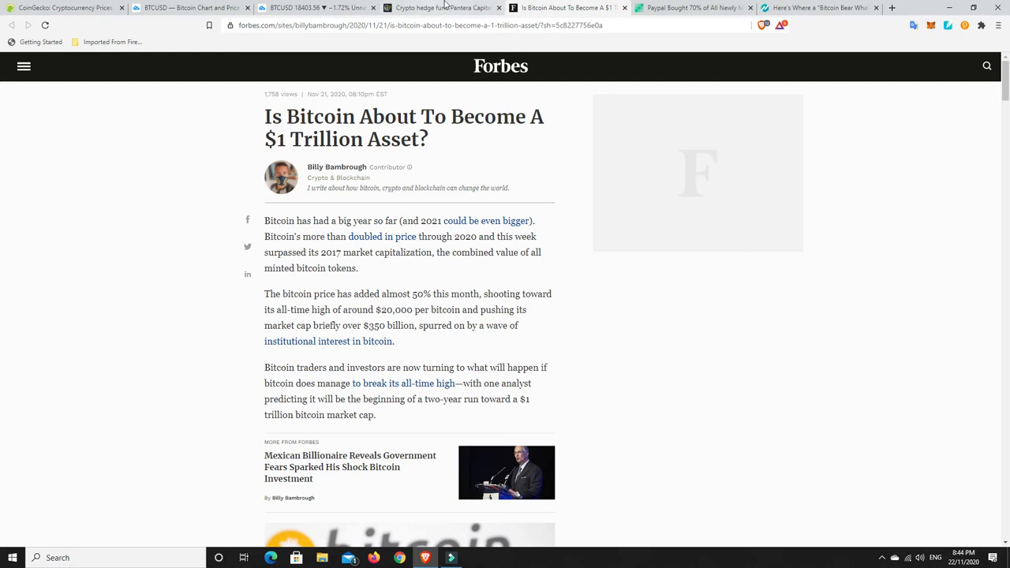
Switch from the Forbes piece to Cointelegraph's Pantera Capital $134 million raise article.
click(442, 8)
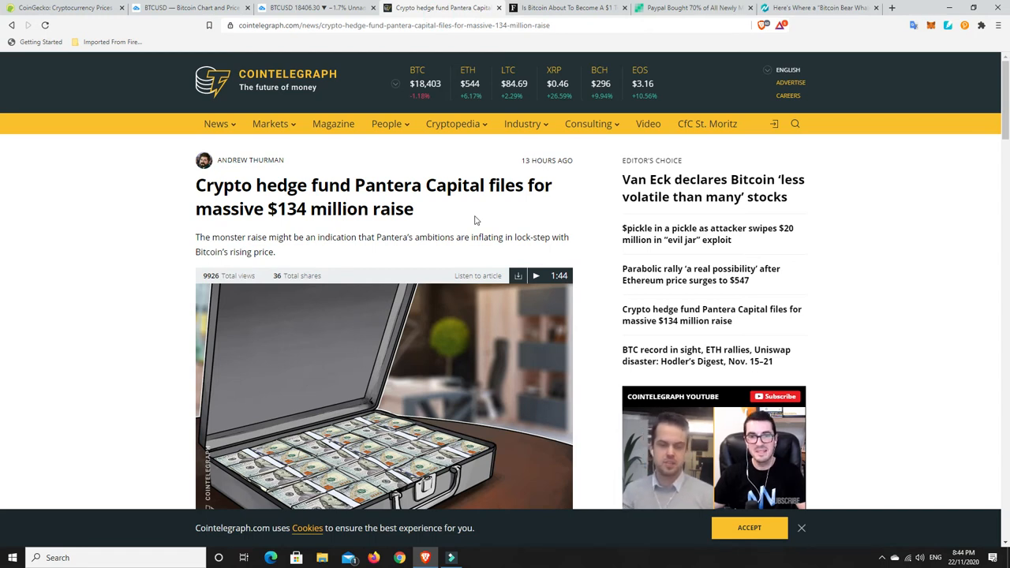
mouse_move(443, 231)
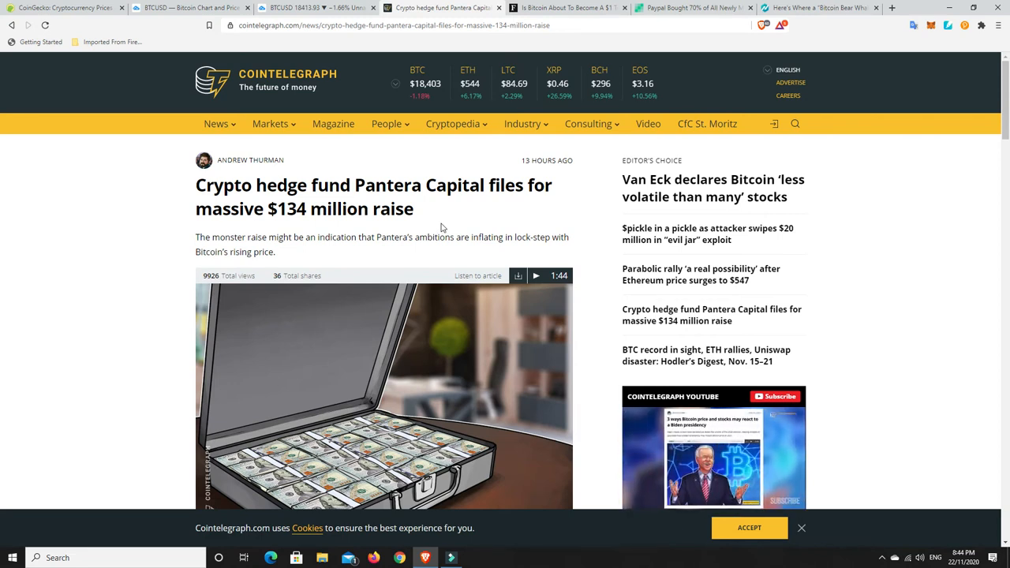
scroll(down, 3)
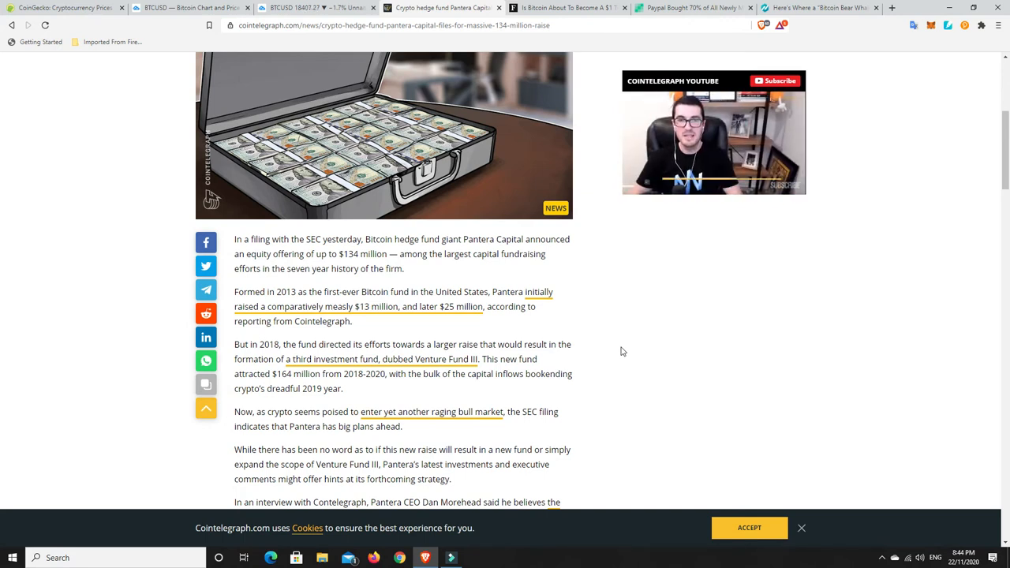
scroll(down, 3)
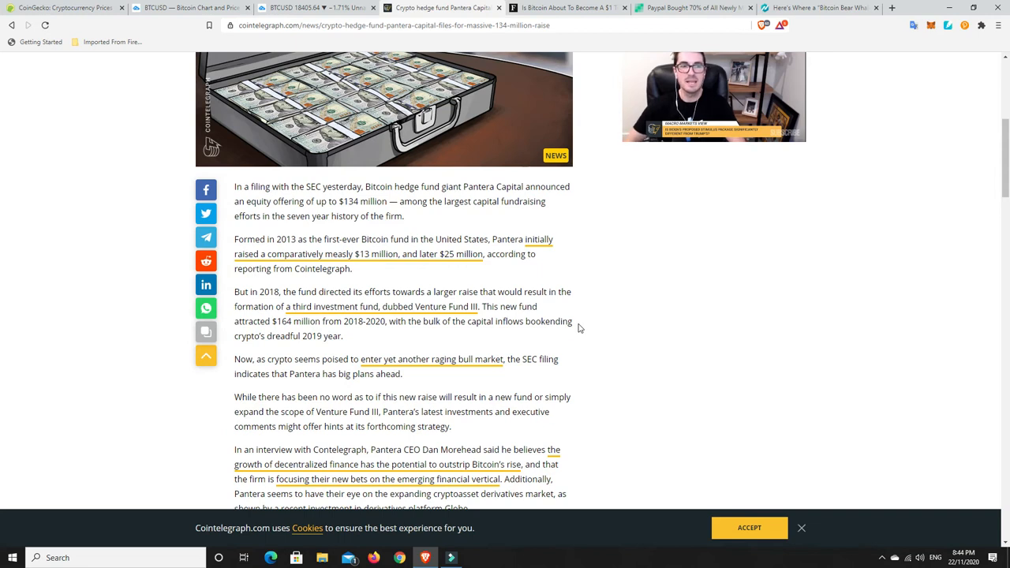
mouse_move(626, 319)
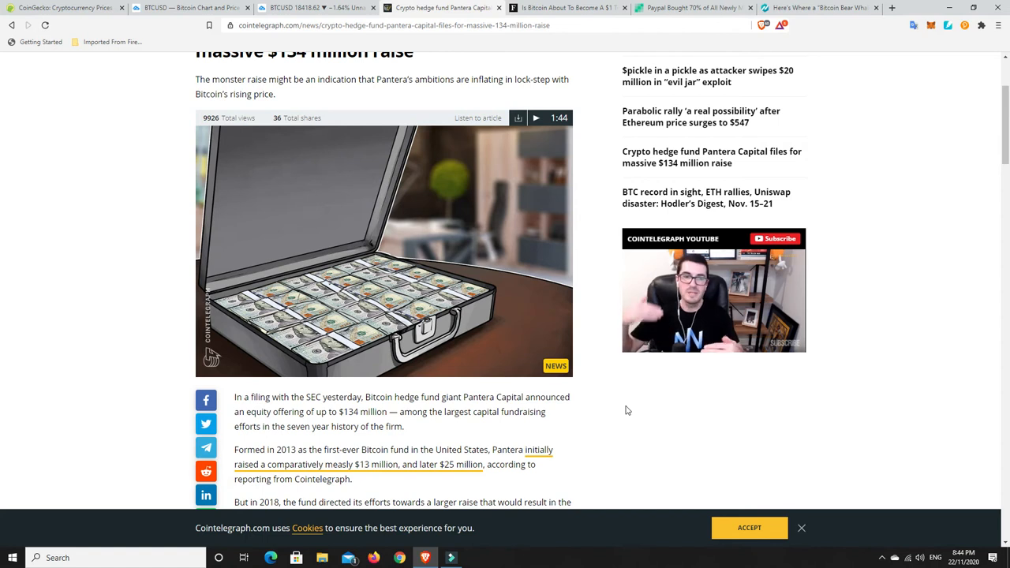
mouse_move(632, 409)
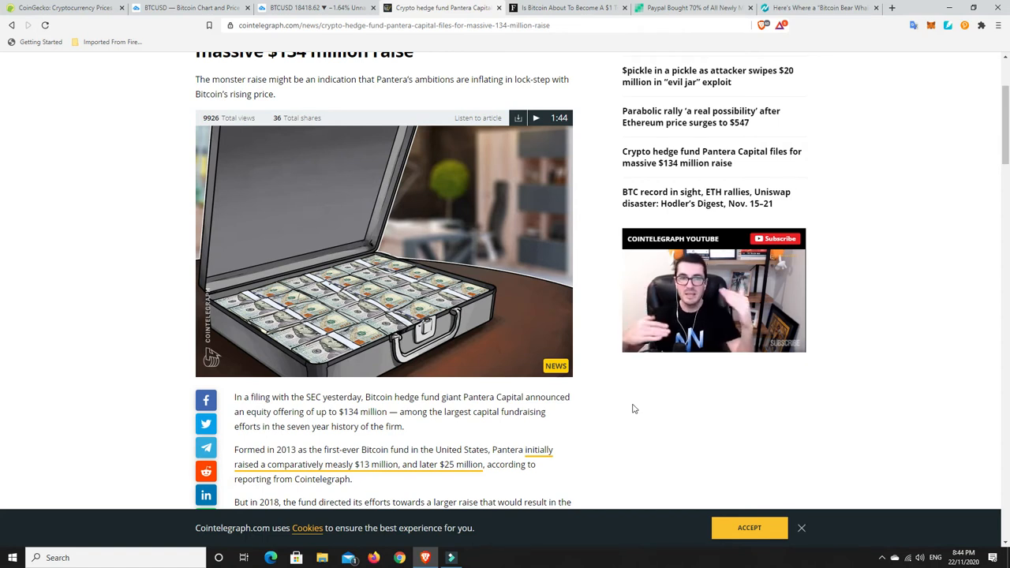
scroll(down, 3)
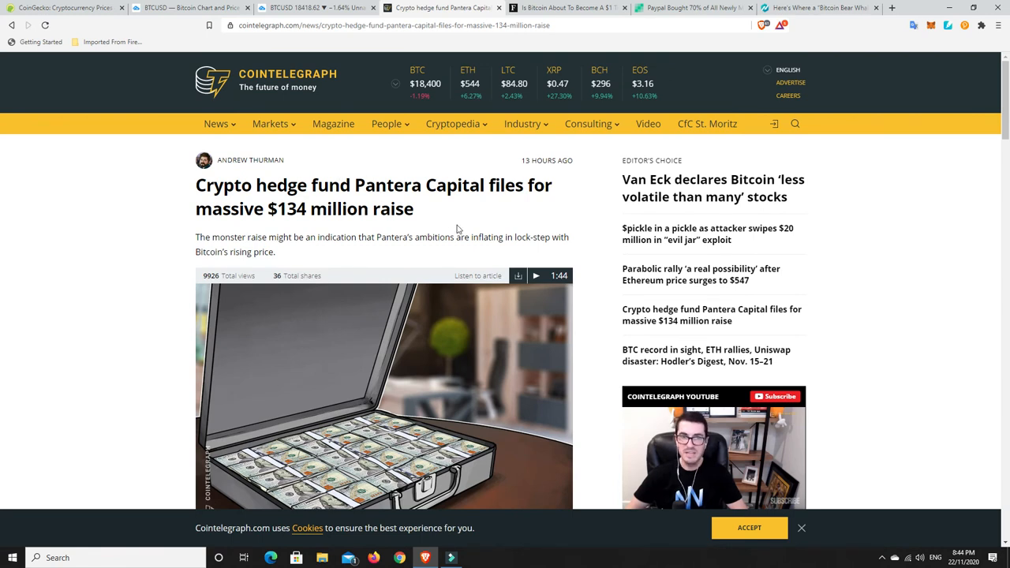
scroll(down, 3)
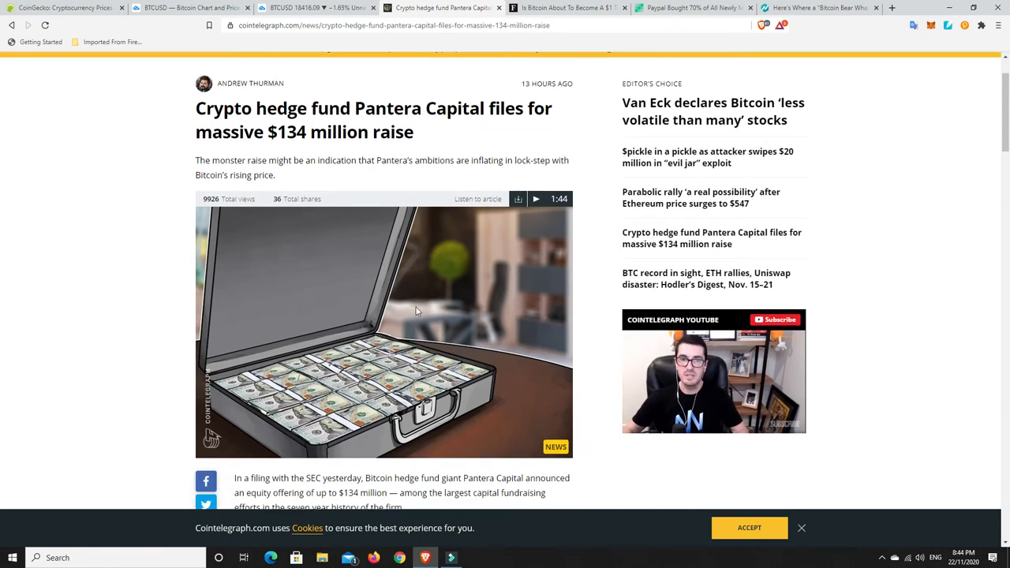
scroll(down, 3)
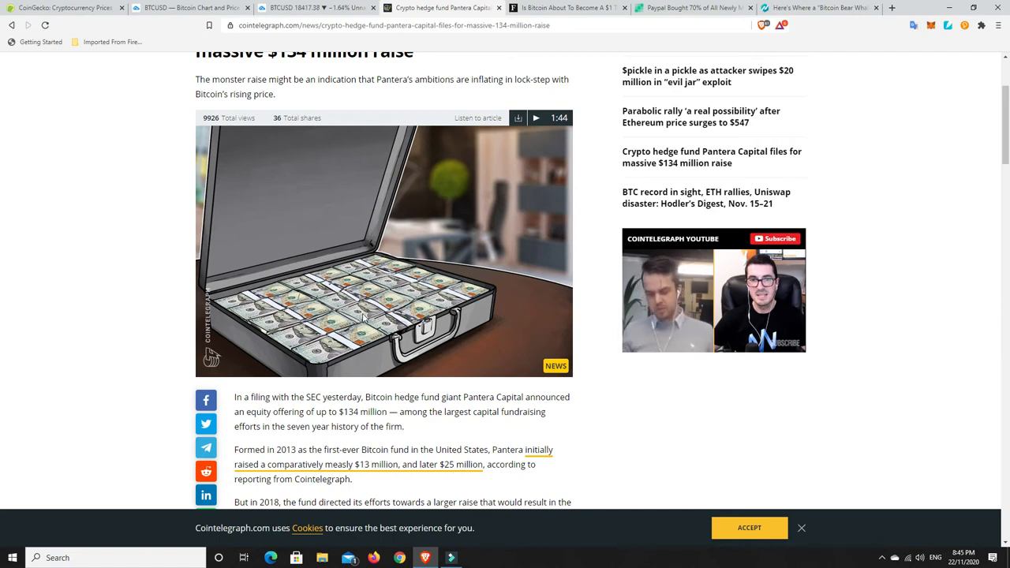
mouse_move(622, 418)
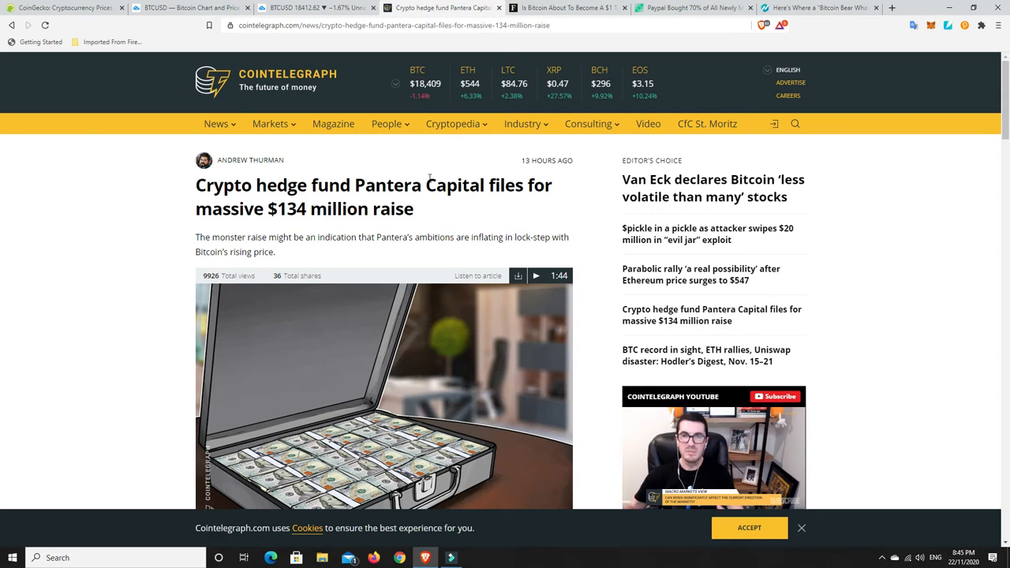
mouse_move(436, 204)
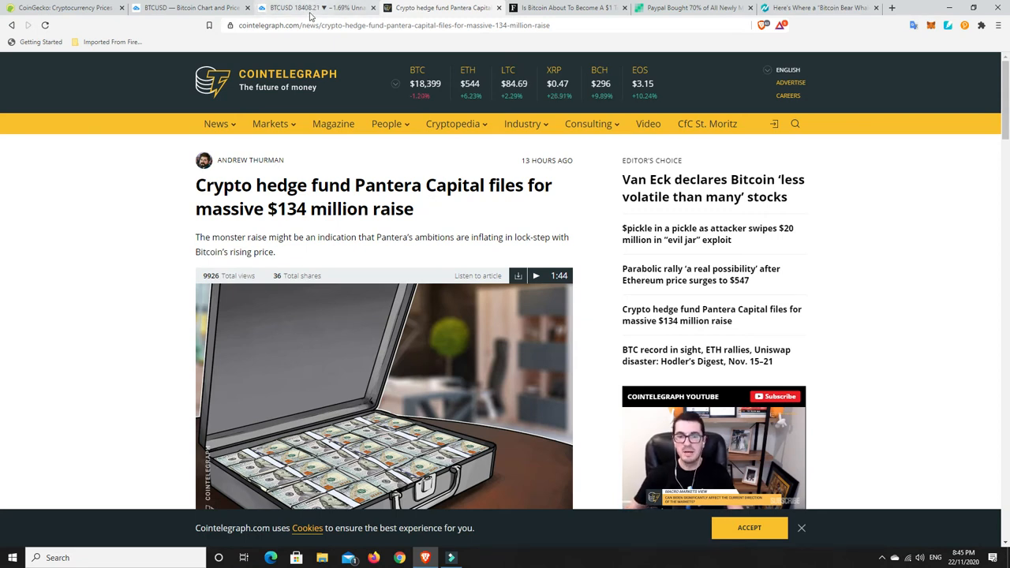
click(315, 6)
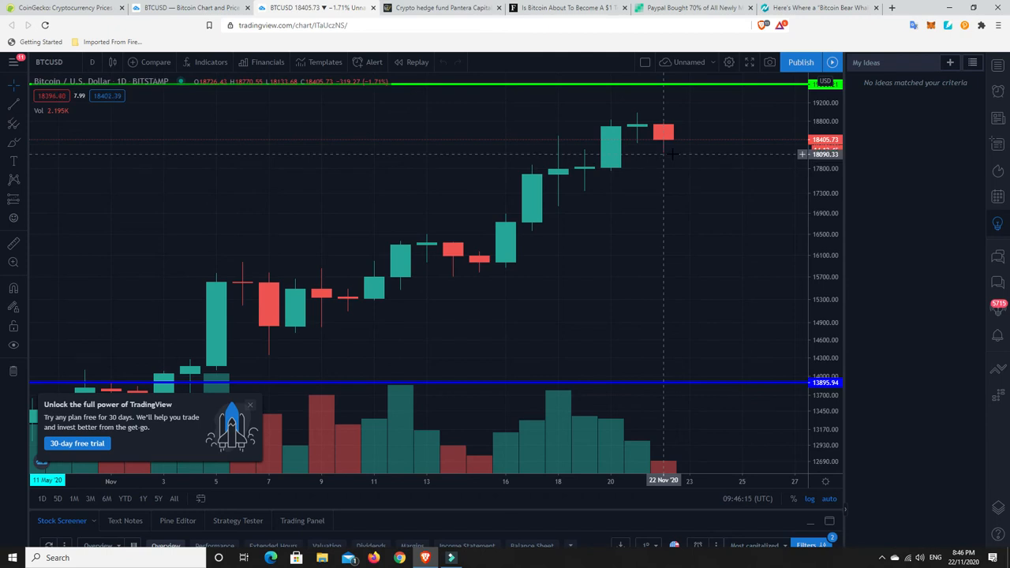
mouse_move(678, 186)
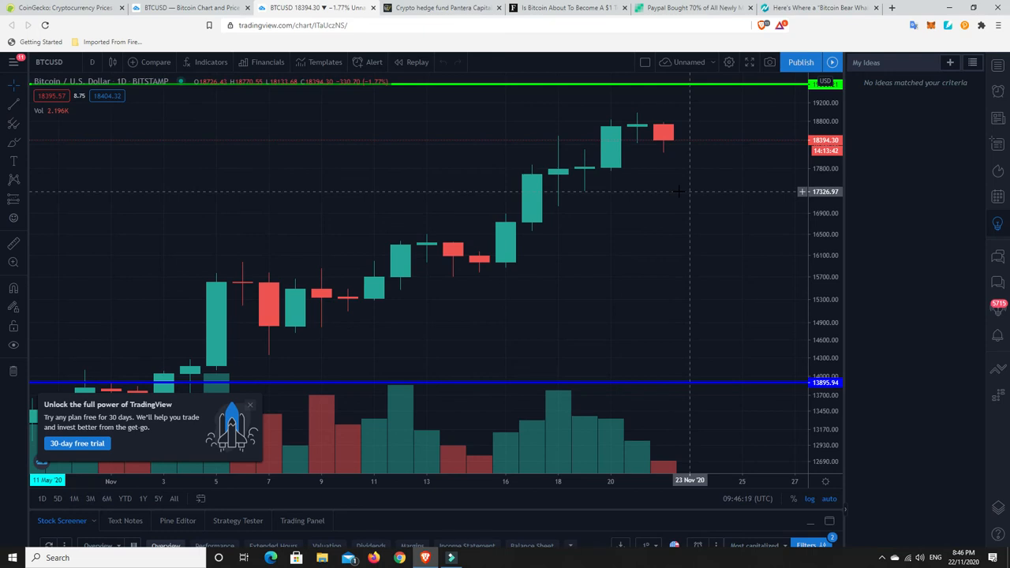
mouse_move(678, 186)
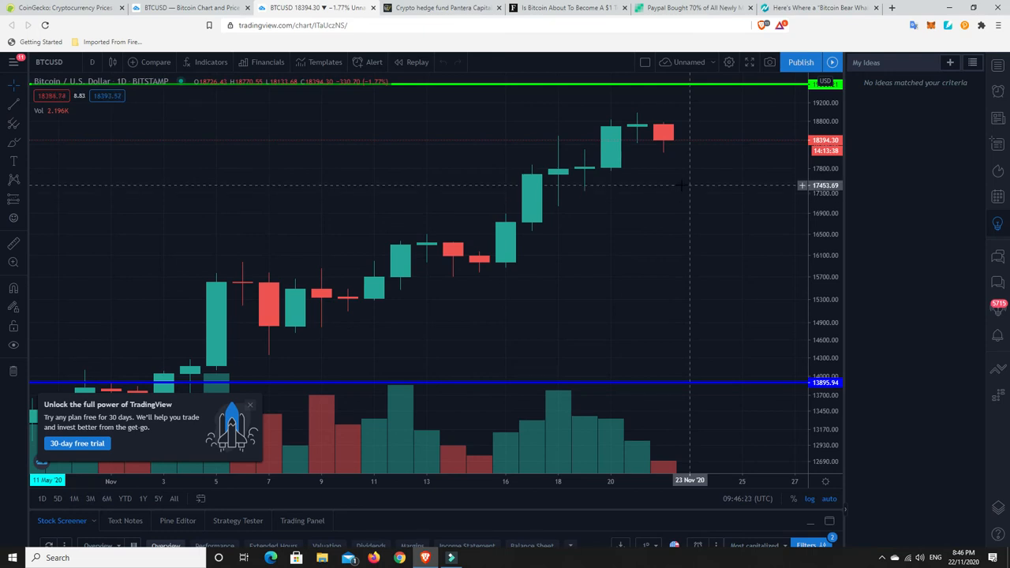
mouse_move(631, 189)
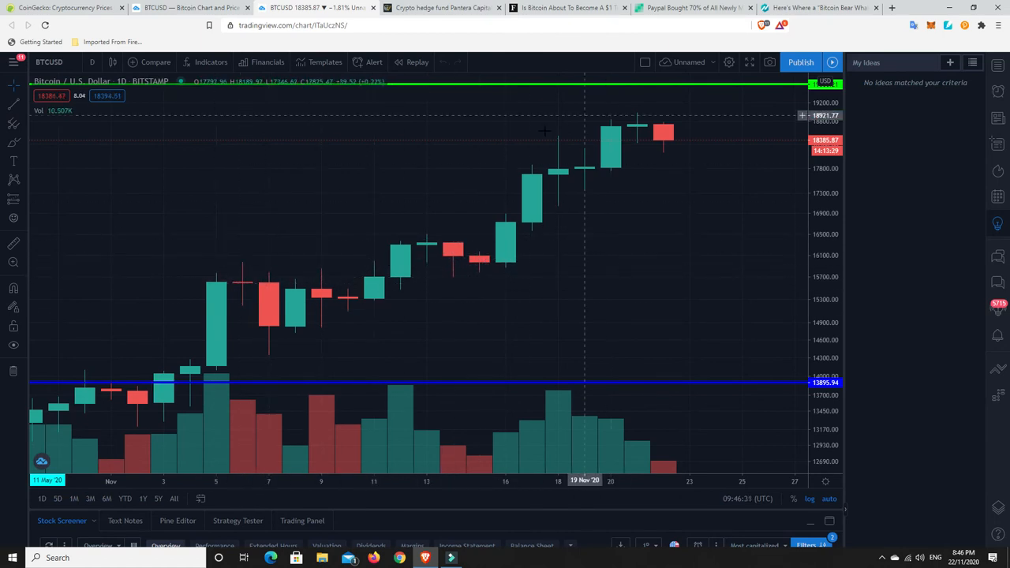
mouse_move(616, 145)
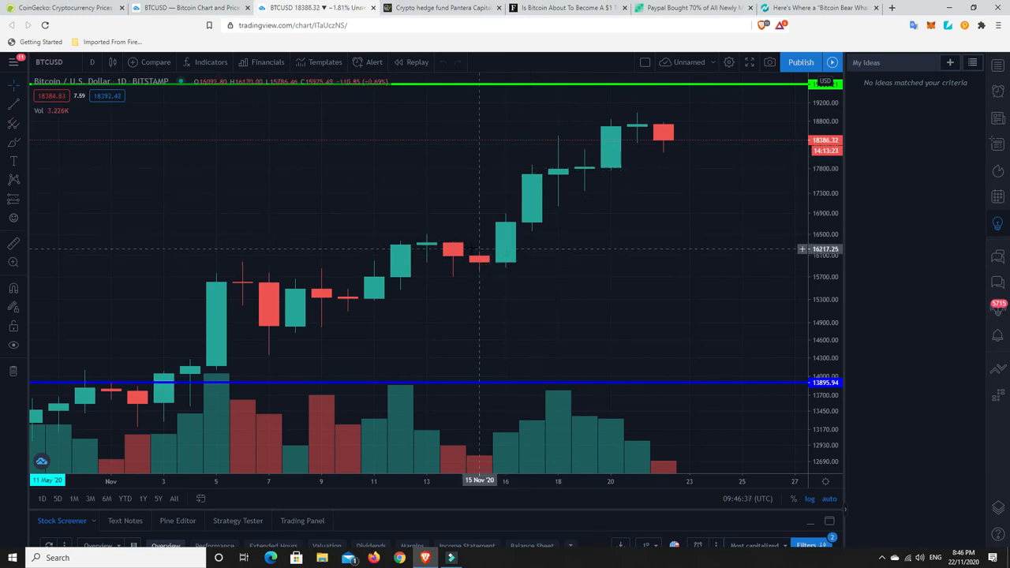
mouse_move(420, 254)
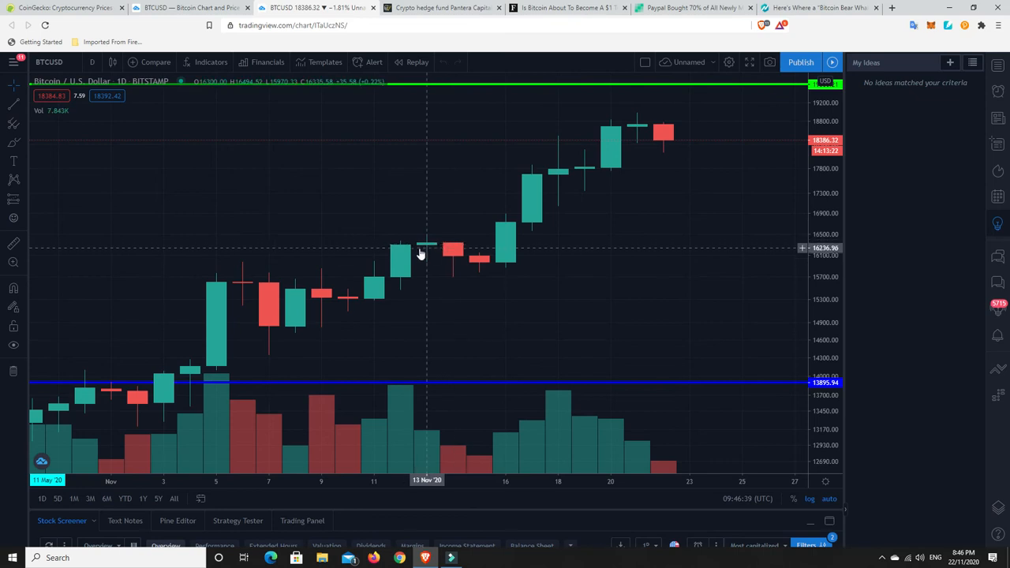
mouse_move(322, 295)
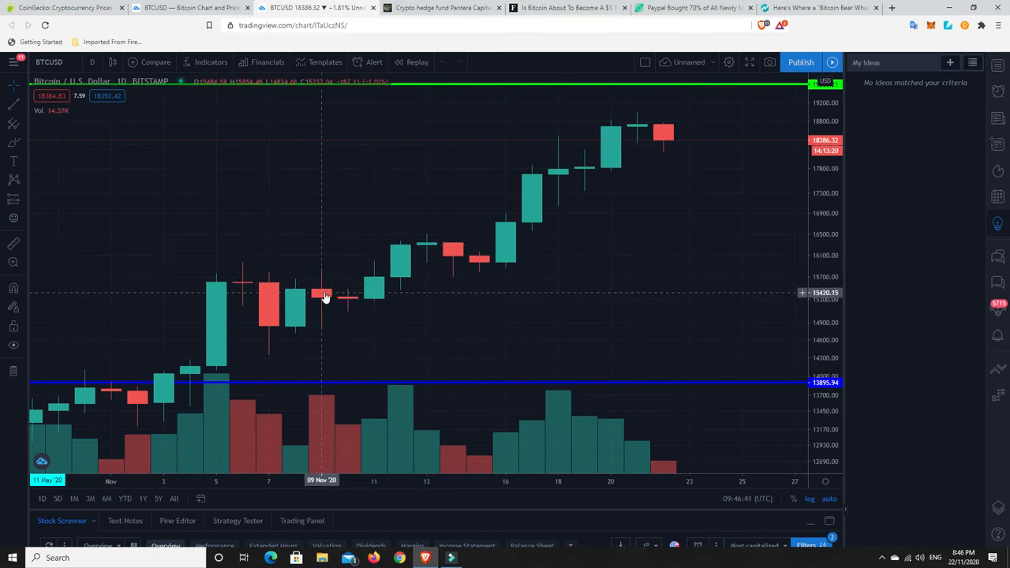
mouse_move(295, 297)
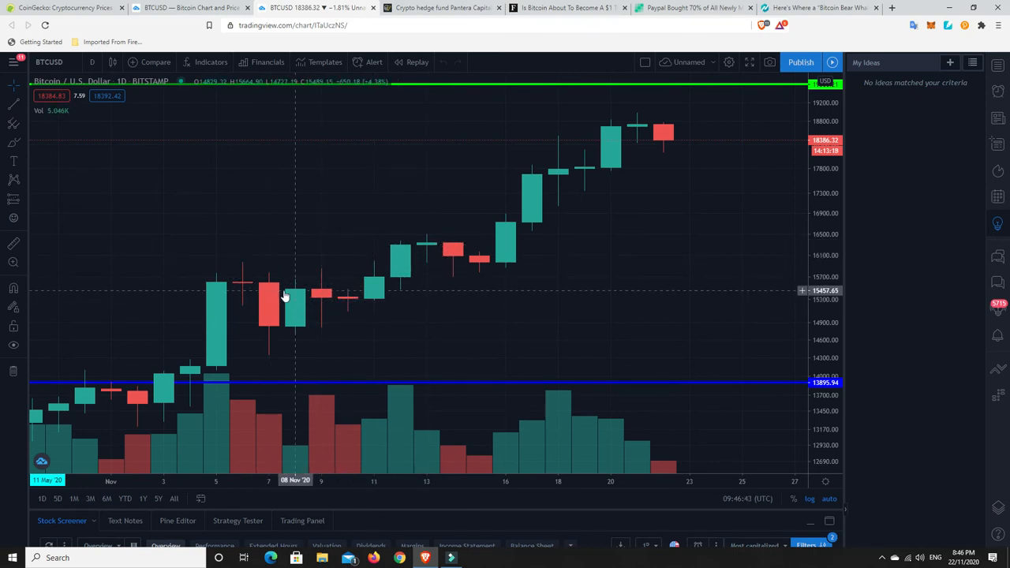
mouse_move(266, 295)
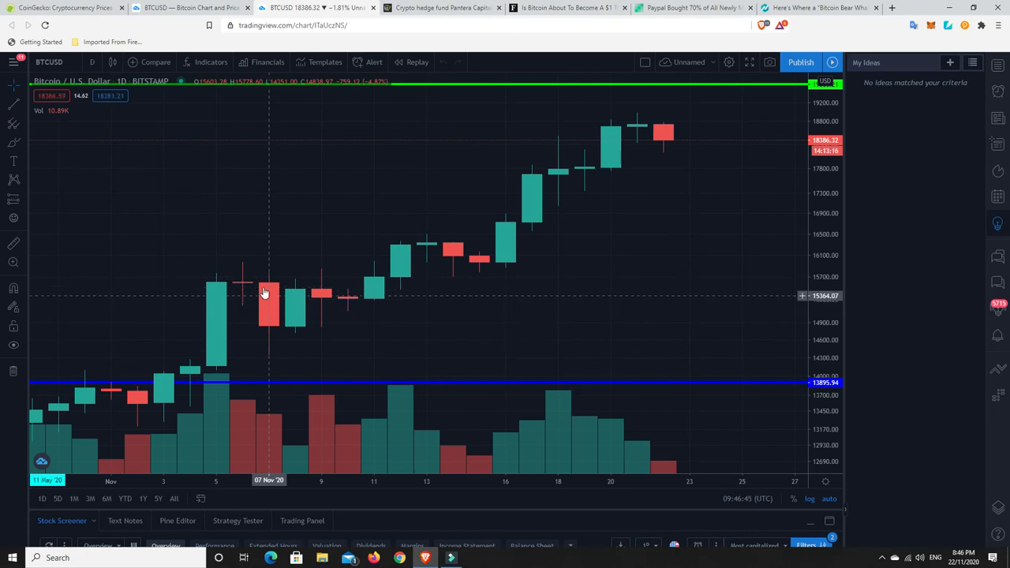
mouse_move(272, 291)
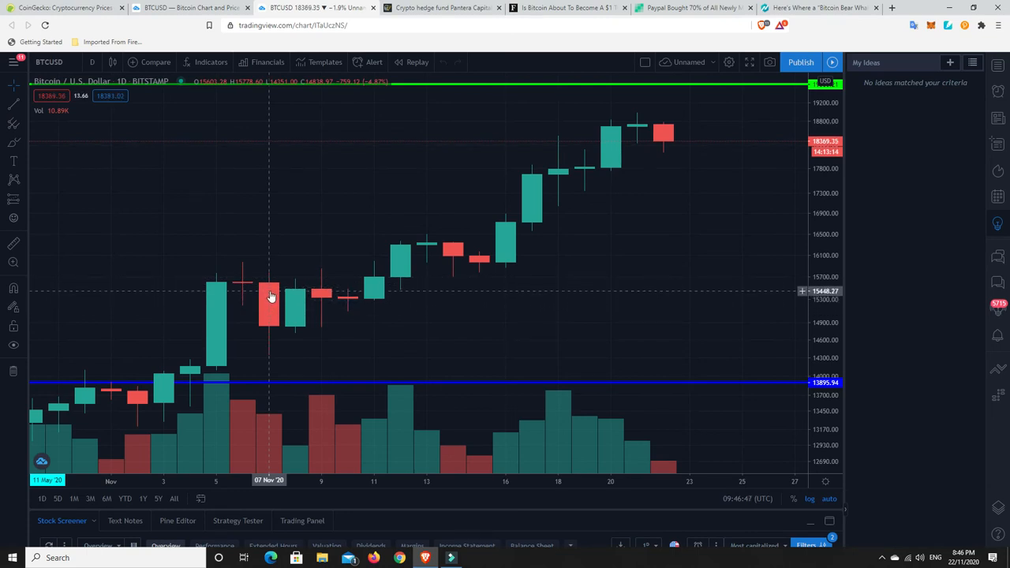
mouse_move(306, 302)
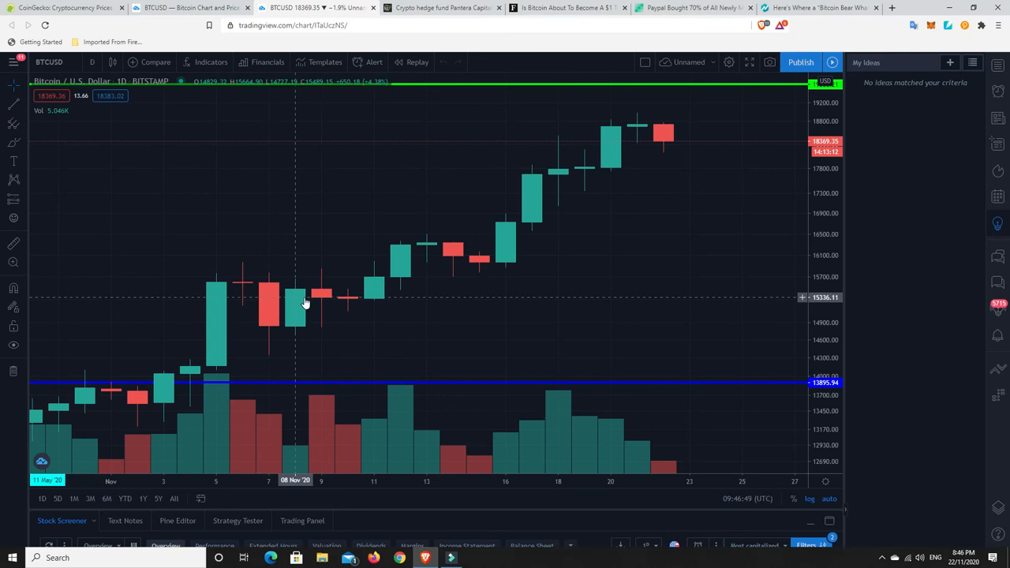
mouse_move(581, 168)
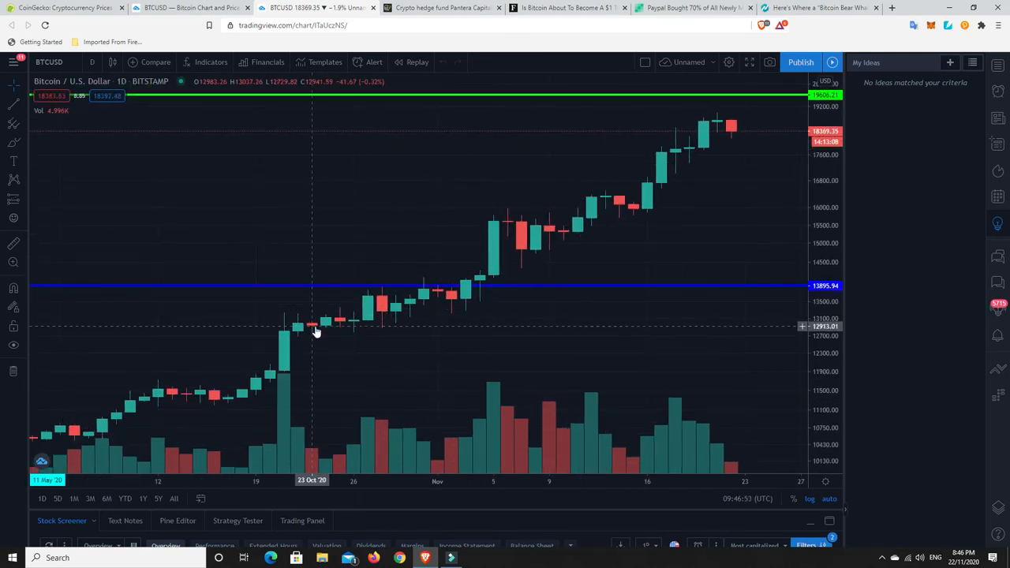
mouse_move(276, 375)
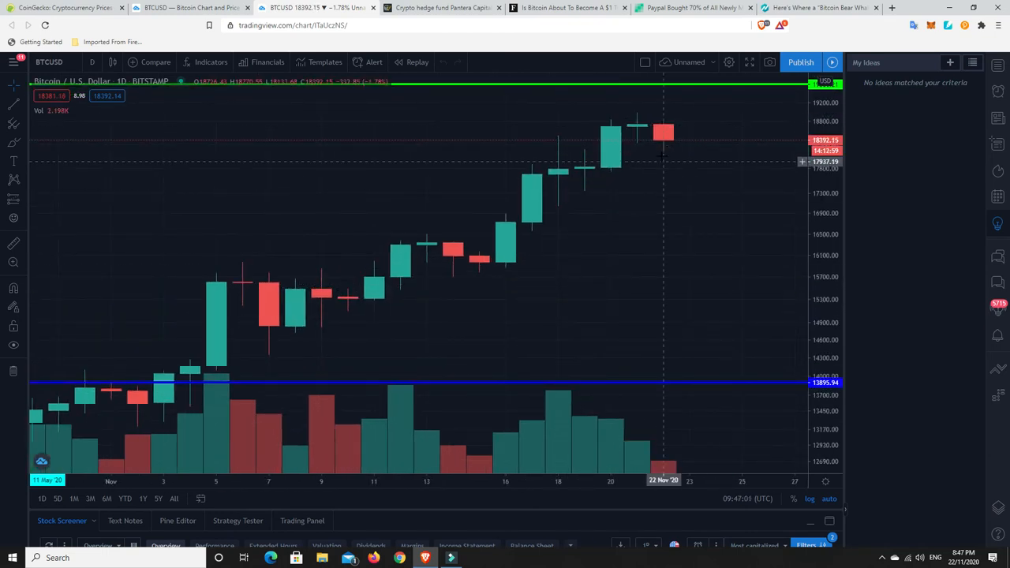
mouse_move(666, 133)
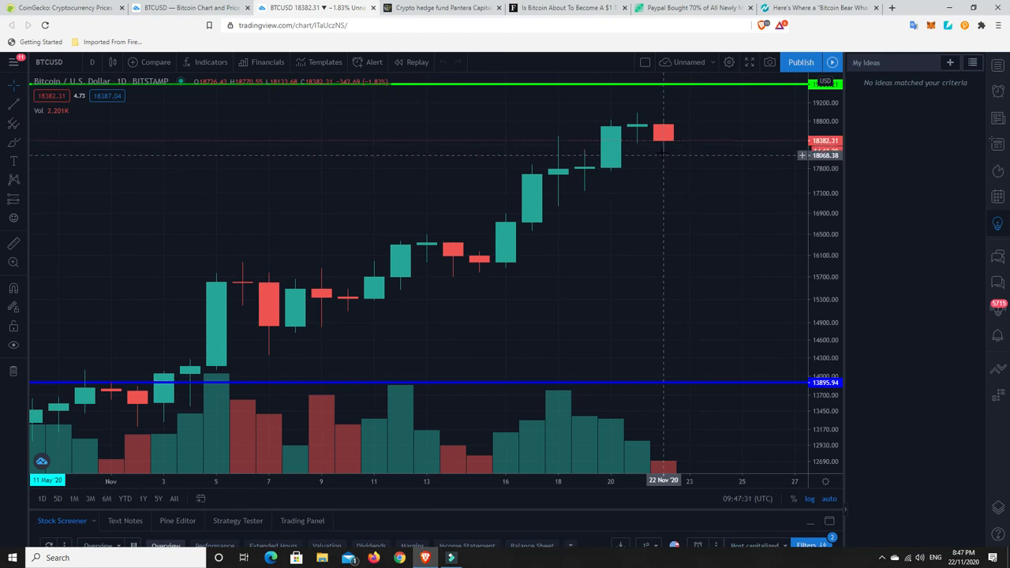
mouse_move(609, 151)
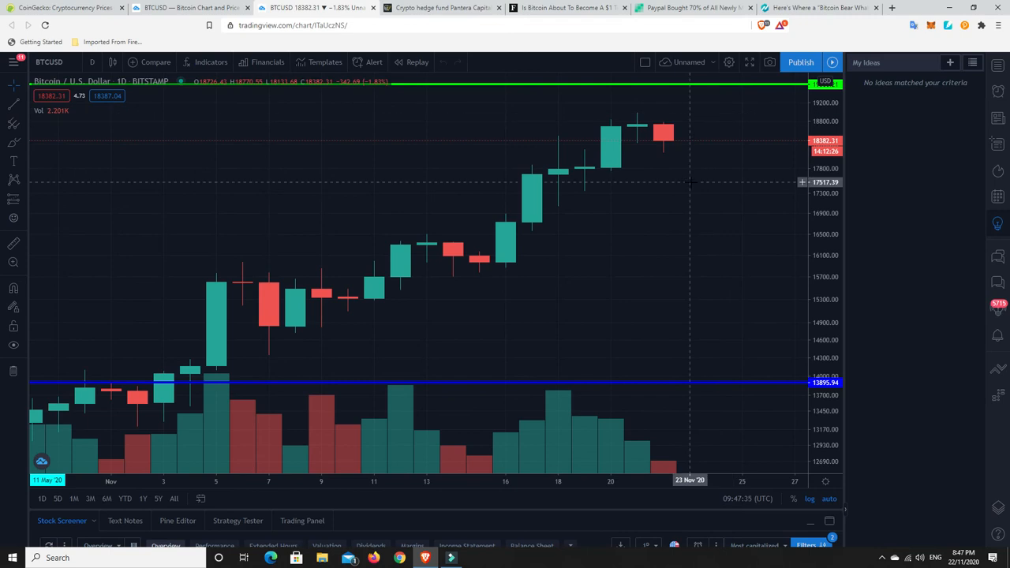
mouse_move(661, 140)
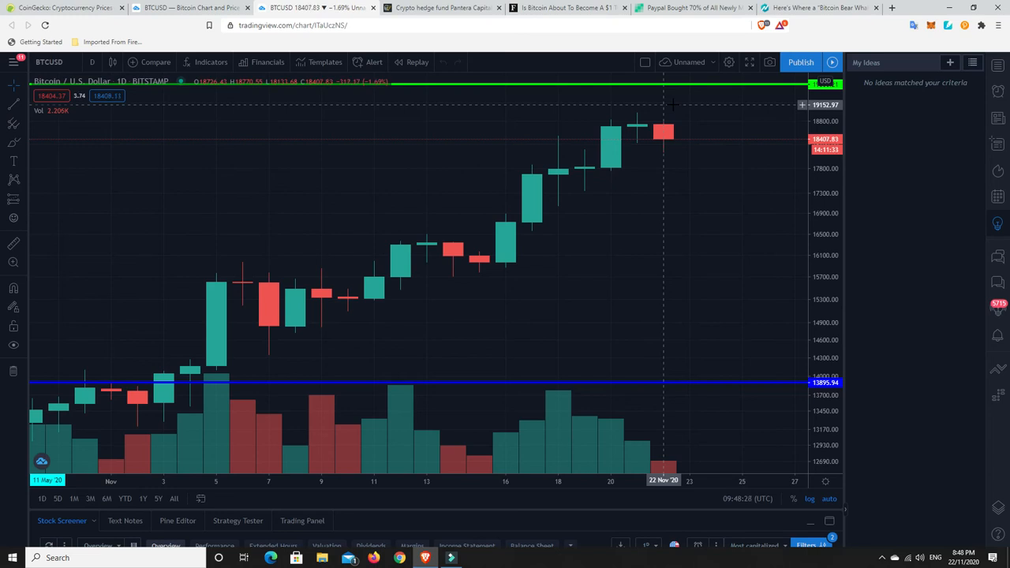
mouse_move(641, 145)
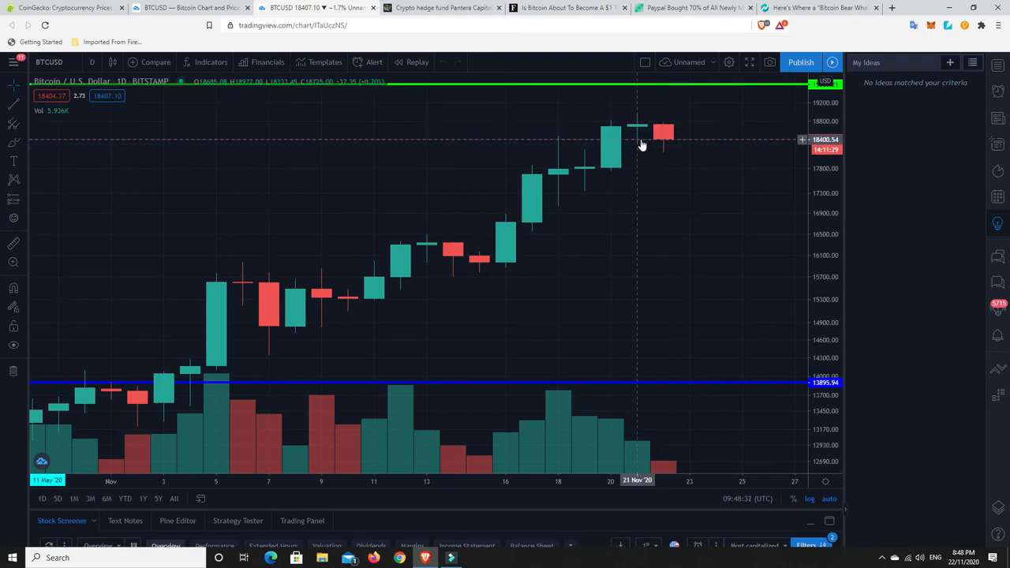
mouse_move(666, 150)
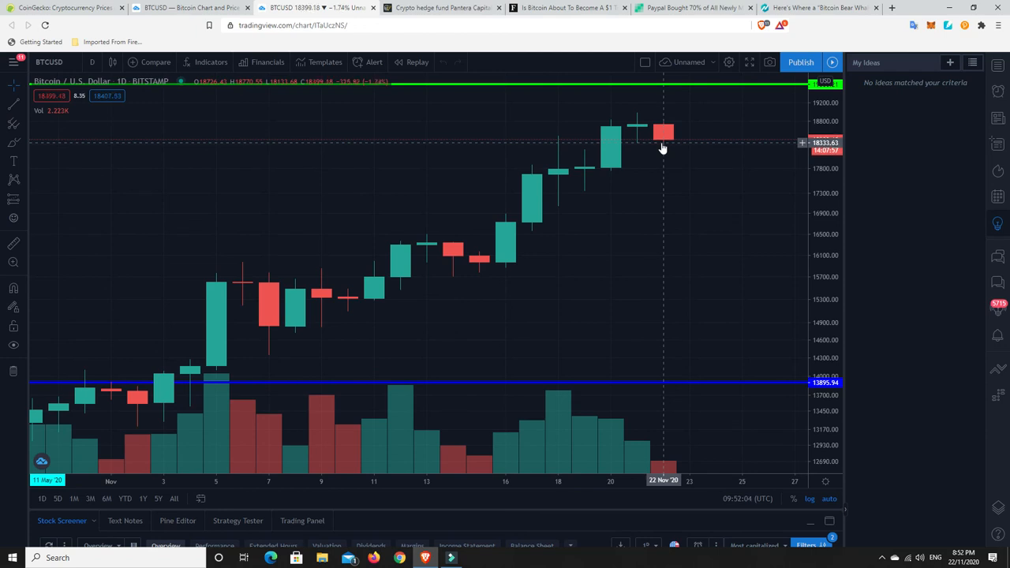
mouse_move(656, 152)
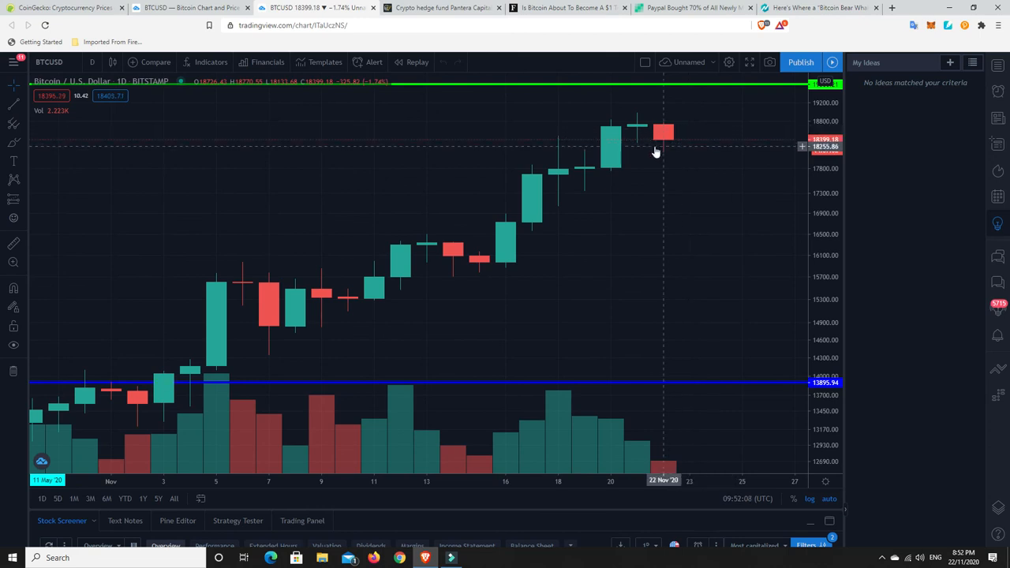
mouse_move(593, 183)
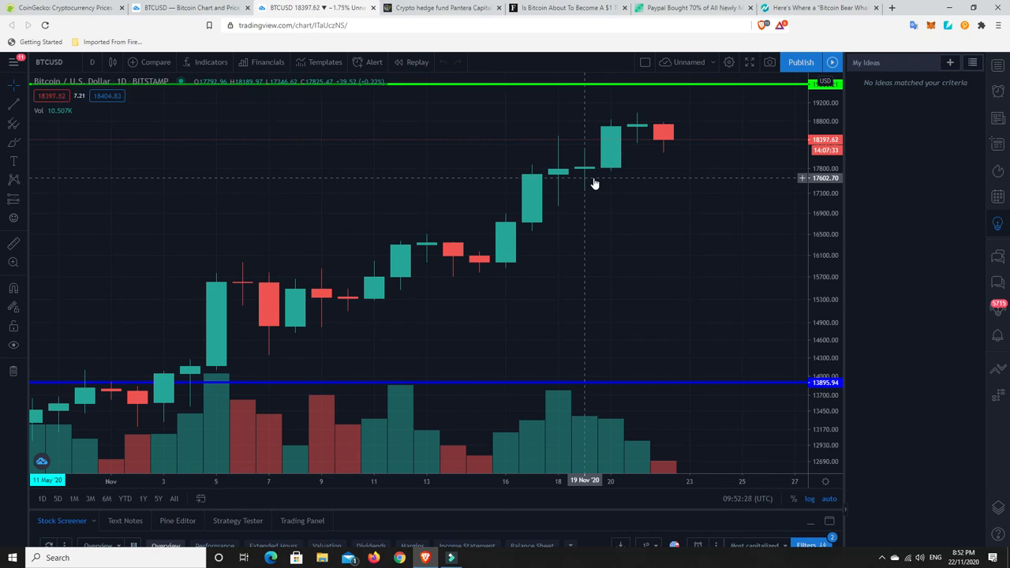
mouse_move(637, 177)
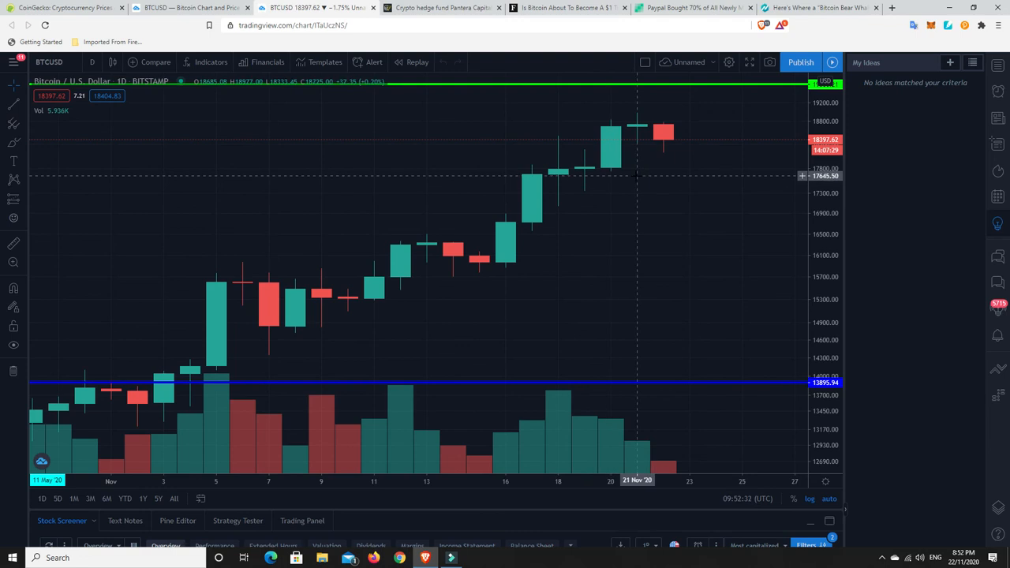
mouse_move(664, 132)
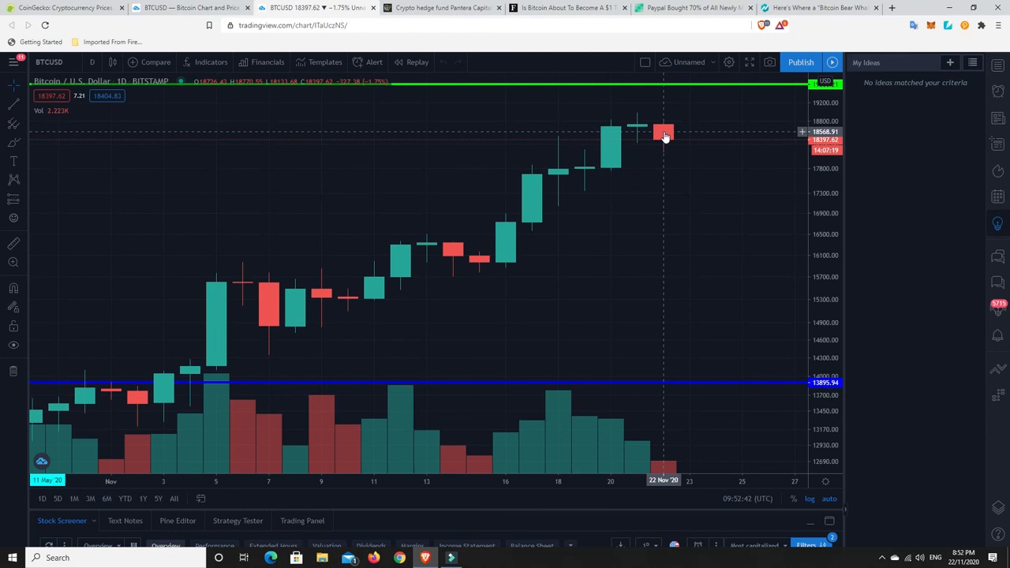
mouse_move(622, 198)
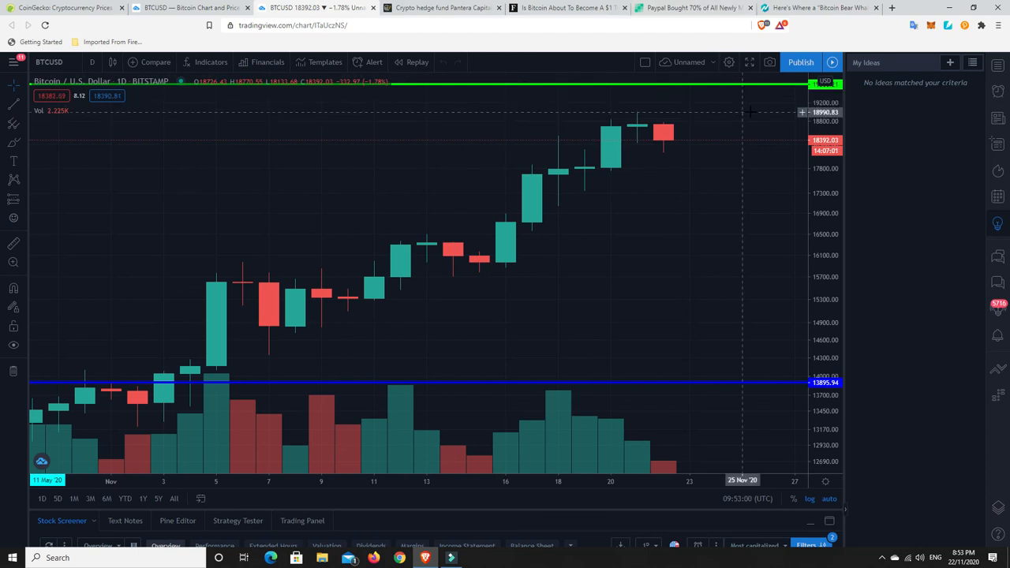
mouse_move(730, 88)
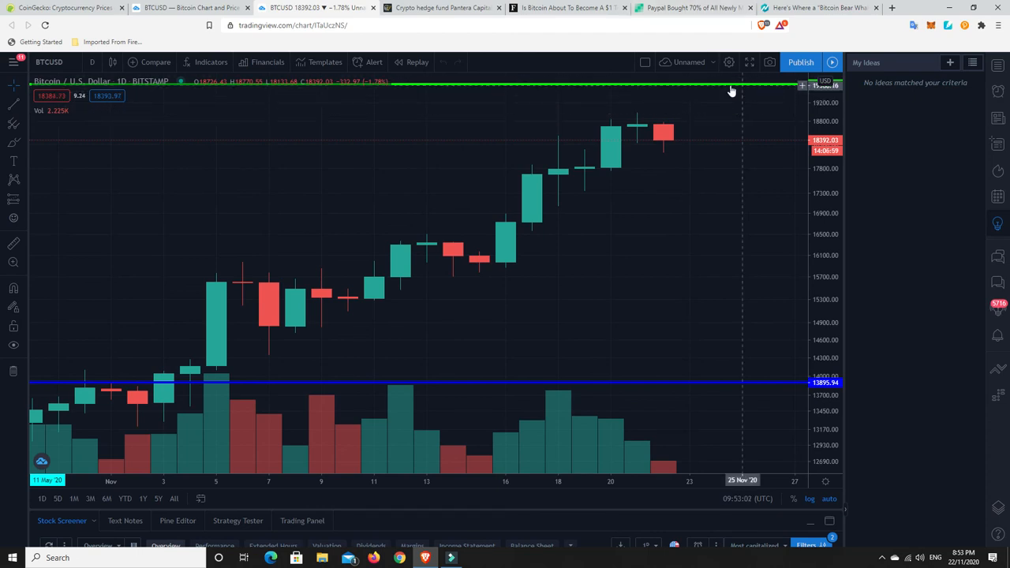
mouse_move(669, 6)
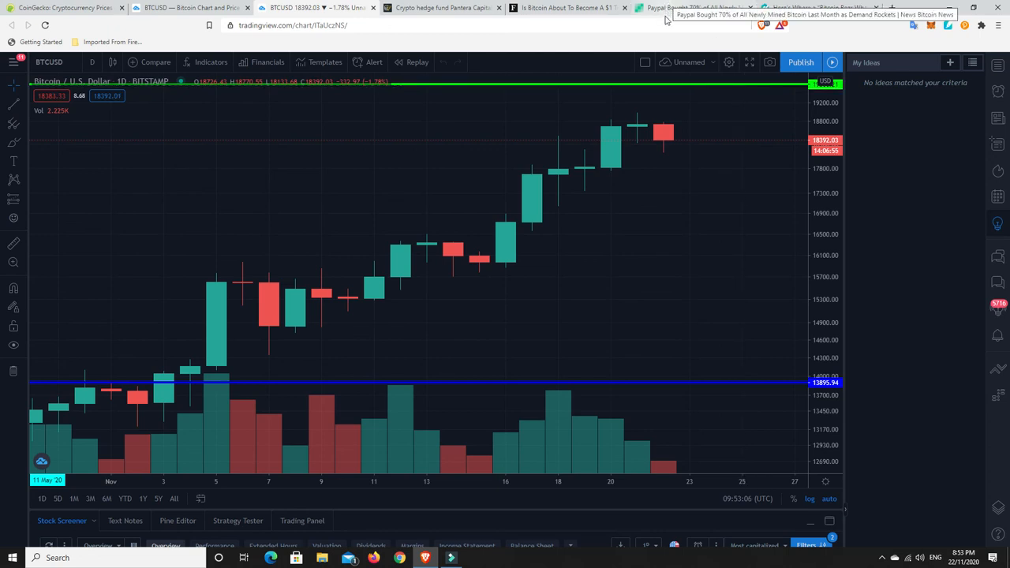
mouse_move(669, 186)
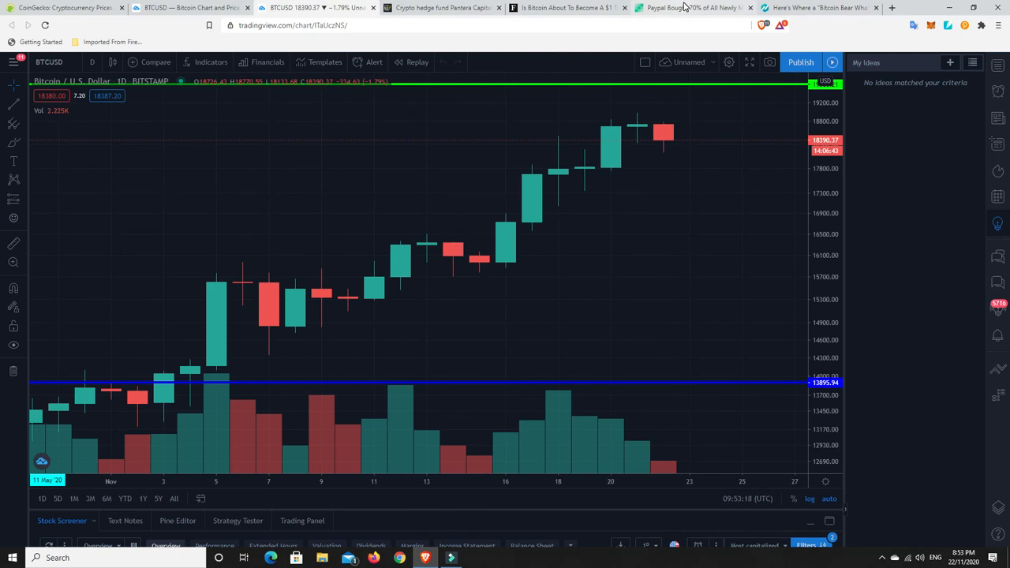
mouse_move(660, 170)
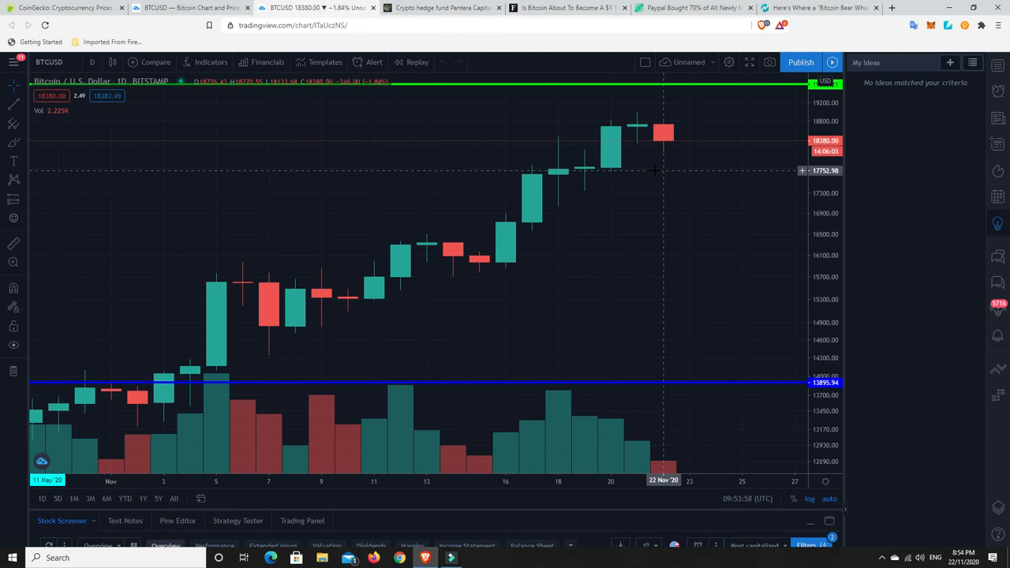
mouse_move(663, 142)
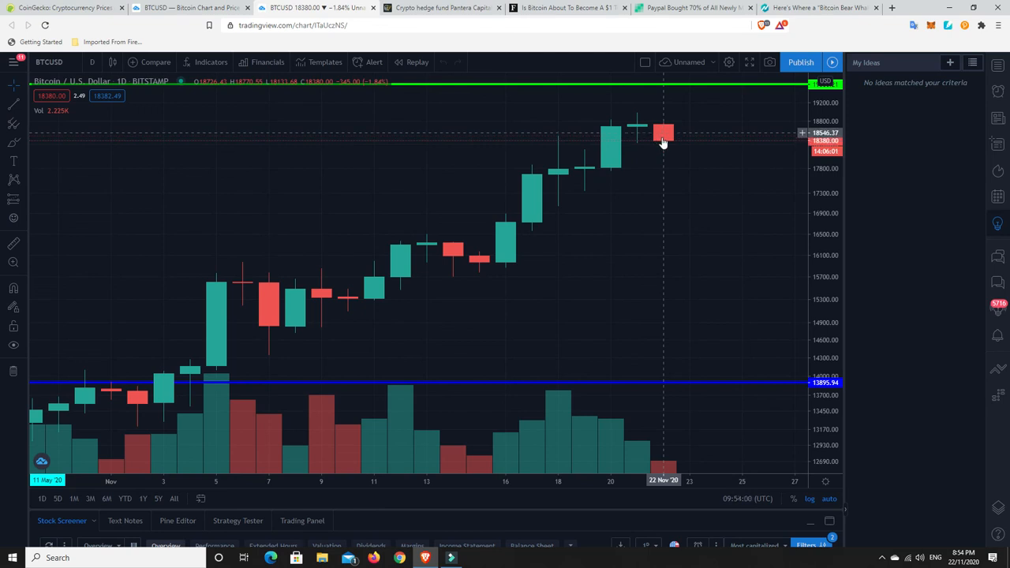
mouse_move(666, 148)
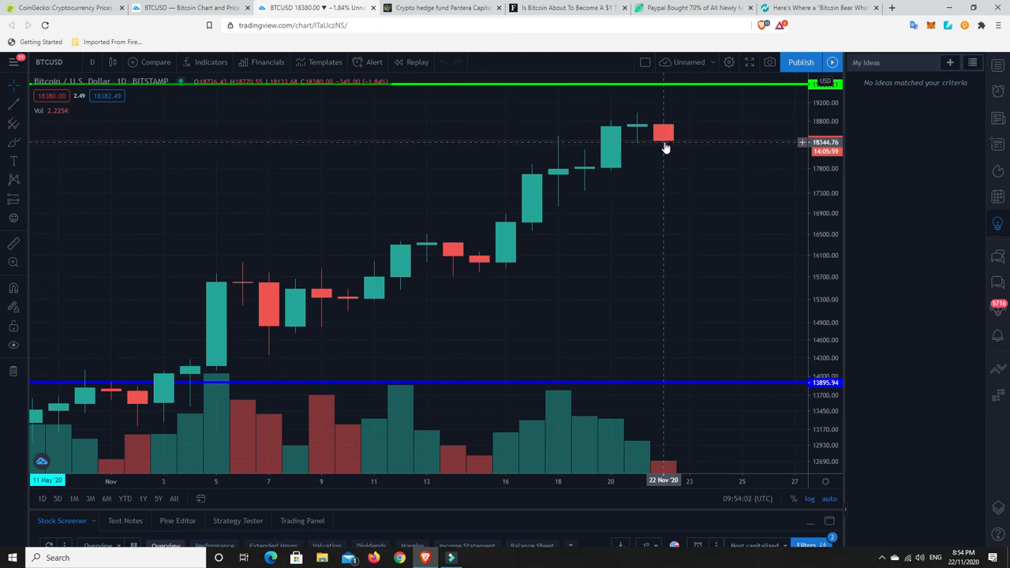